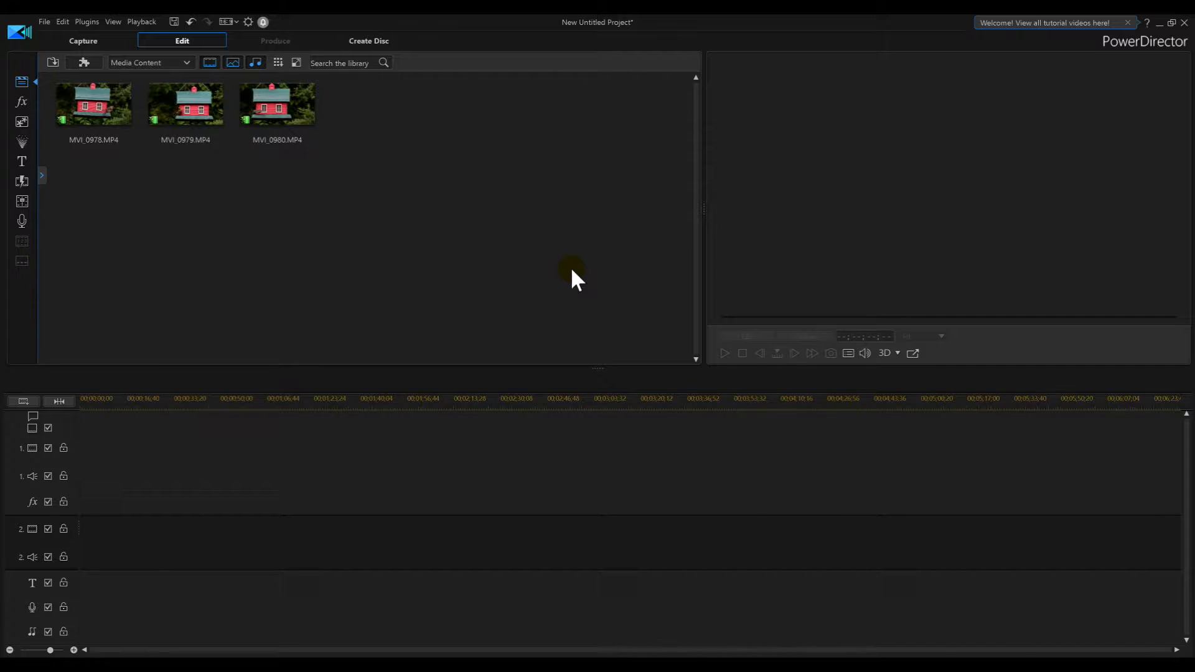
mouse_move(299, 242)
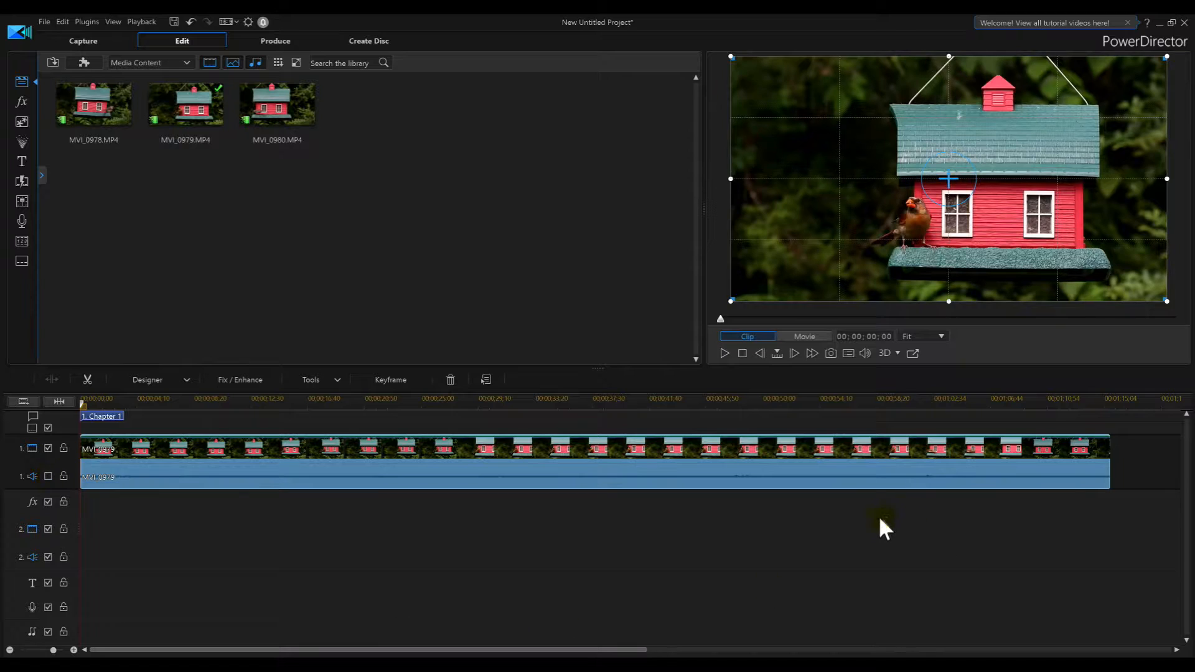
- Switch the preview to Movie mode and play the MVI_0979 clip, pausing around 11 seconds
click(803, 336)
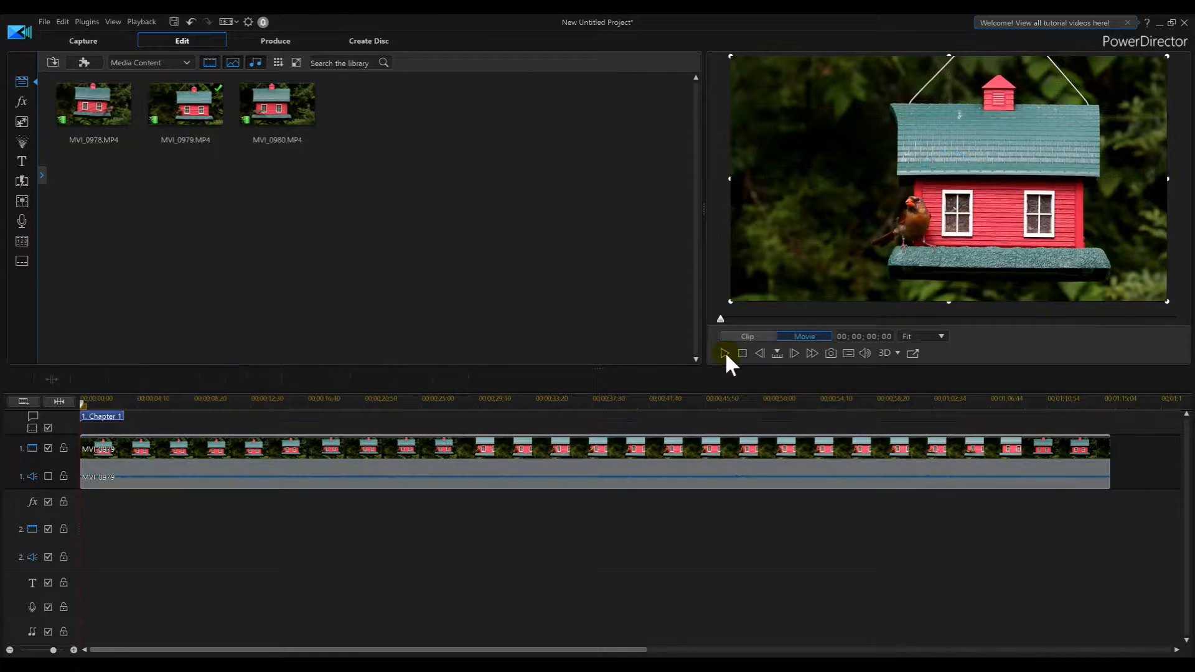
click(723, 353)
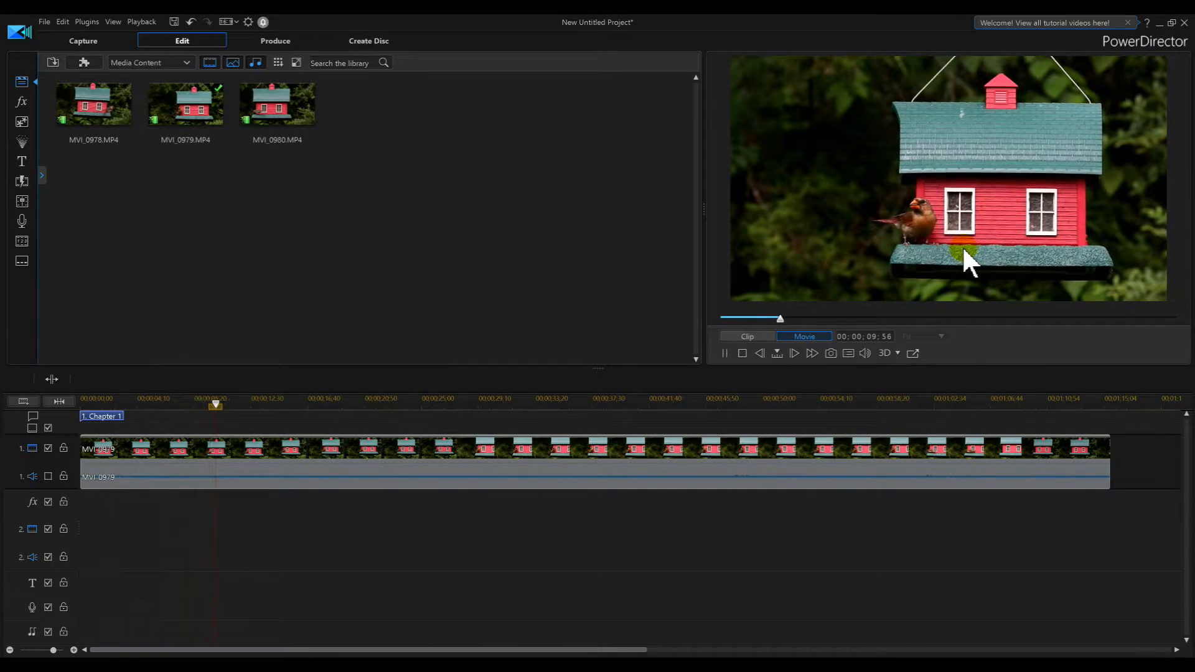
click(724, 353)
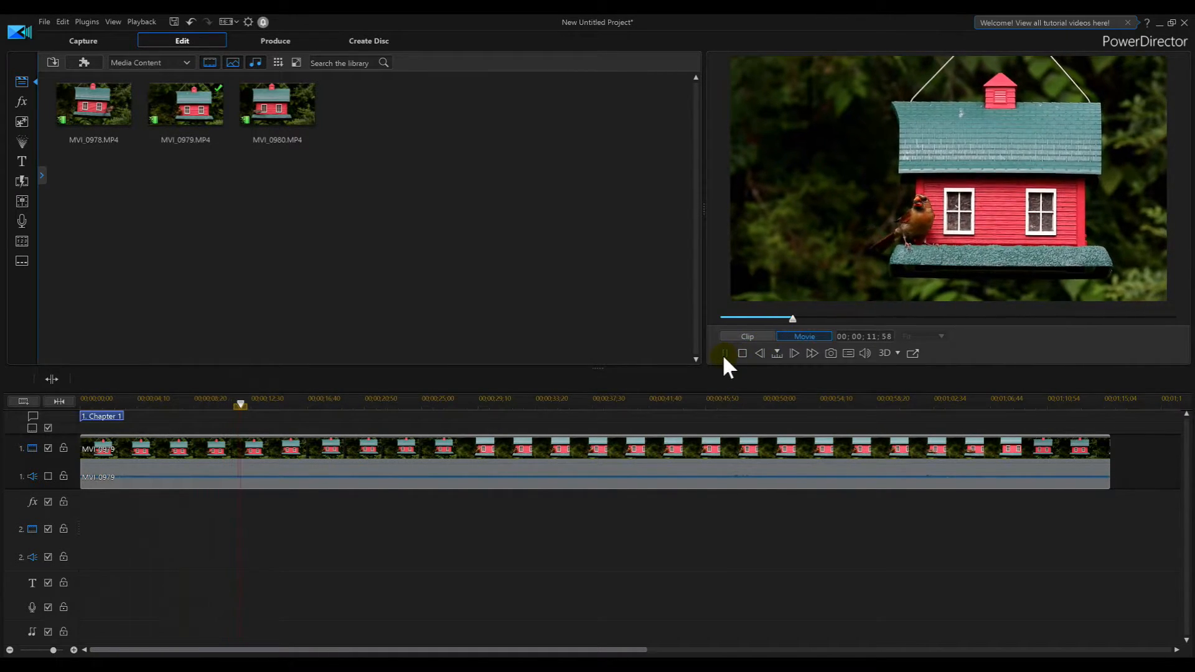
click(534, 461)
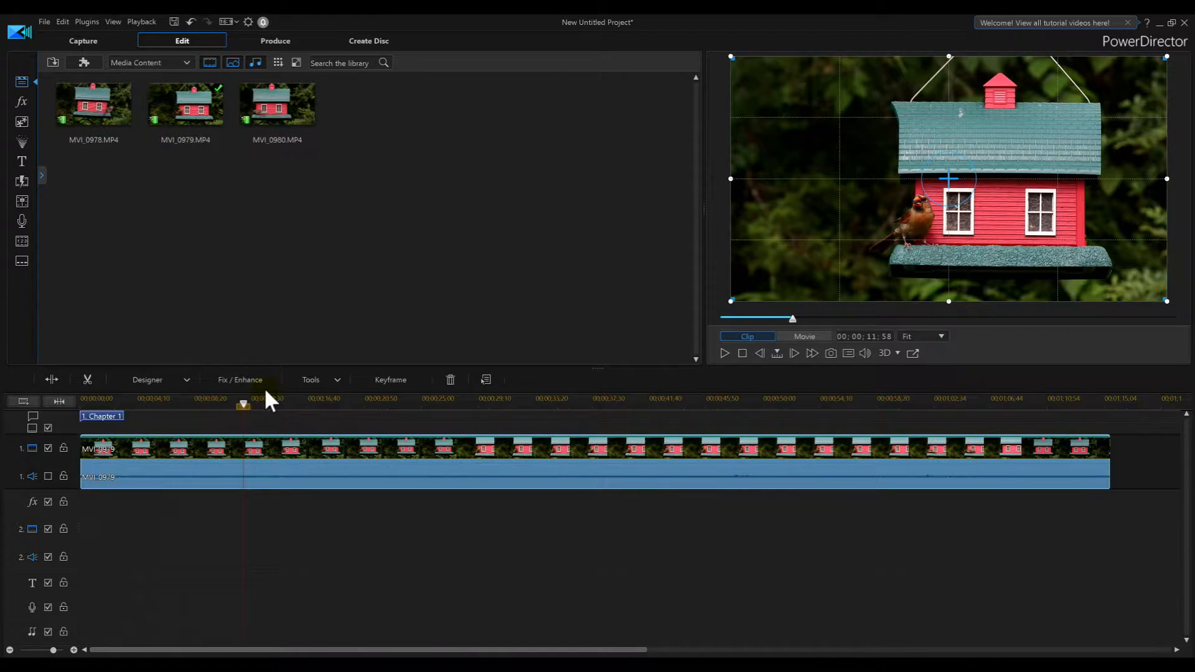
- In Fix / Enhance, enable Color Presets & CLUTs and apply Green Grassland to MVI_0979
click(239, 380)
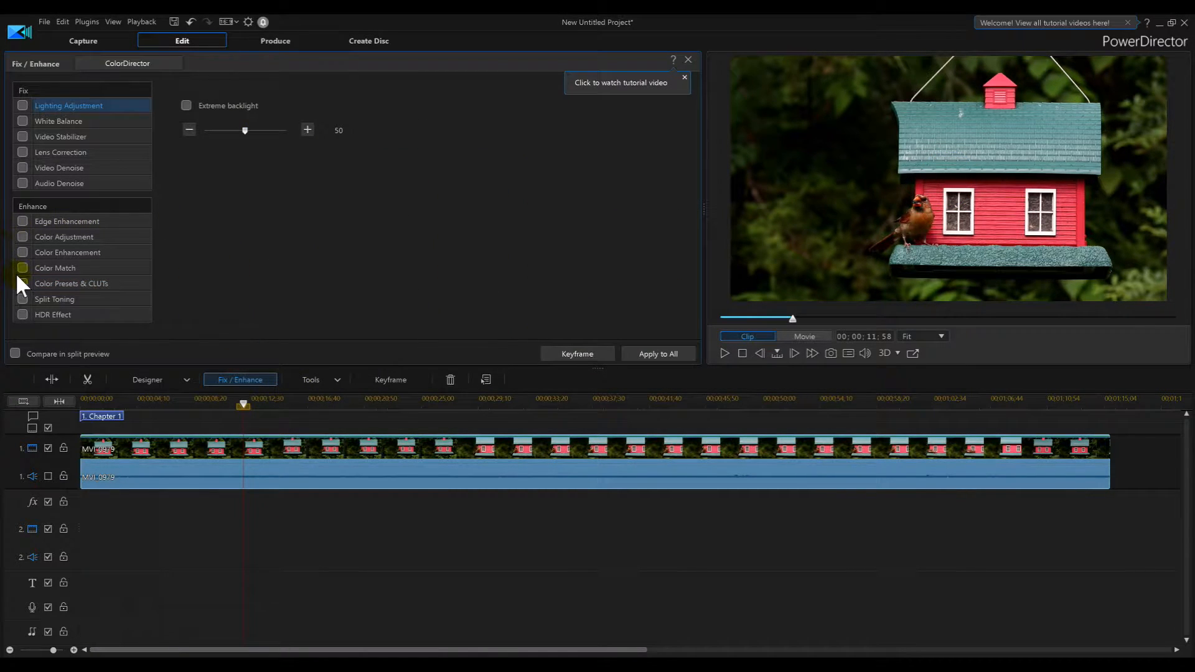
click(72, 284)
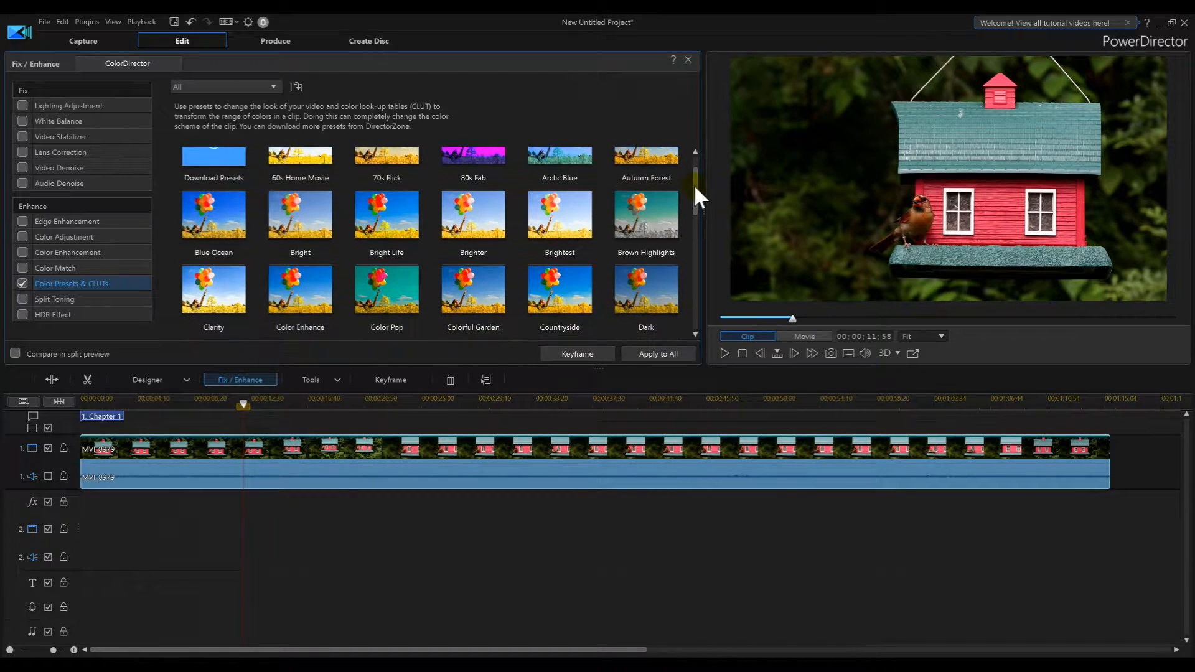
scroll(down, 3)
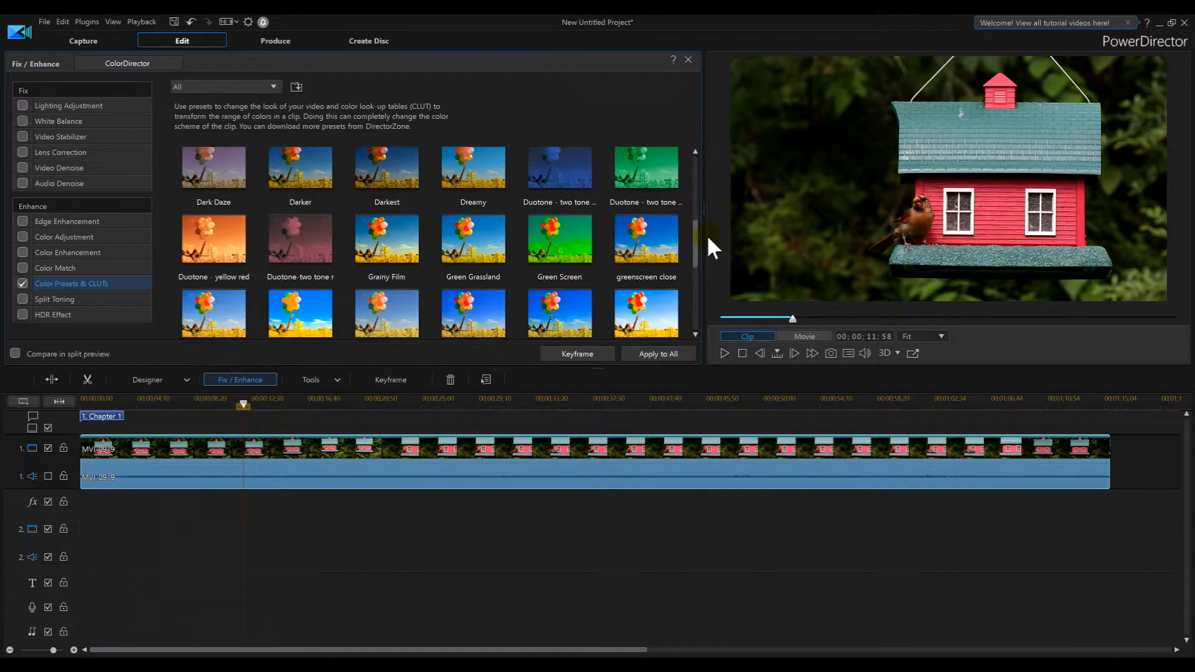
scroll(down, 3)
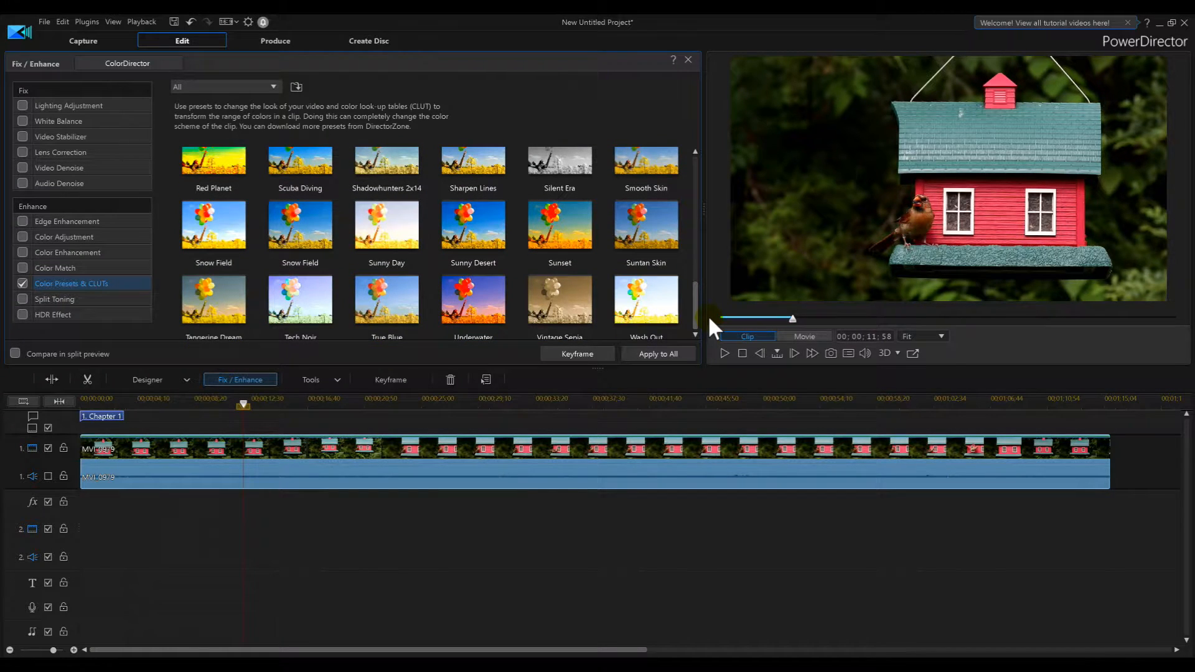
scroll(up, 3)
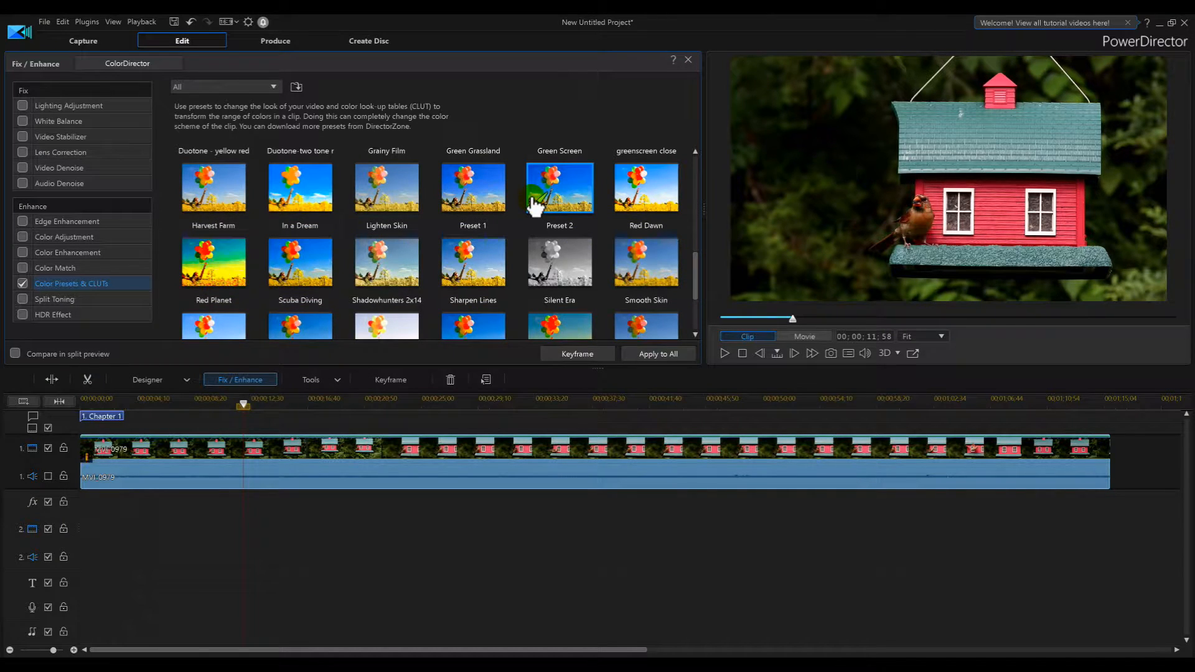
click(560, 187)
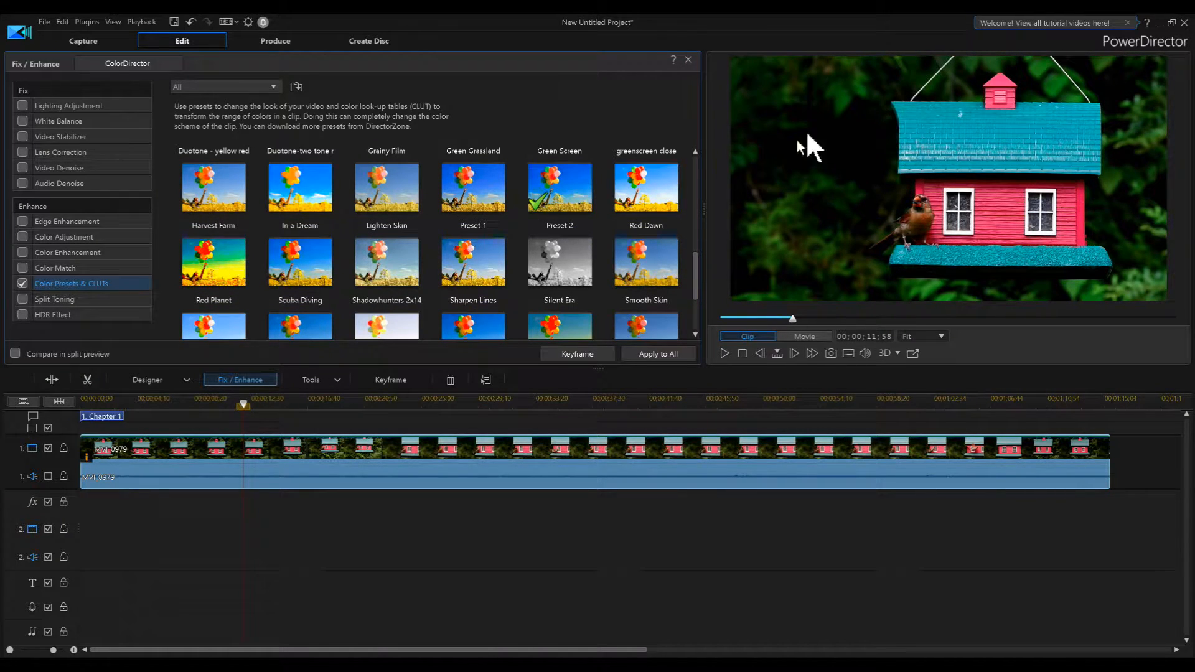
click(473, 186)
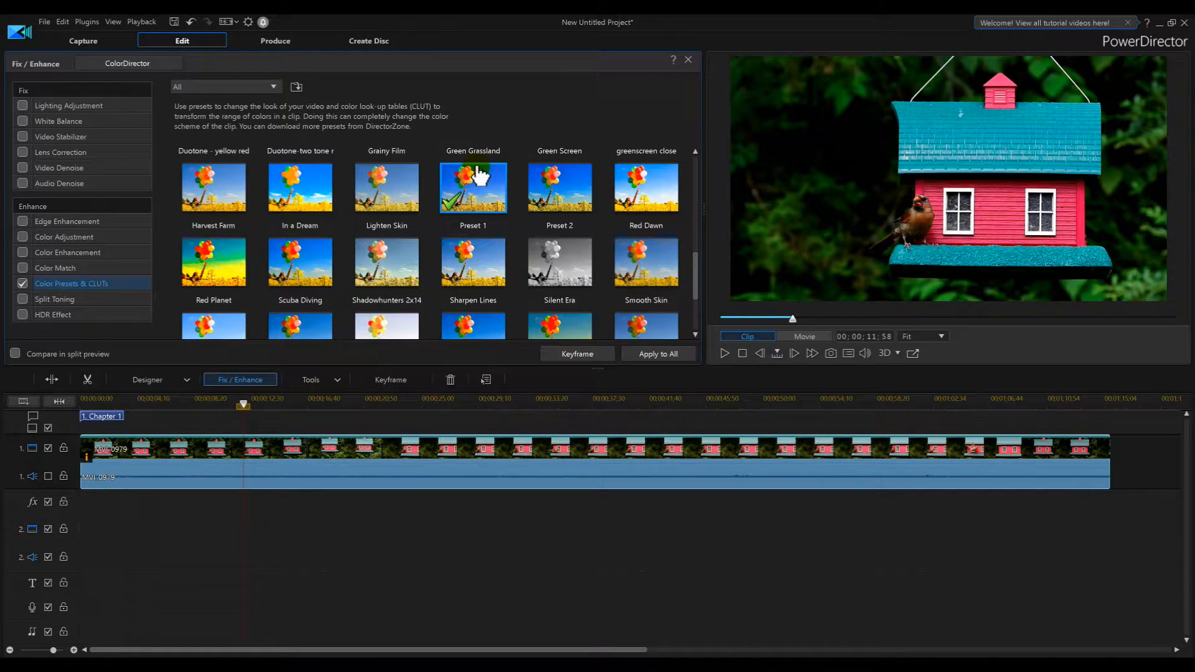
mouse_move(458, 128)
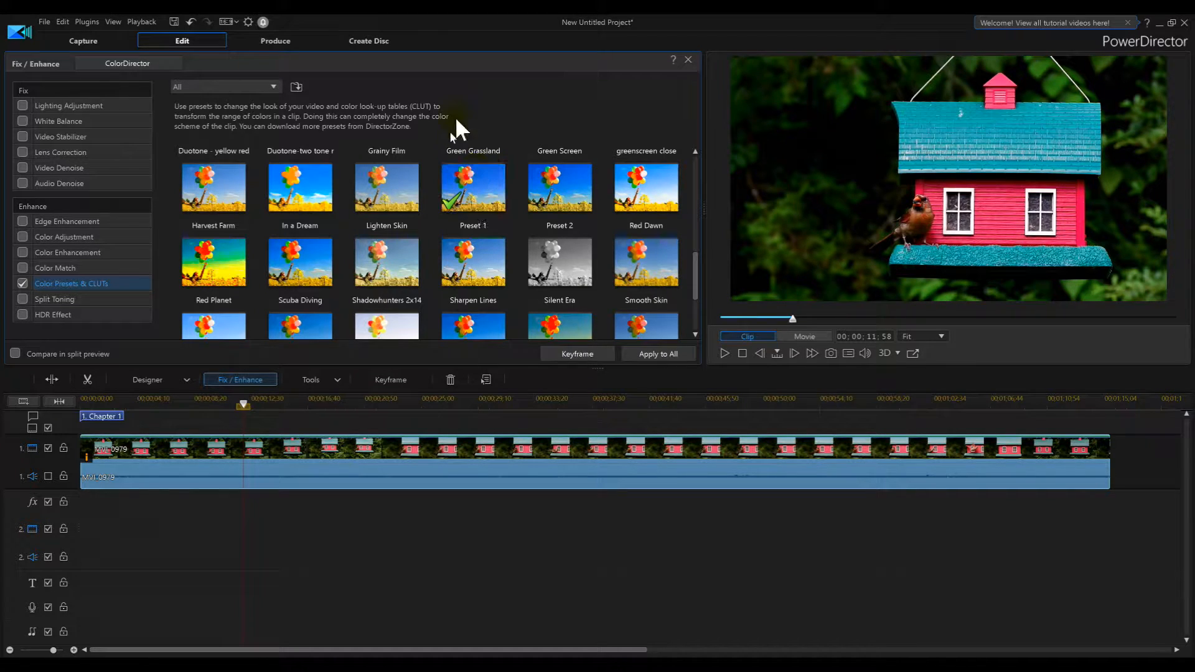
mouse_move(670, 189)
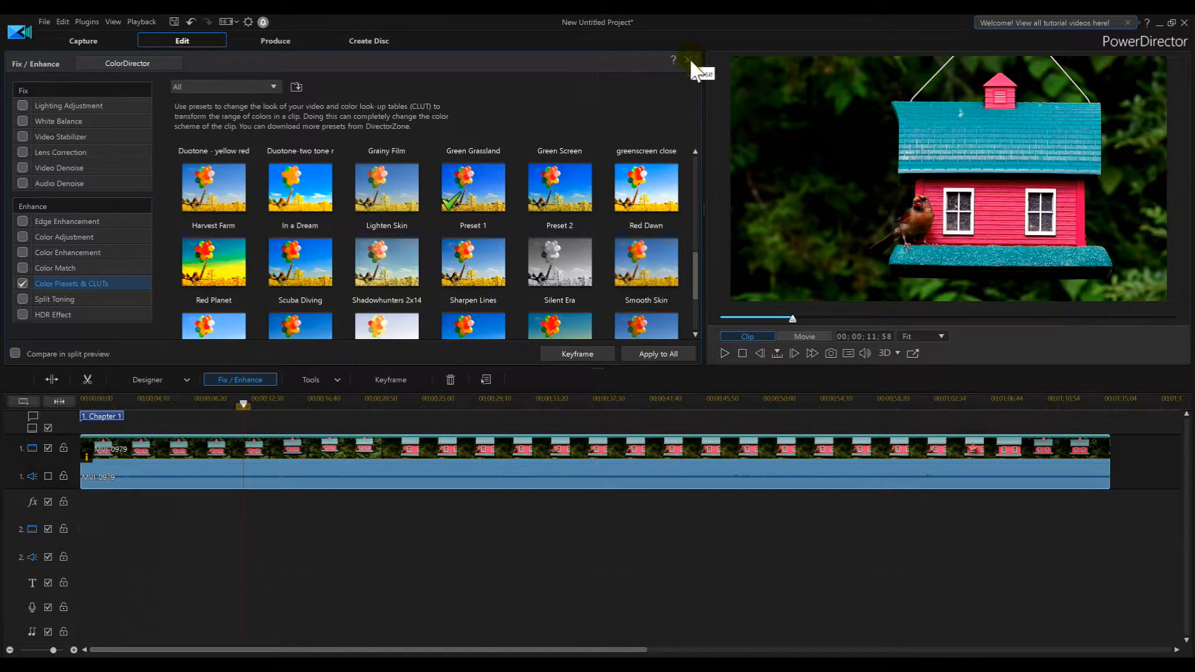
- Close Fix / Enhance and play the recoloured clip in Movie mode until about 31 seconds
click(686, 60)
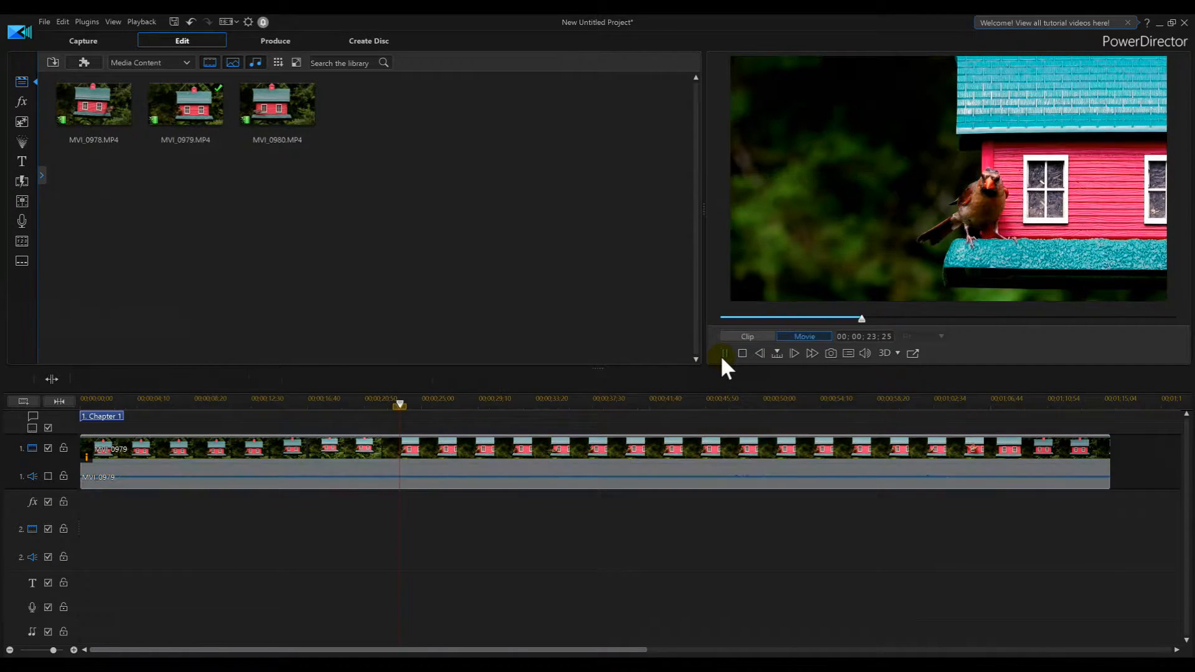
click(723, 353)
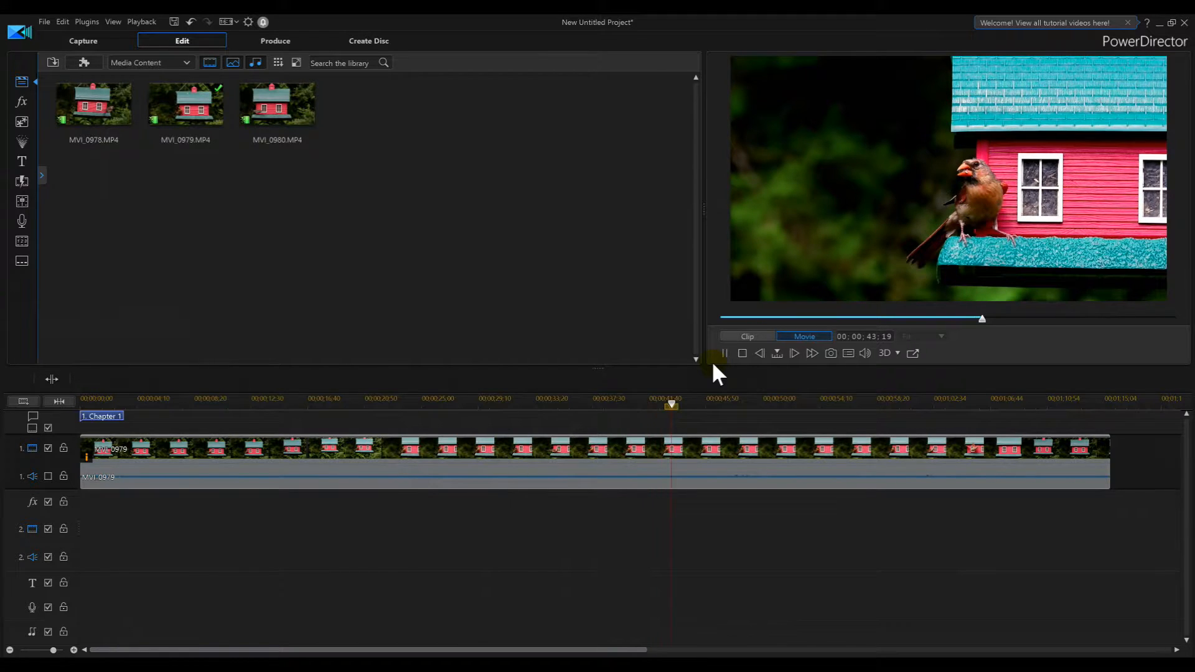
click(723, 353)
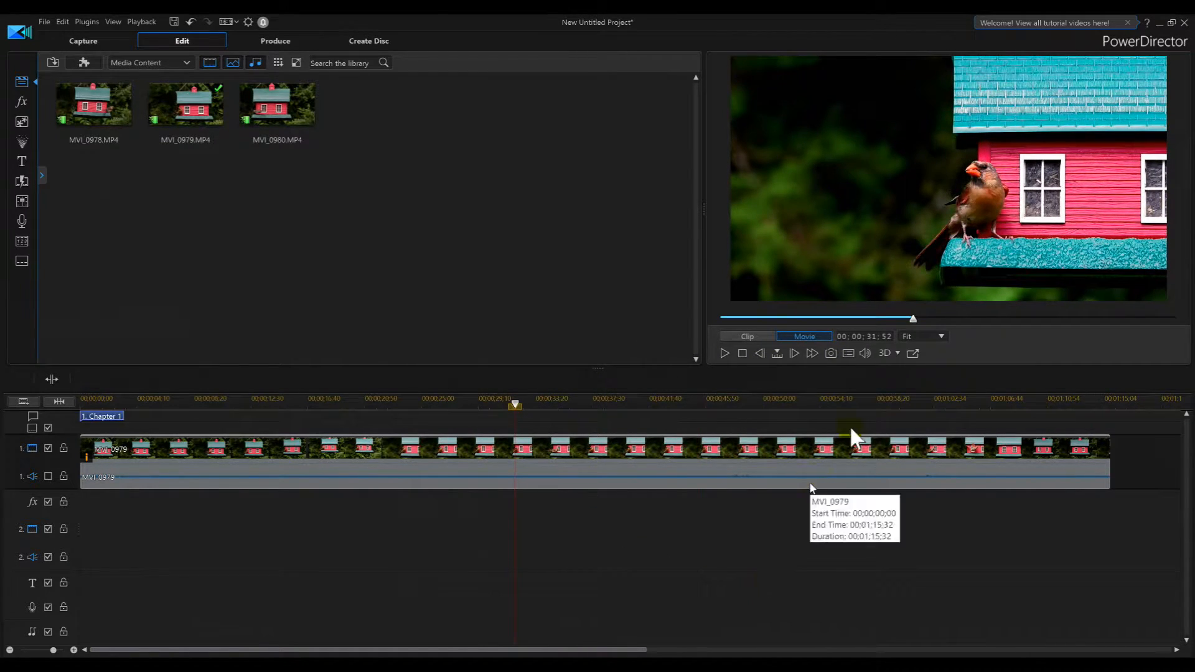
mouse_move(923, 279)
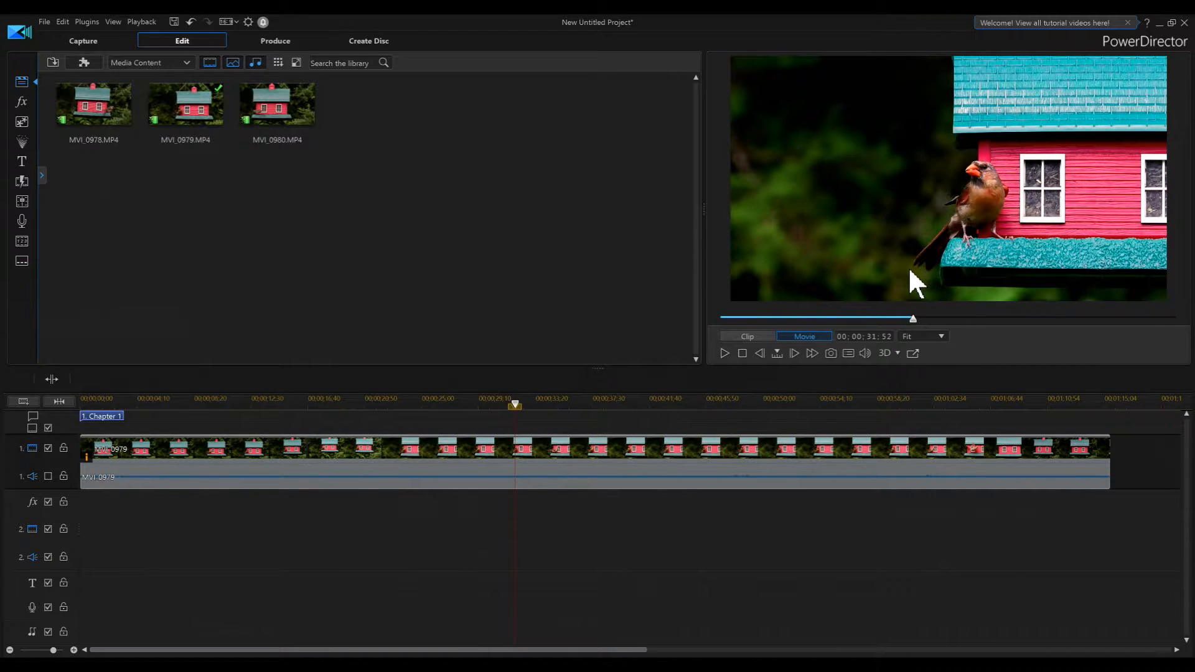
mouse_move(903, 454)
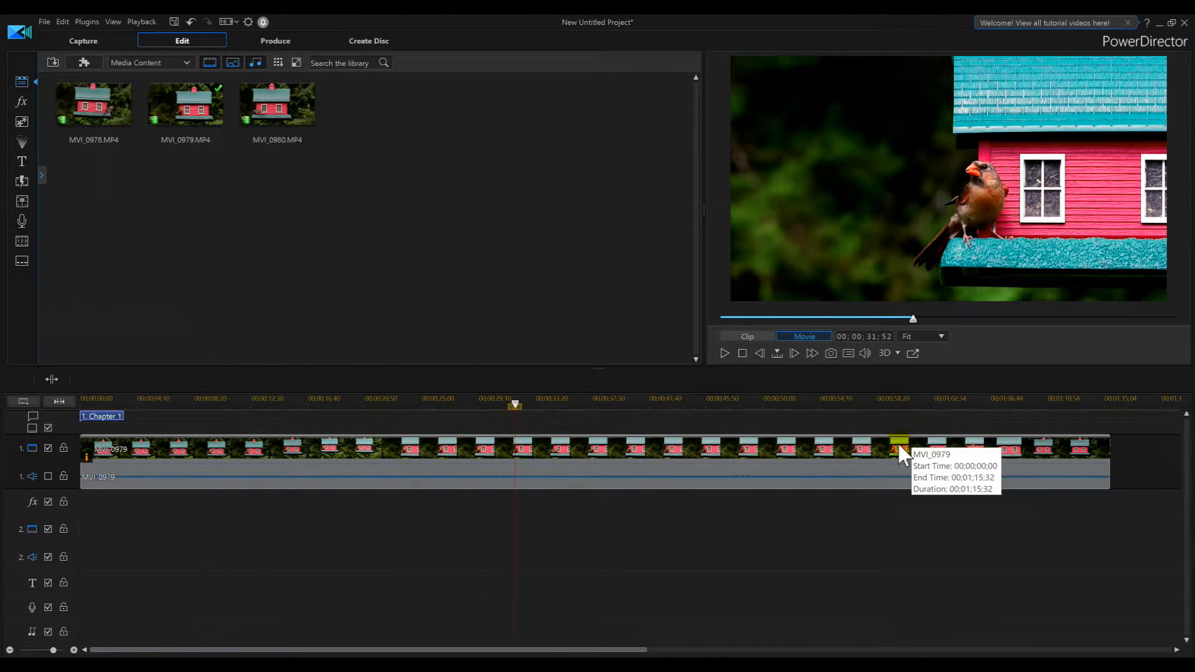
mouse_move(617, 453)
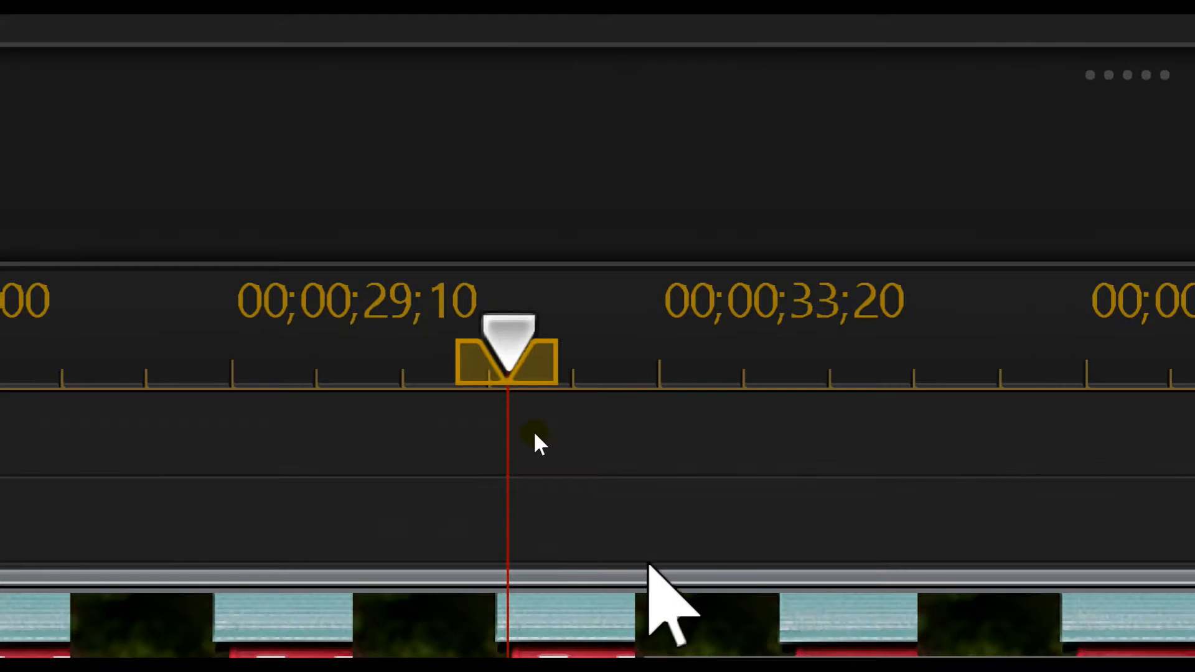
mouse_move(690, 293)
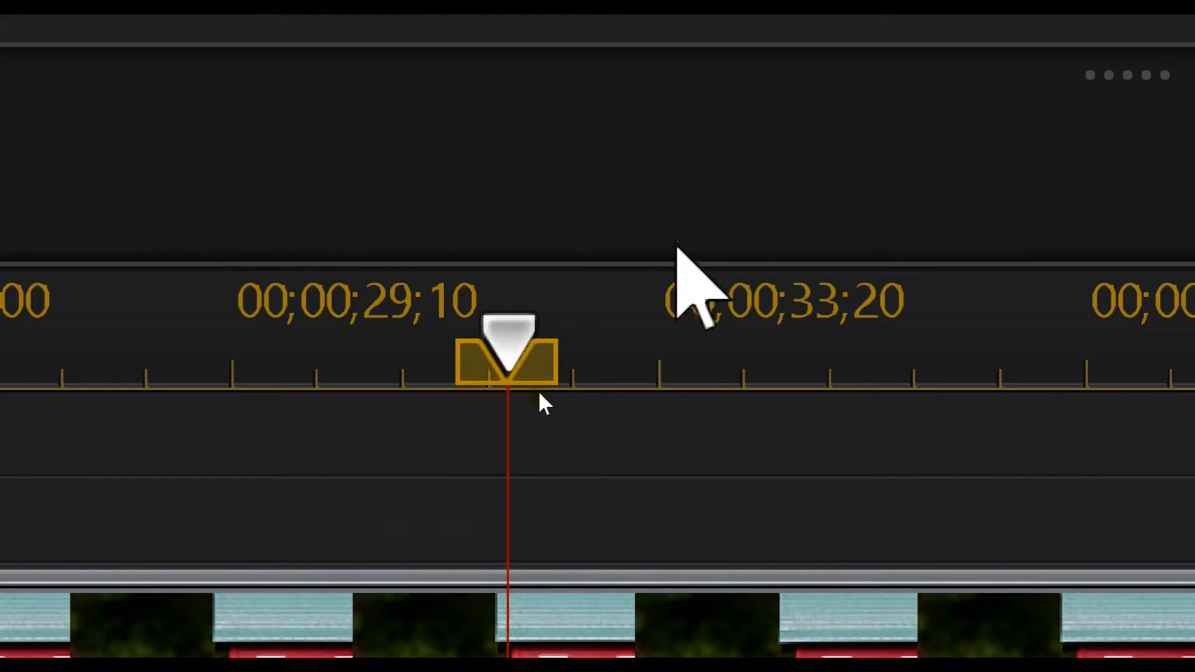
mouse_move(579, 466)
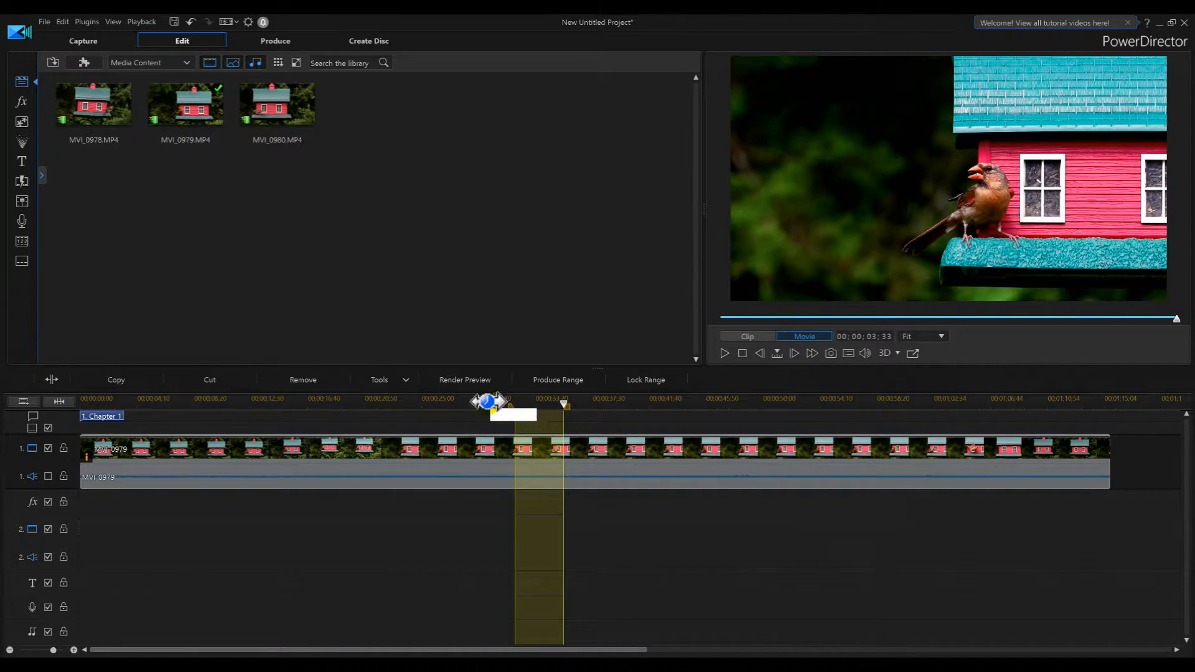
mouse_move(465, 380)
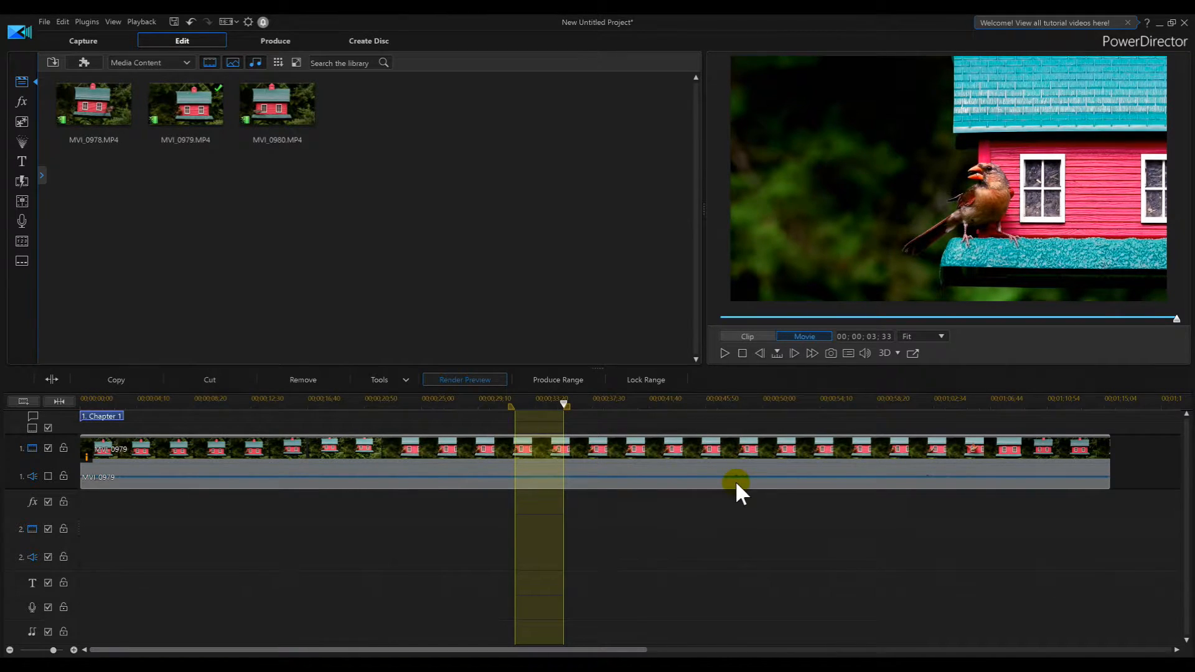
- Start a Render Preview of the selected 29–33 second timeline range
click(464, 380)
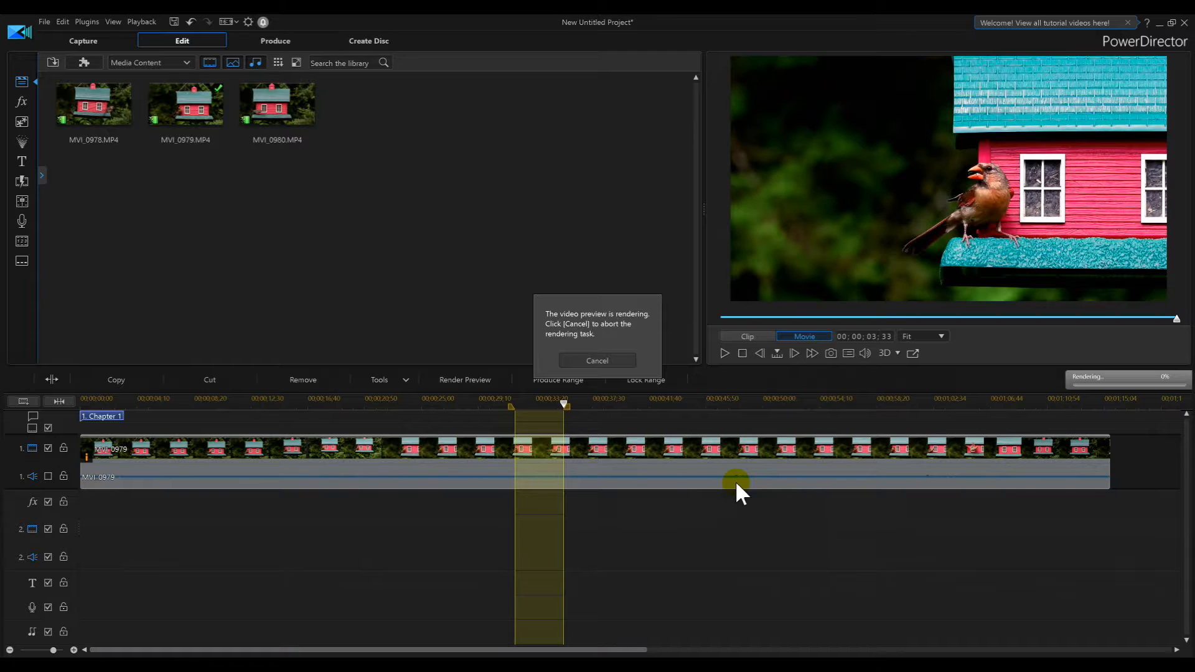
mouse_move(743, 479)
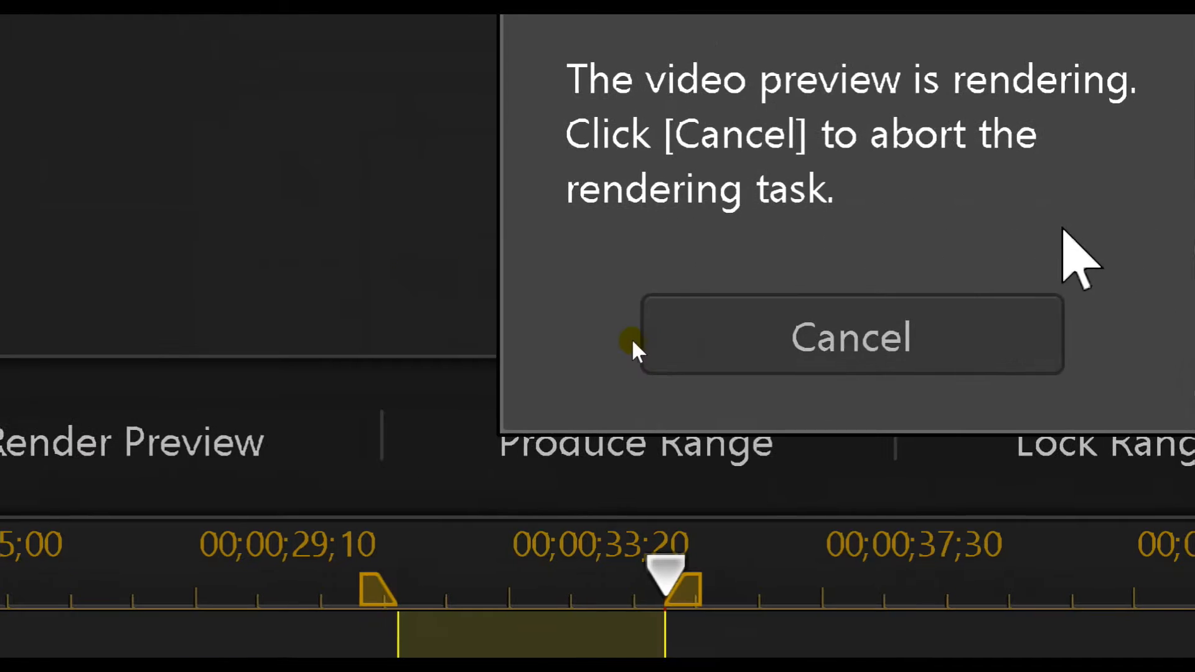
mouse_move(976, 214)
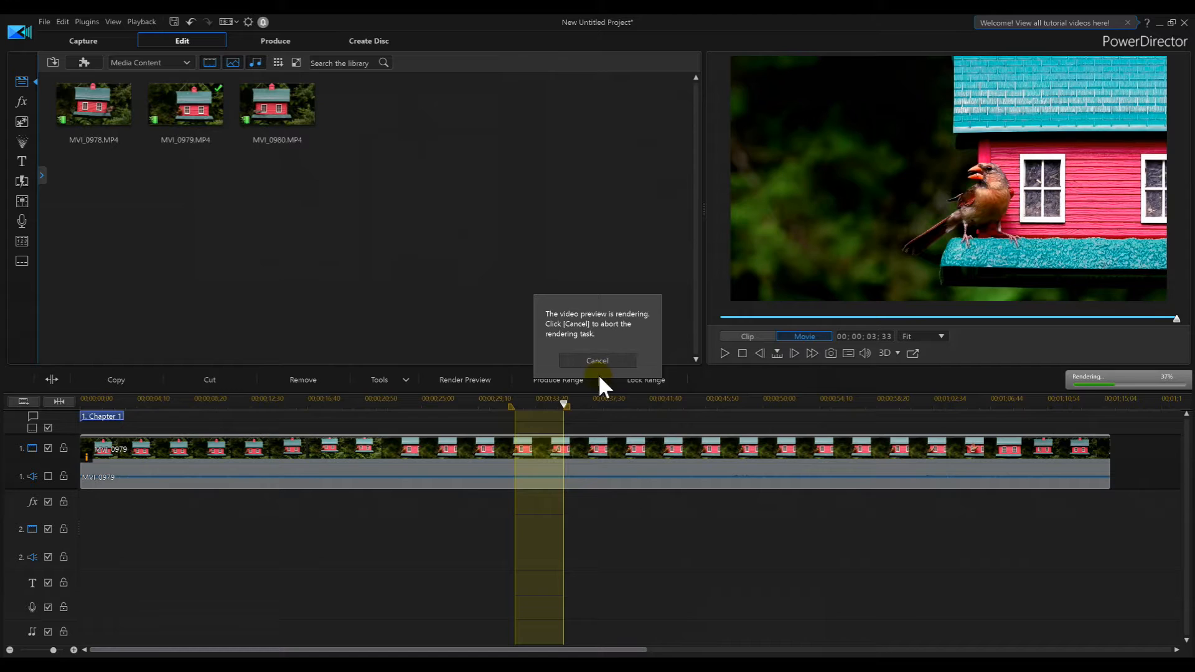
mouse_move(1021, 363)
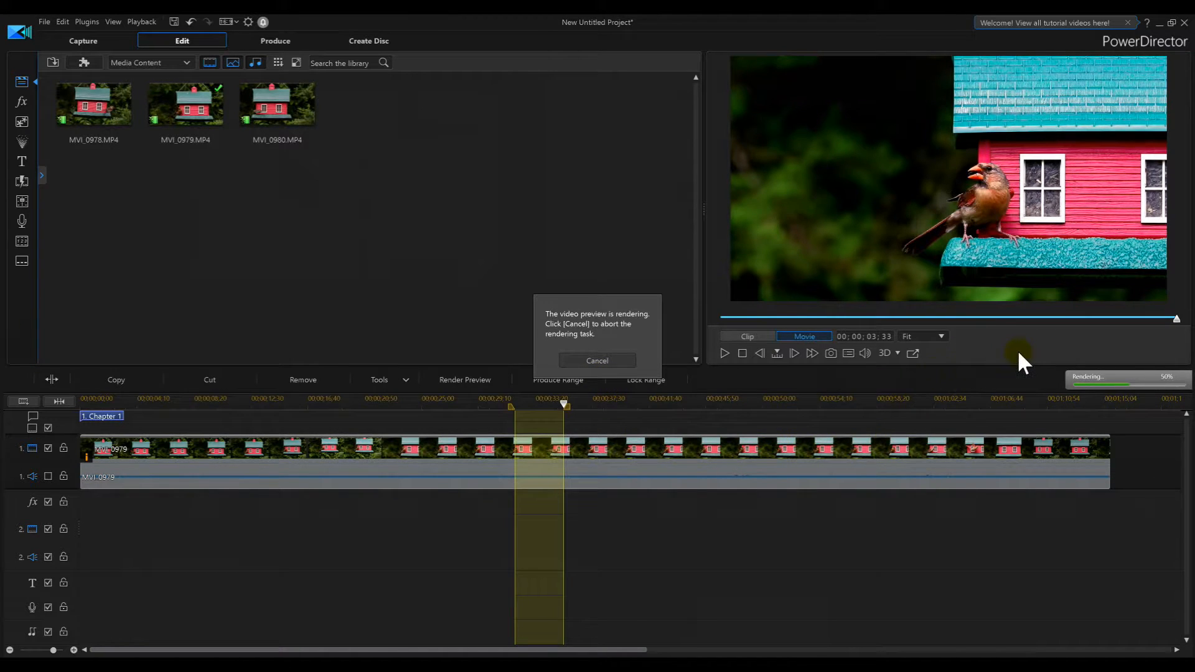
mouse_move(1109, 385)
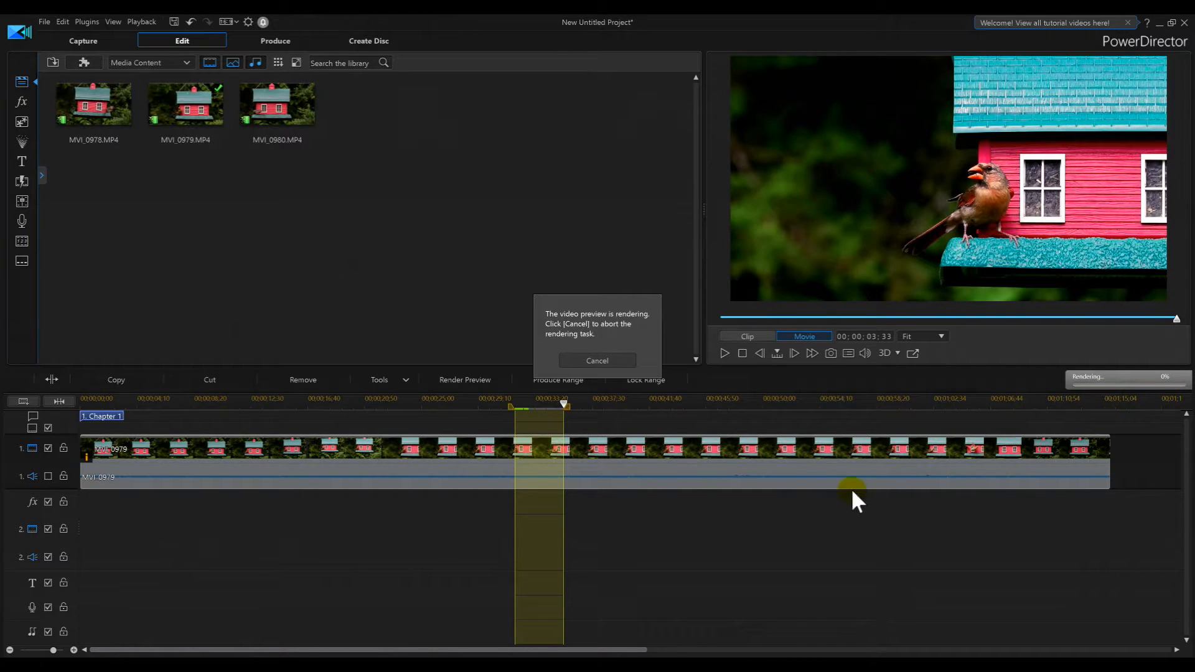
mouse_move(529, 438)
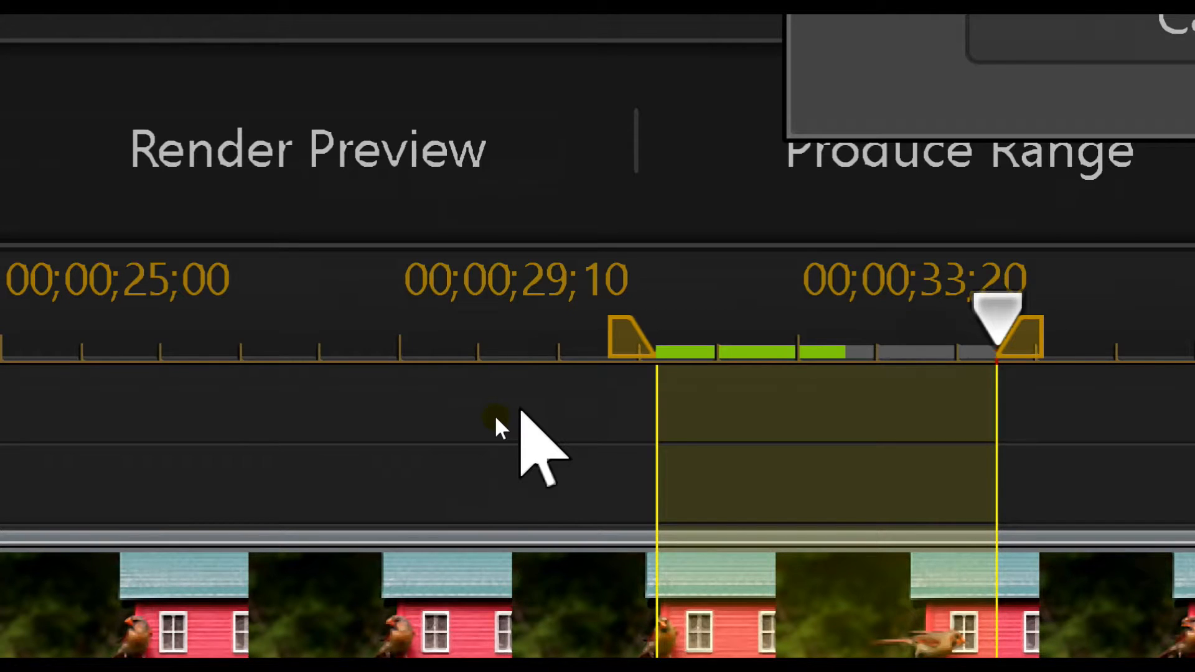
click(307, 148)
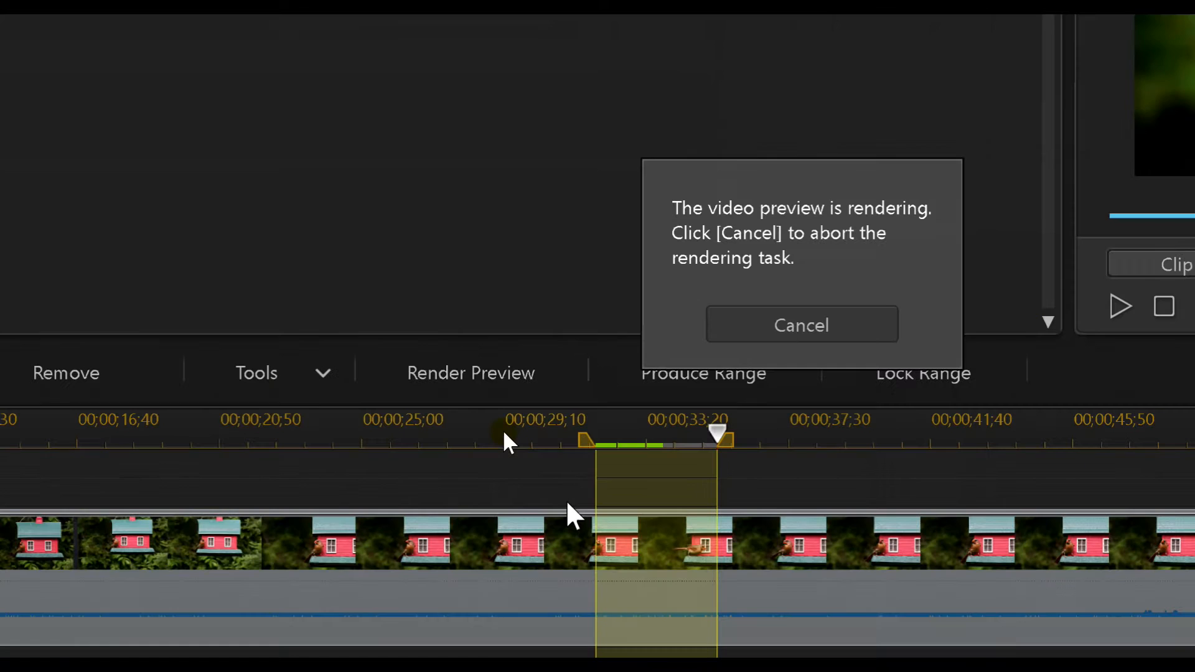
mouse_move(880, 472)
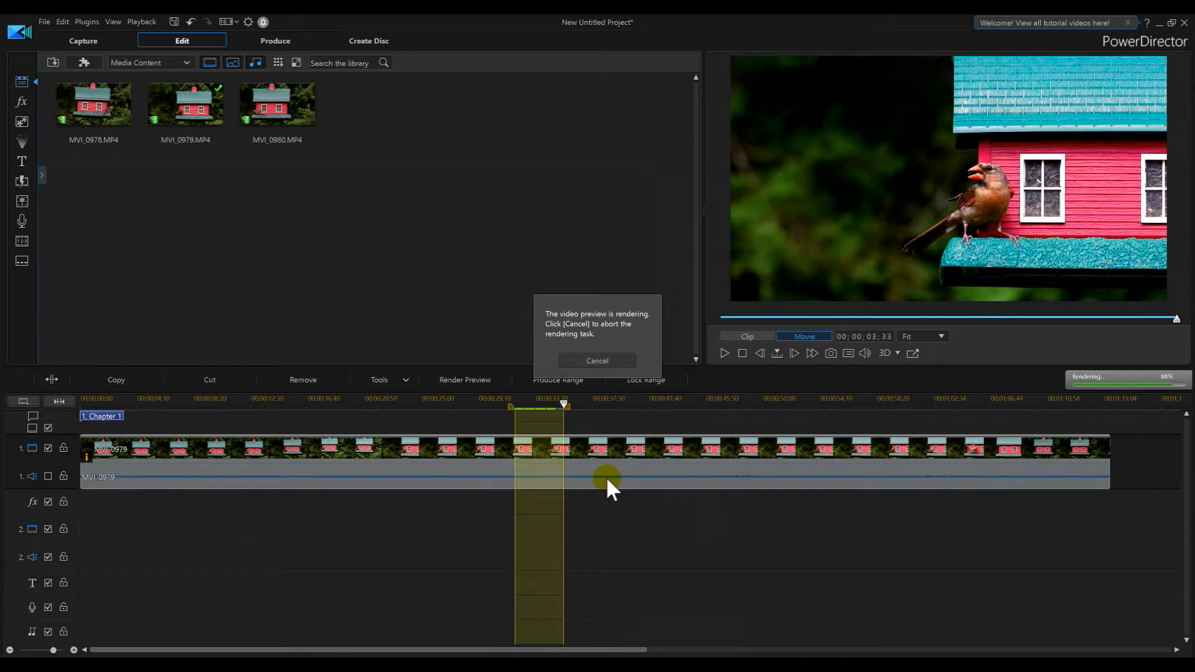
- Play through the rendered 29–33 second range and stop at about 44 seconds
click(597, 360)
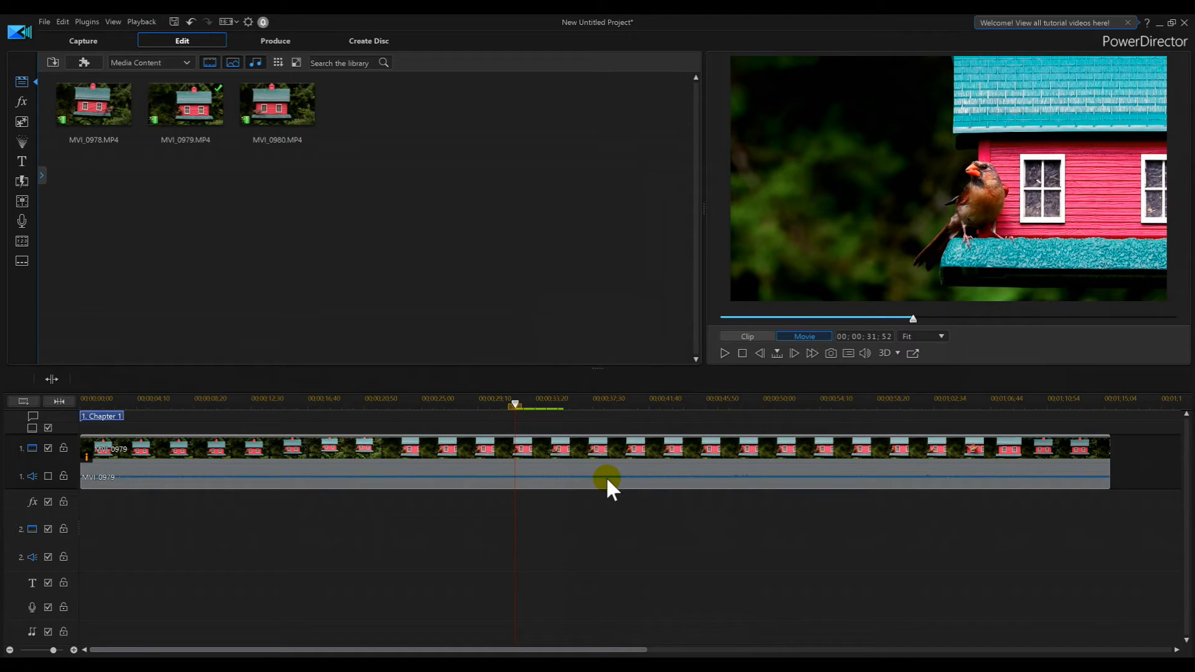
mouse_move(606, 479)
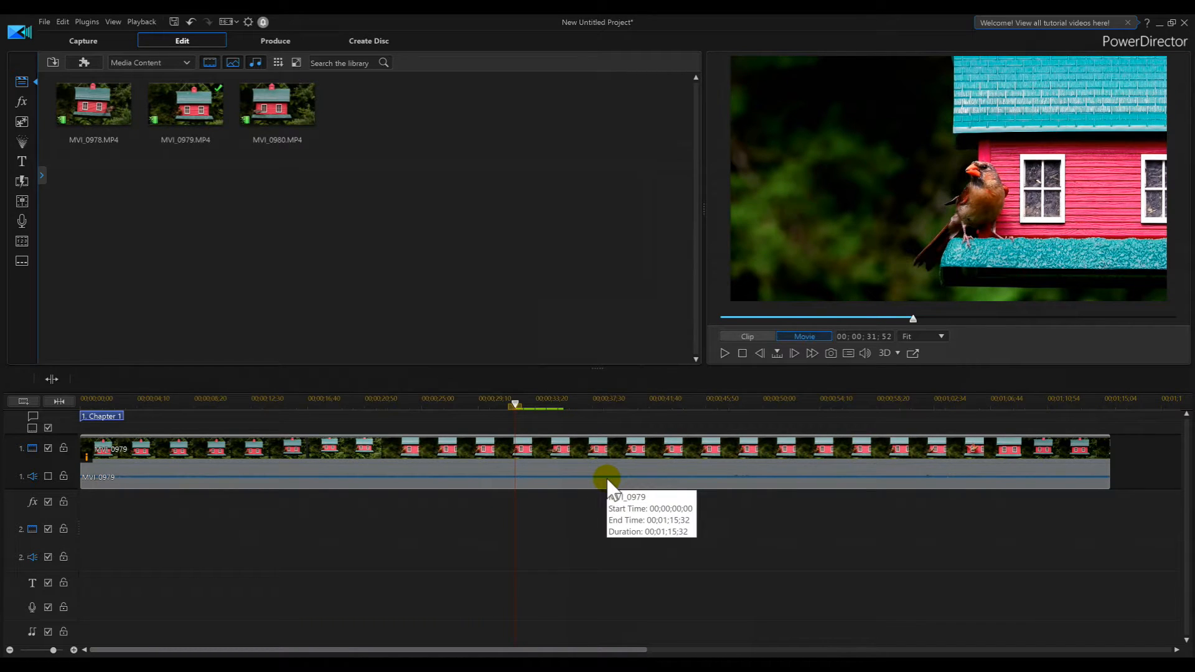
mouse_move(476, 387)
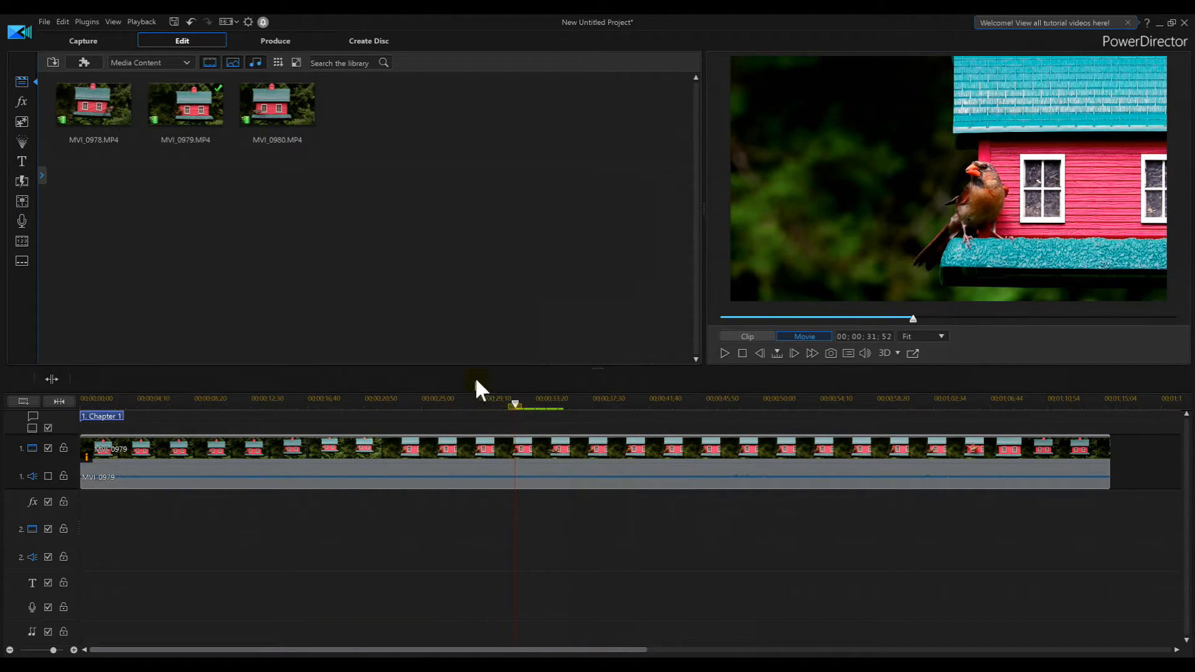
mouse_move(547, 445)
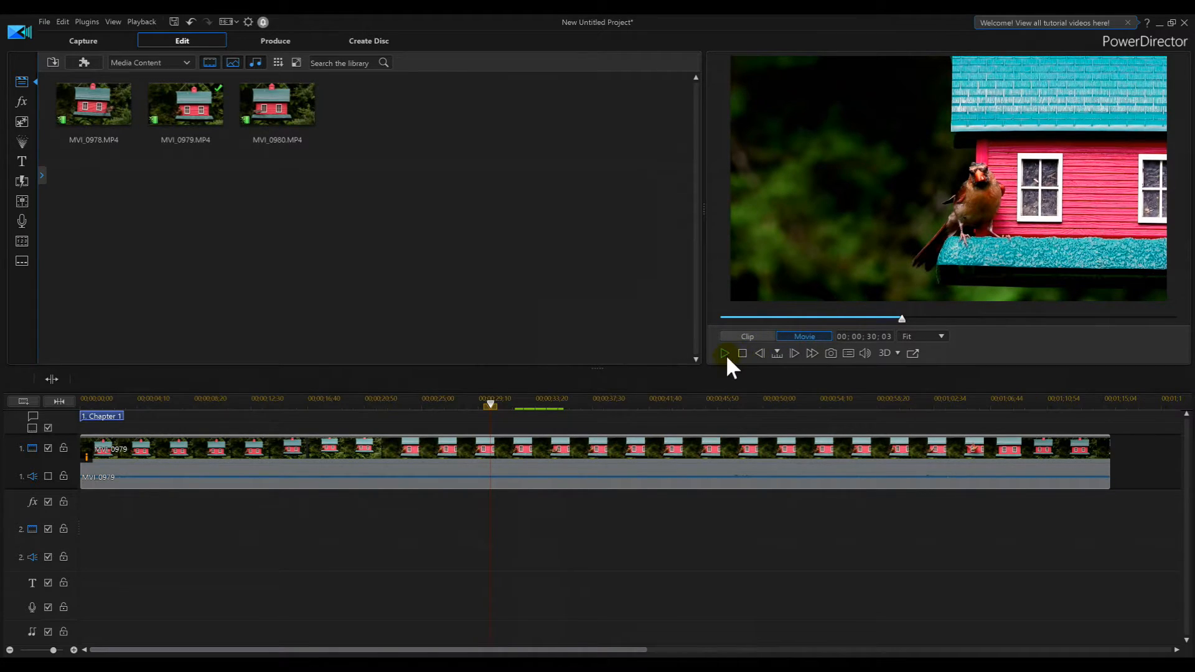
click(724, 353)
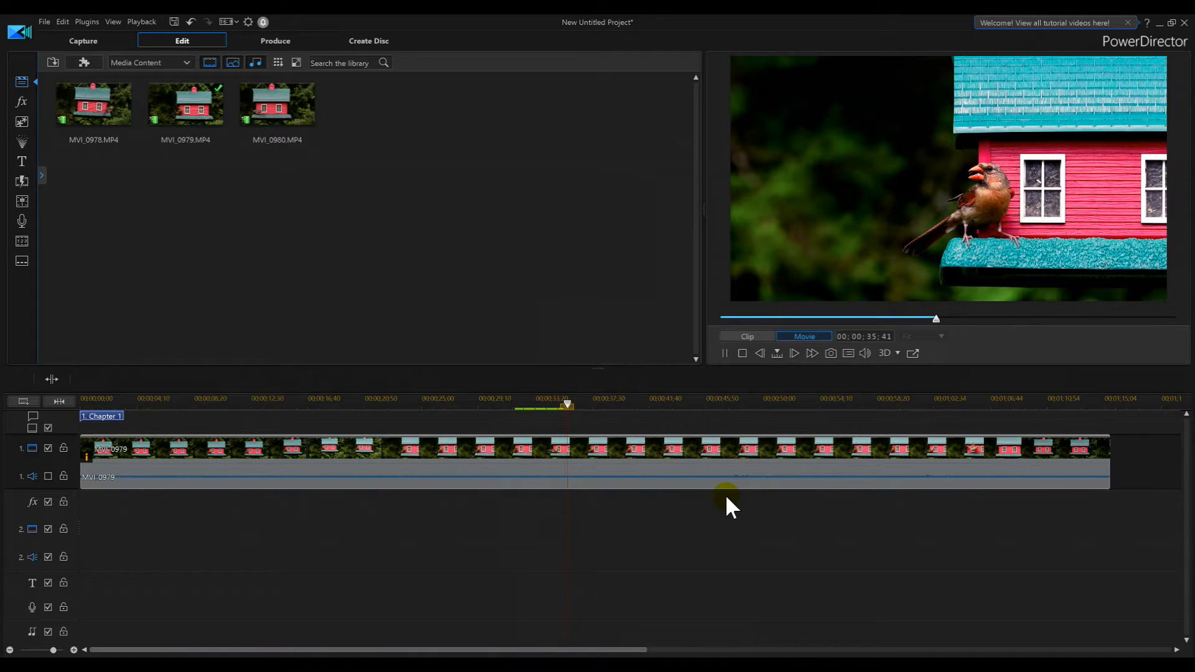
click(794, 353)
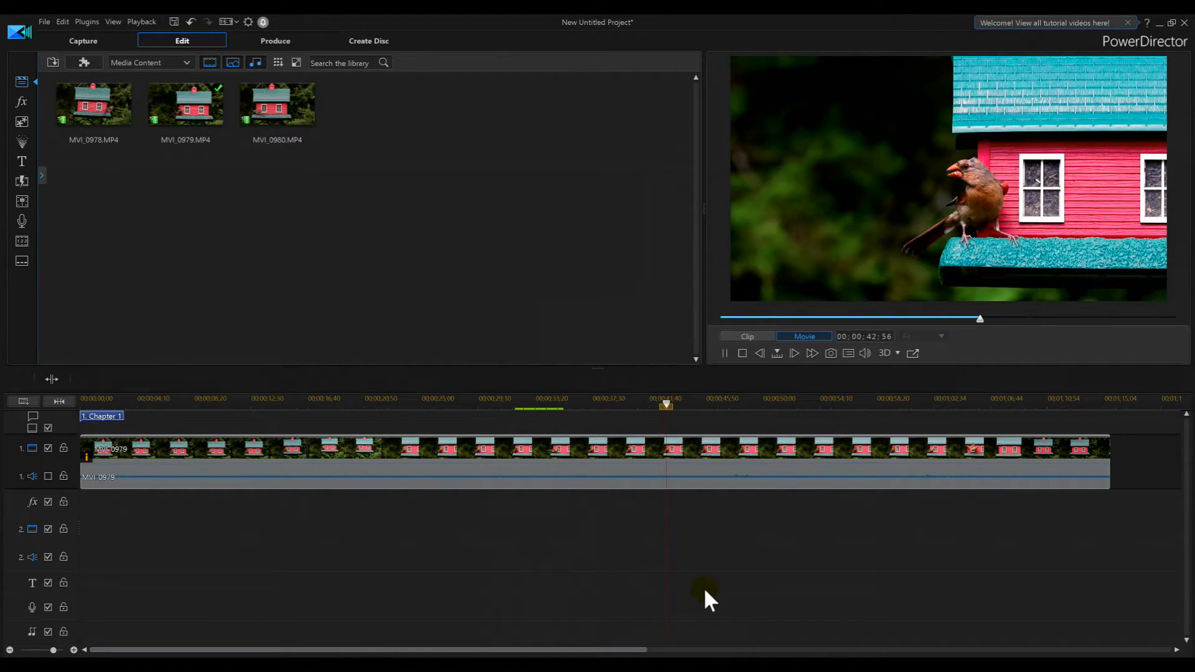
click(722, 353)
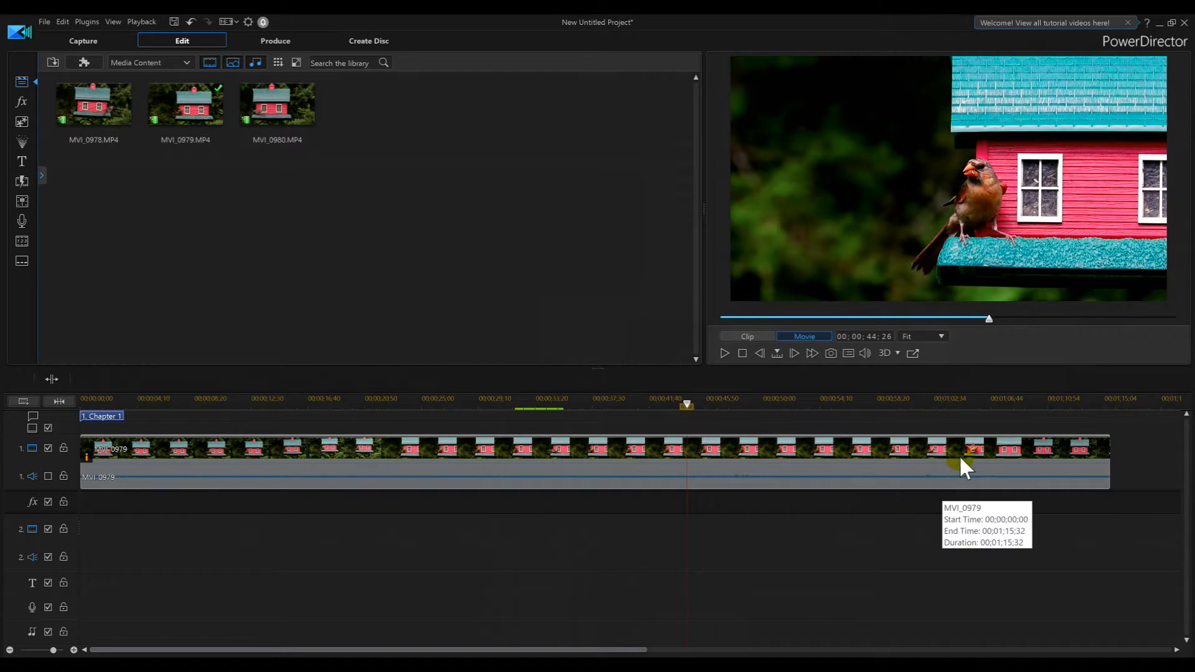
mouse_move(465, 457)
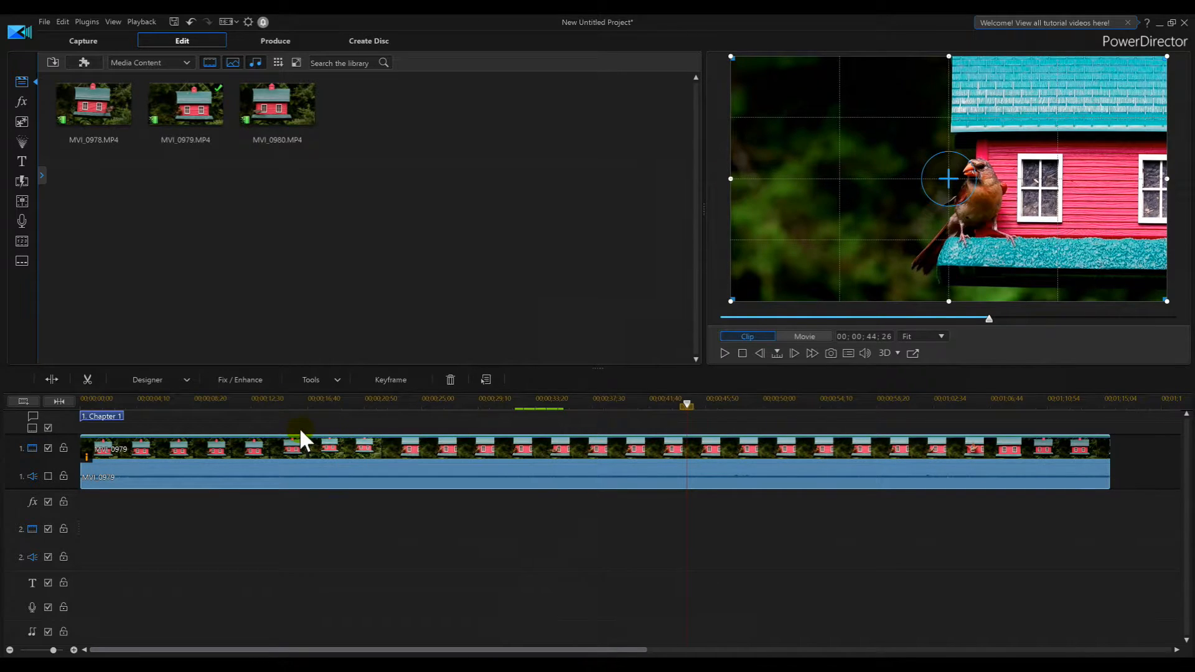
mouse_move(206, 397)
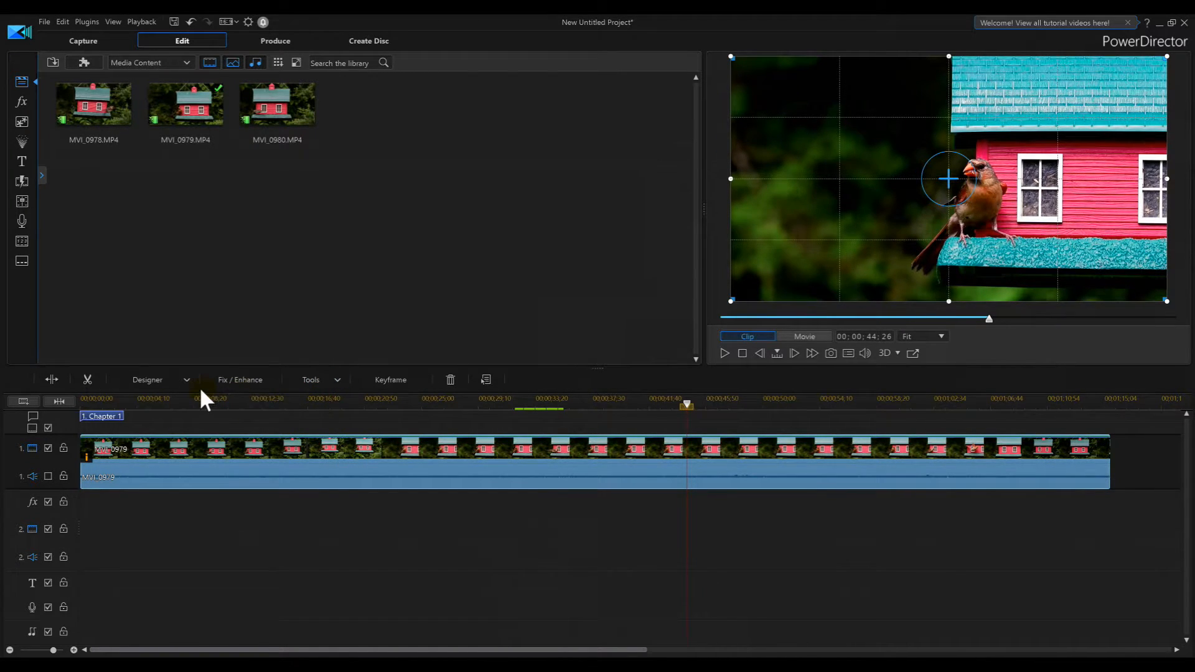
- Select MVI_0979 on the timeline and open the Designer dropdown toward PiP Designer
click(147, 380)
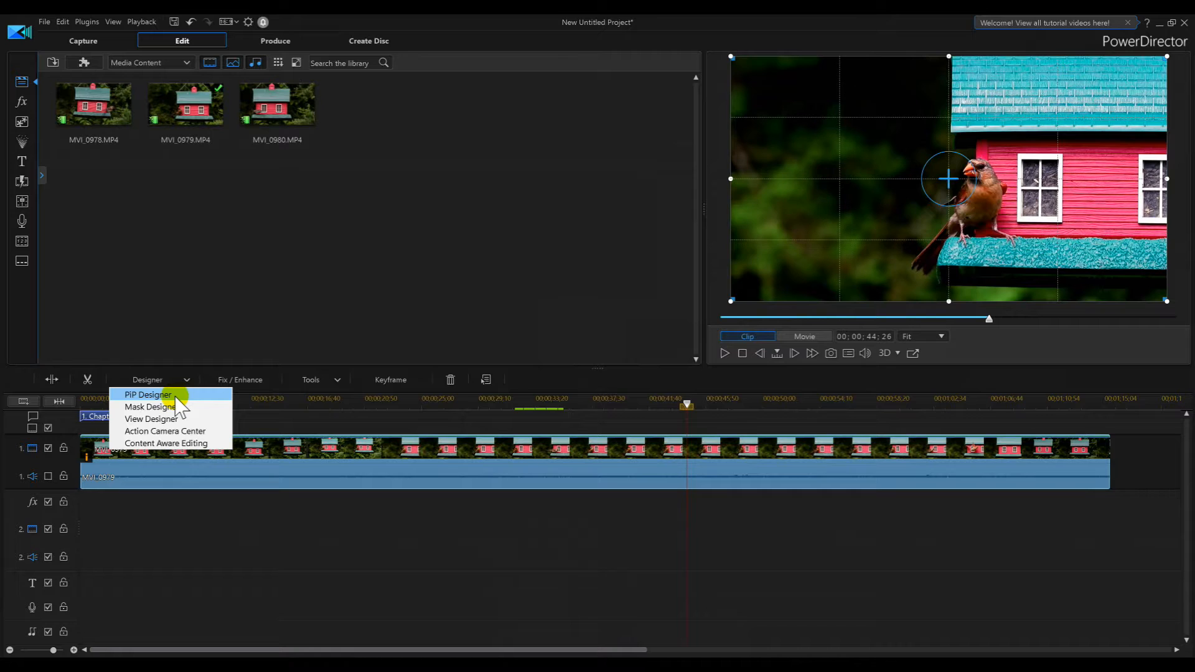
mouse_move(370, 457)
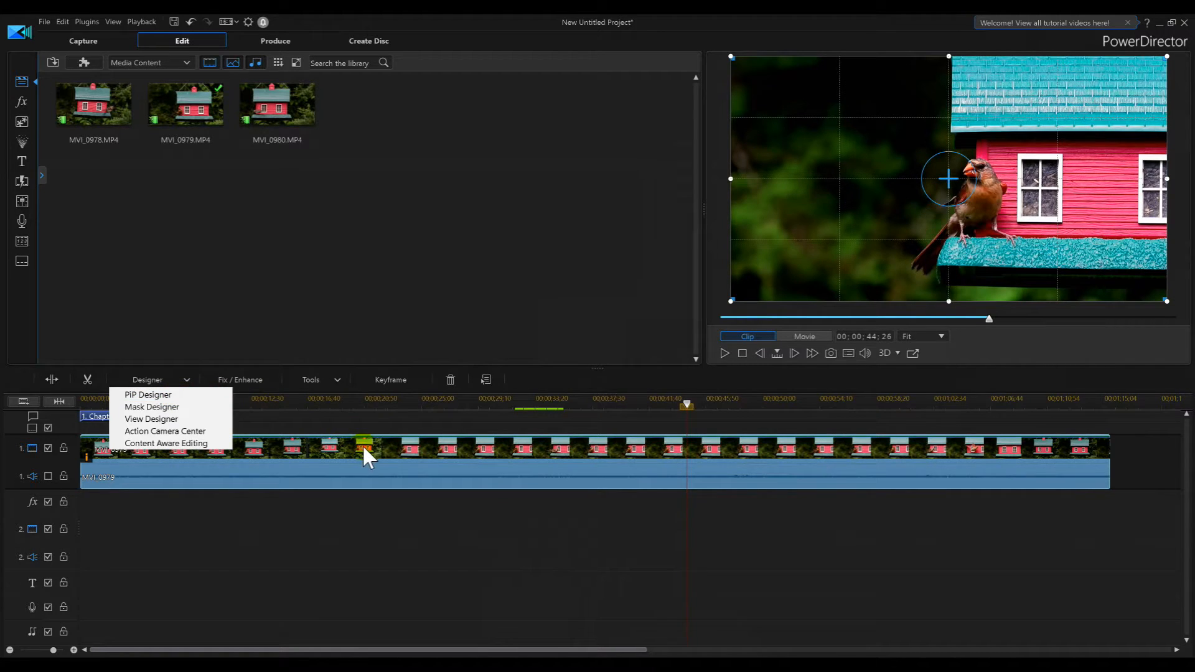
click(503, 461)
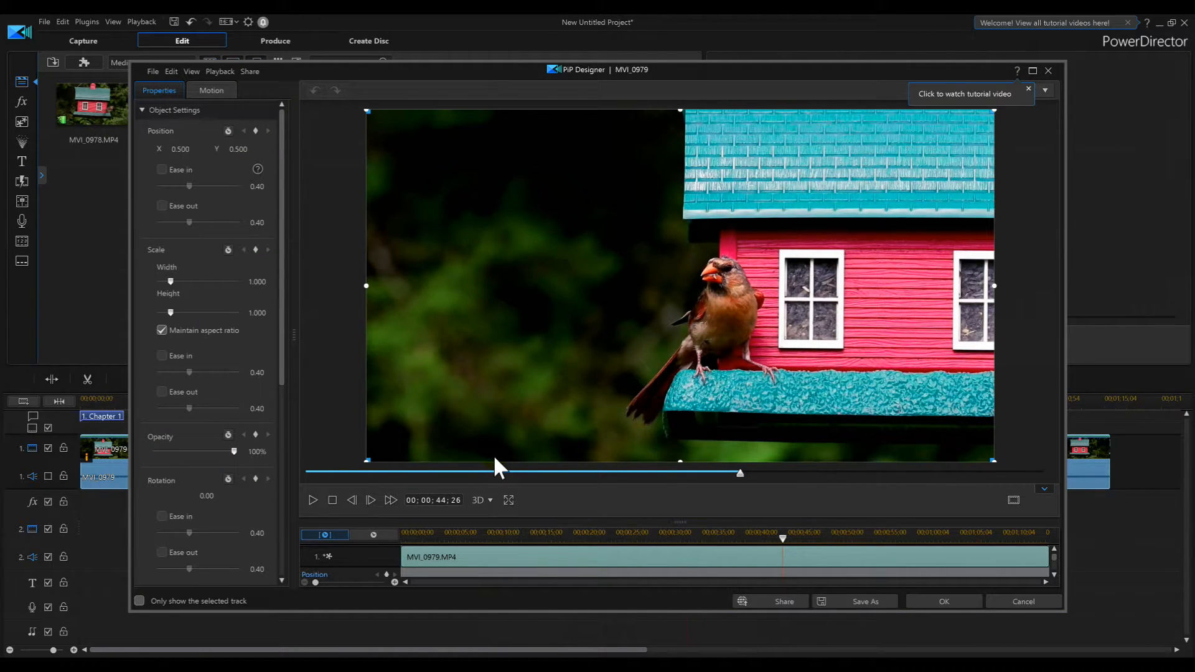
mouse_move(336, 342)
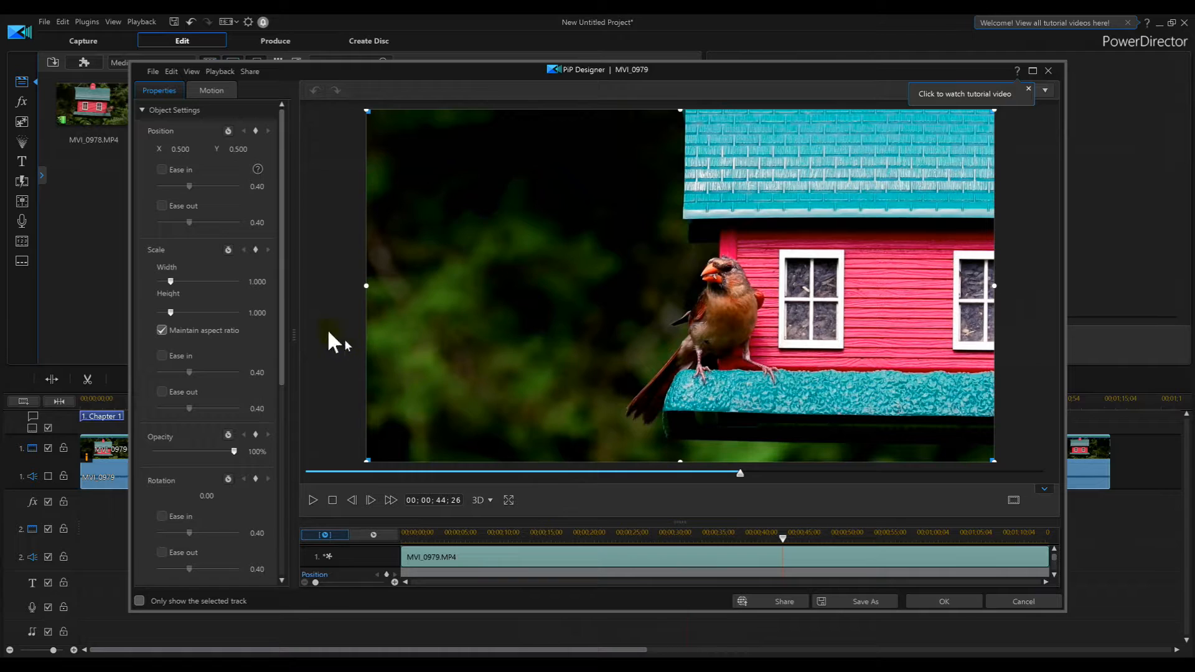
mouse_move(755, 351)
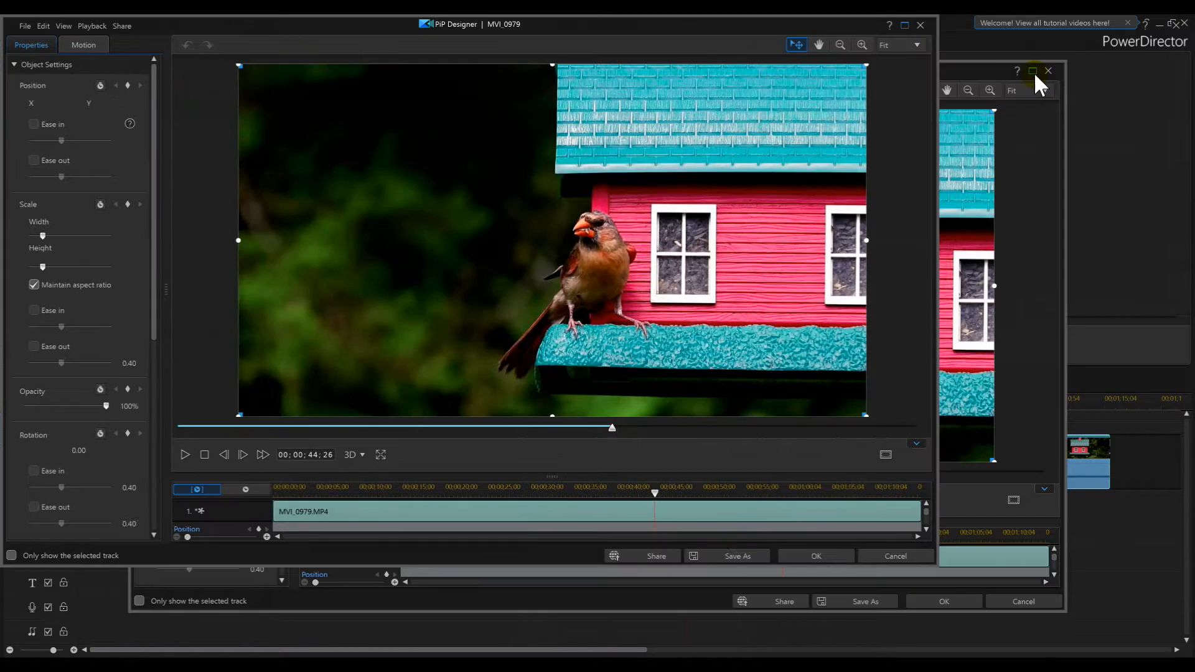
- Maximize the PiP Designer window for MVI_0979, then restore it down
click(1032, 71)
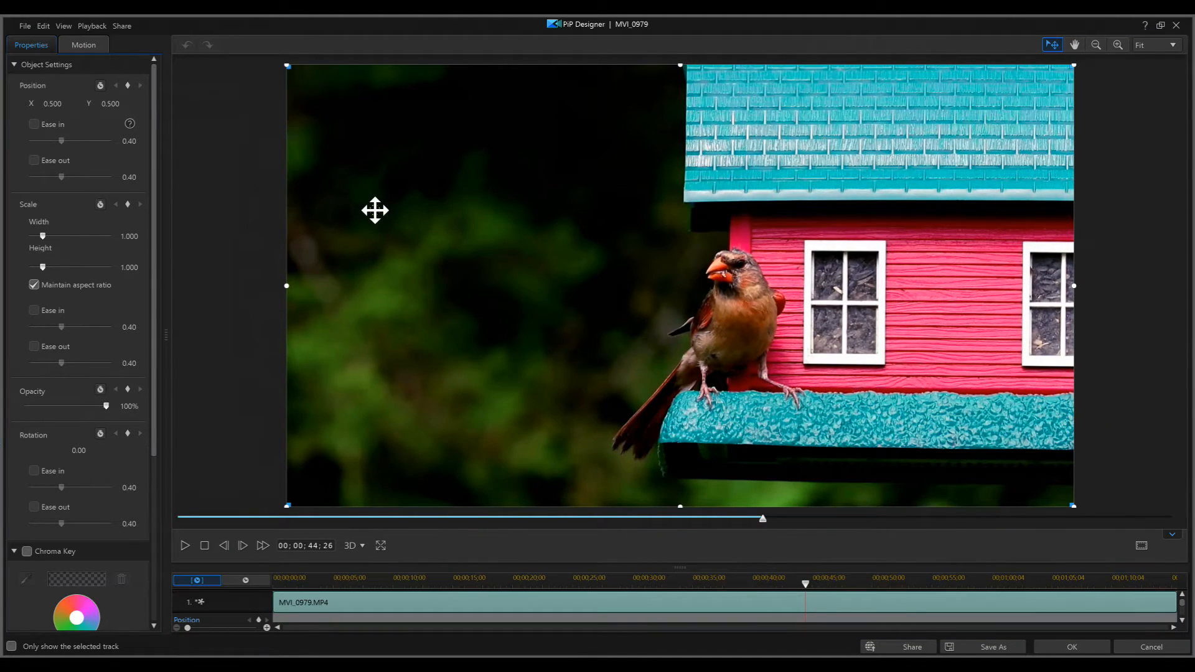
mouse_move(1096, 129)
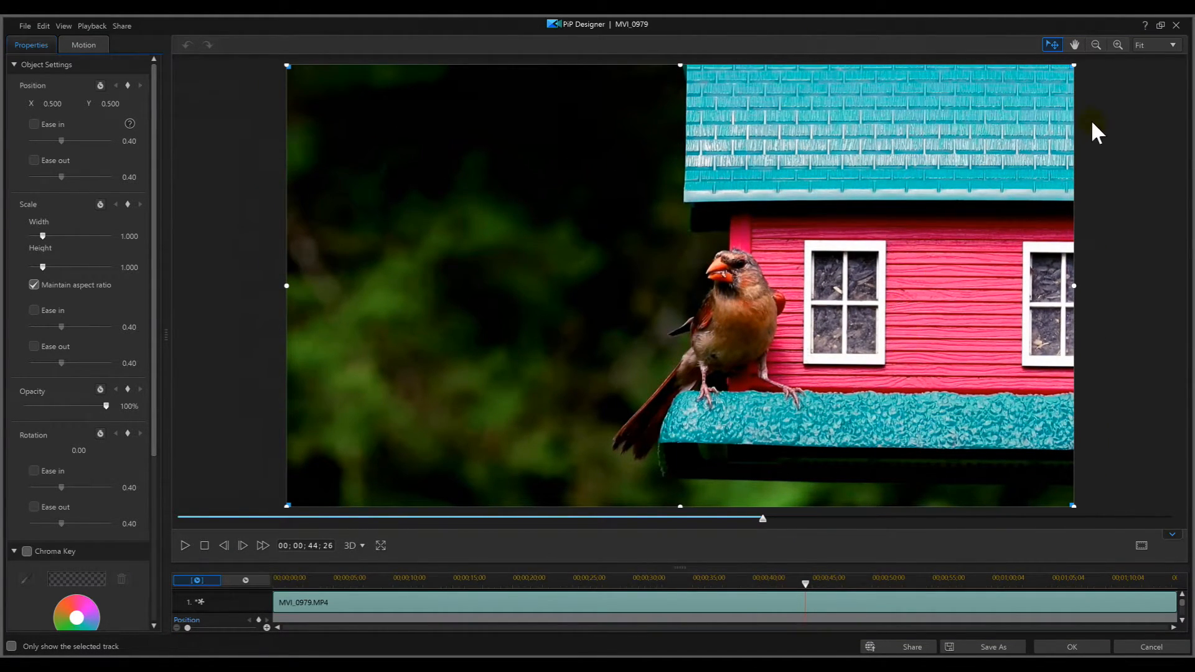
click(1070, 646)
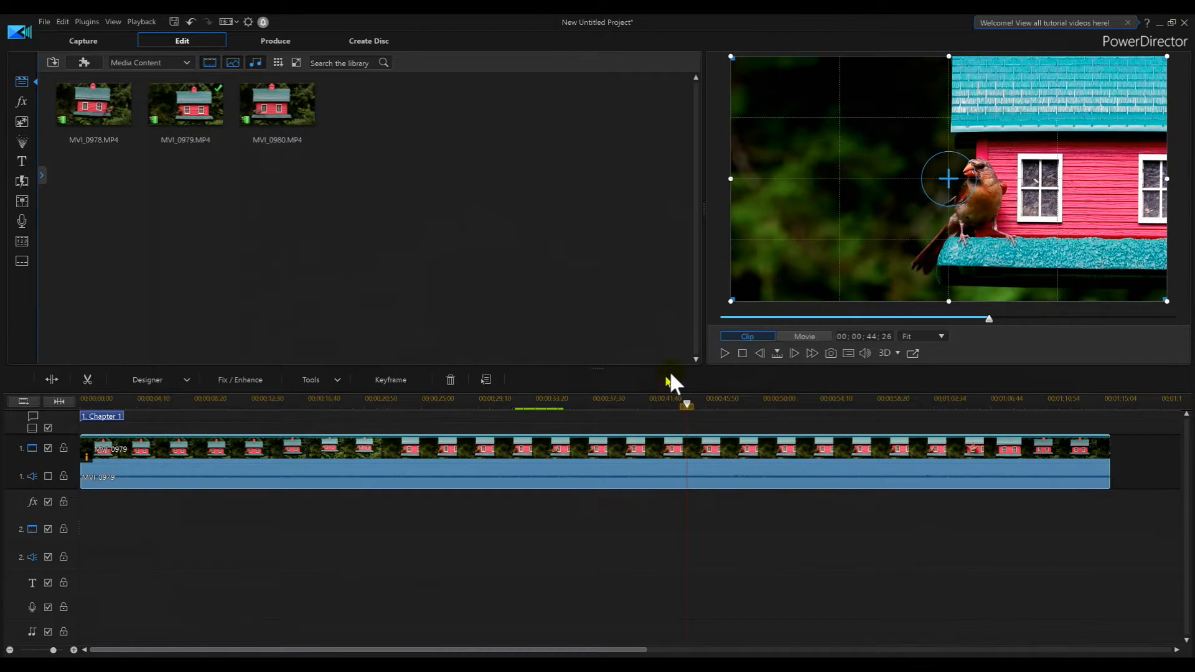
mouse_move(543, 454)
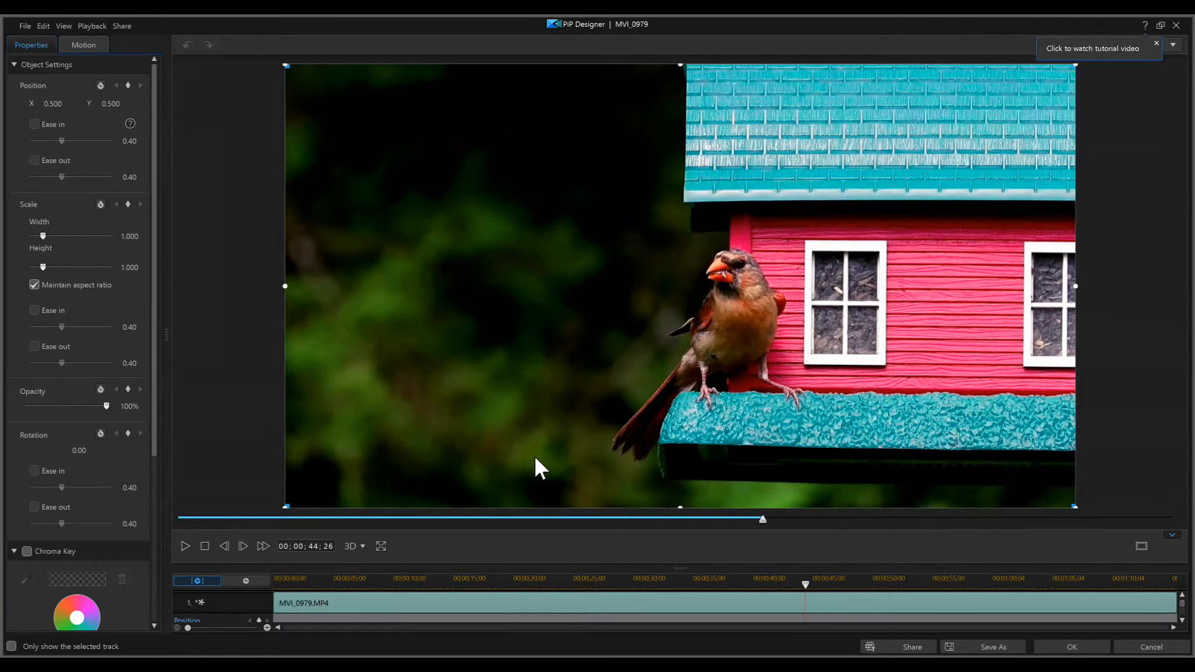
mouse_move(1176, 38)
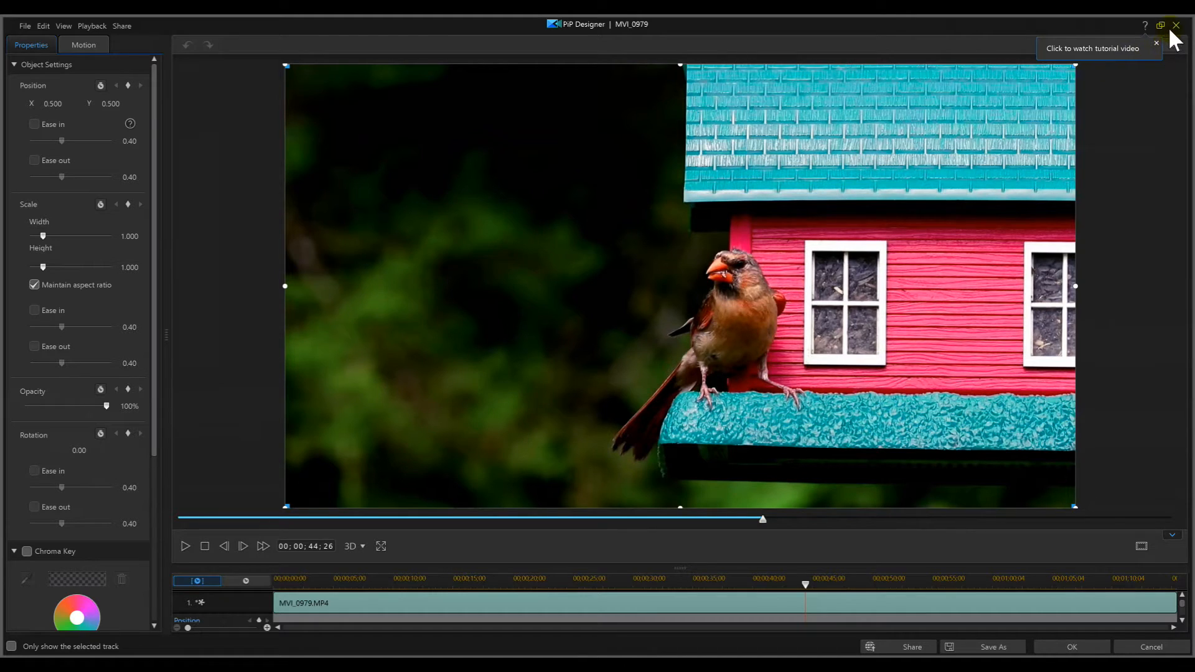
click(1071, 646)
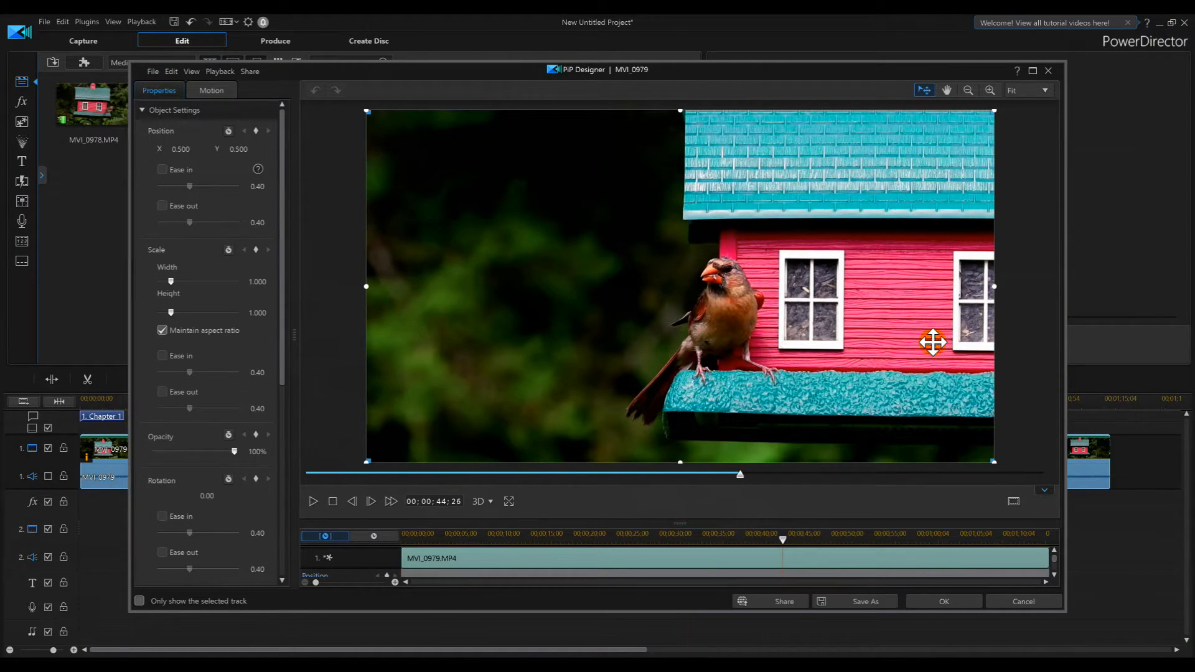
mouse_move(1035, 74)
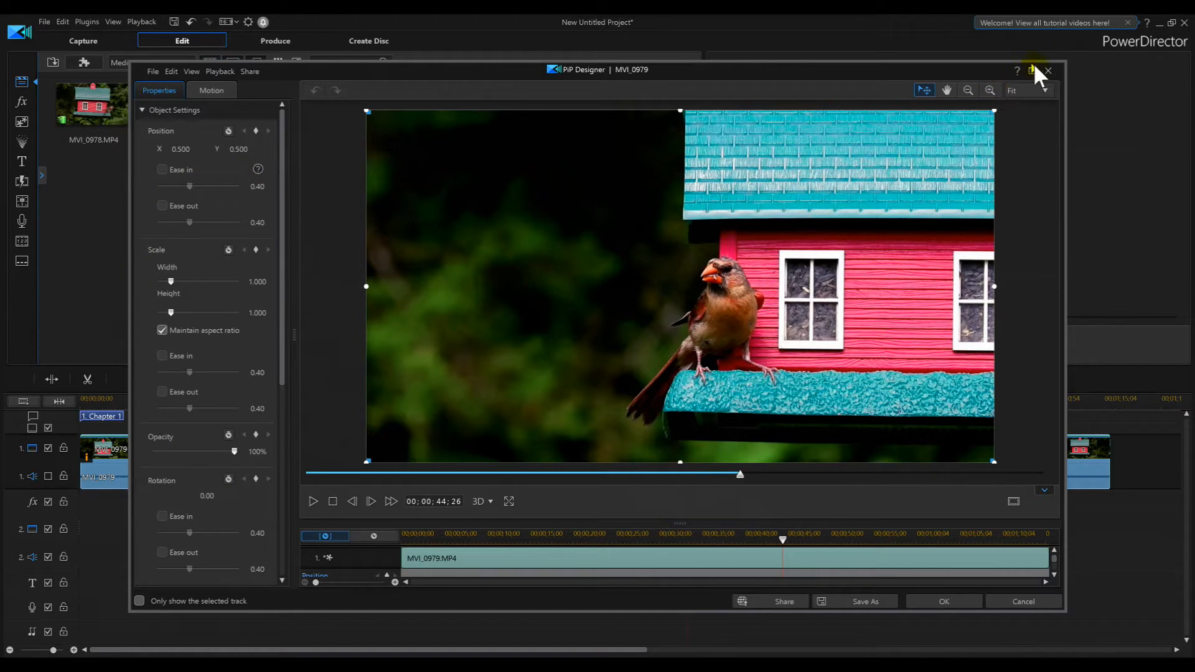
- Resize the PiP Designer into a smaller window over the main editor
click(1047, 70)
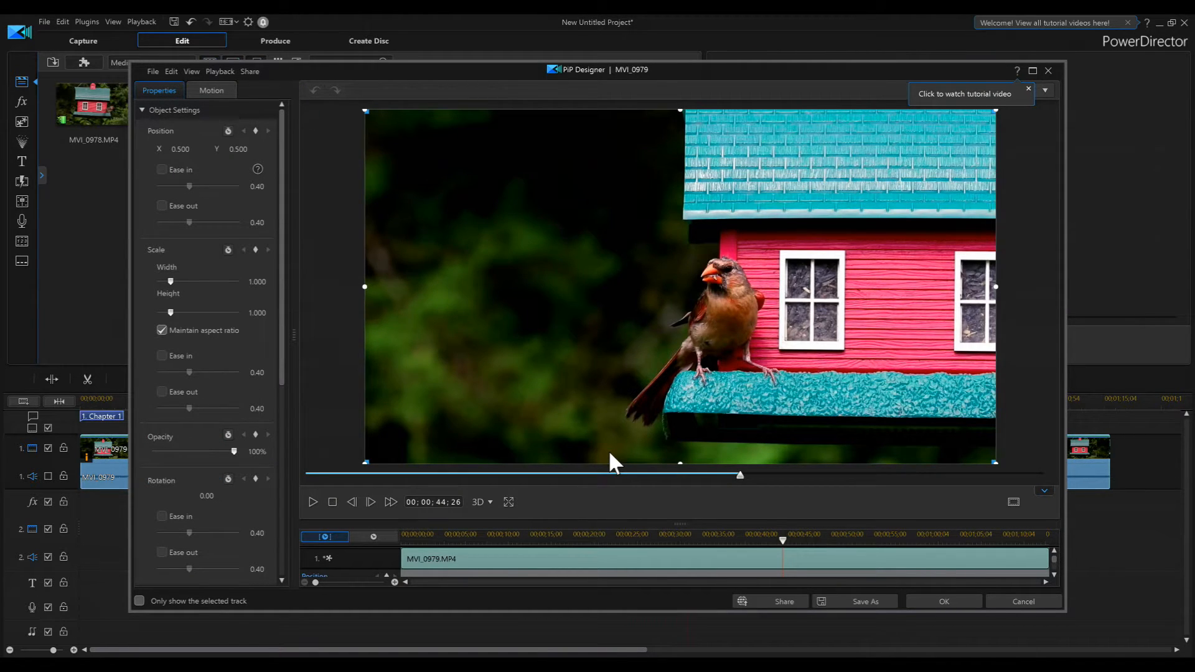
mouse_move(344, 402)
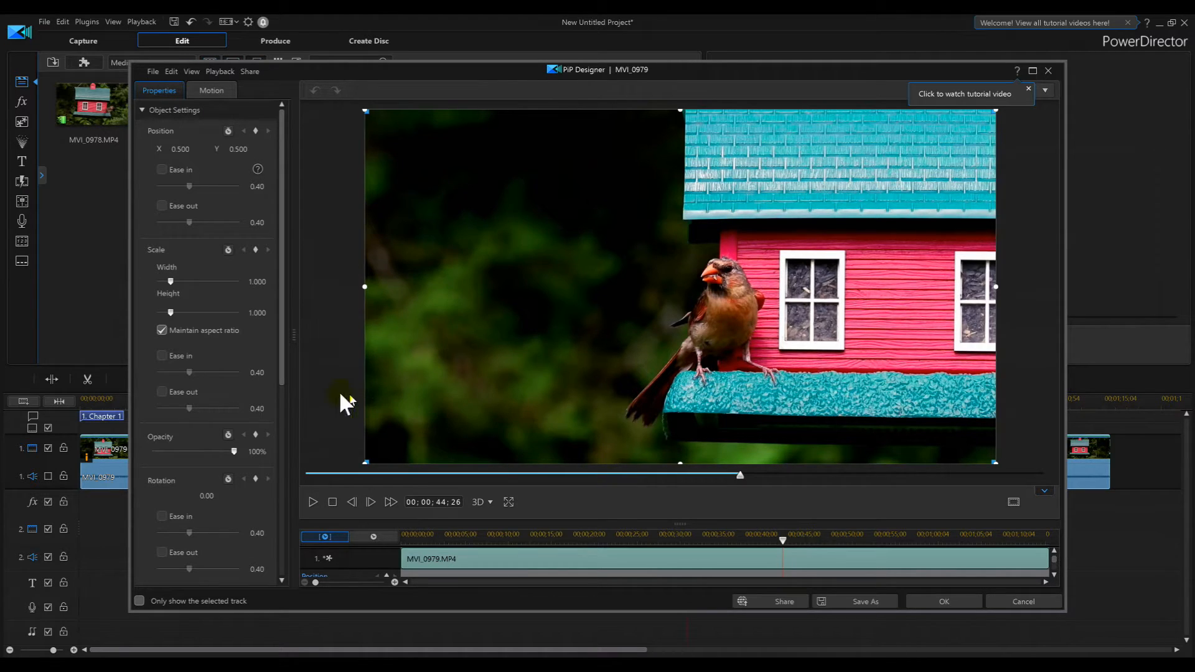
mouse_move(137, 332)
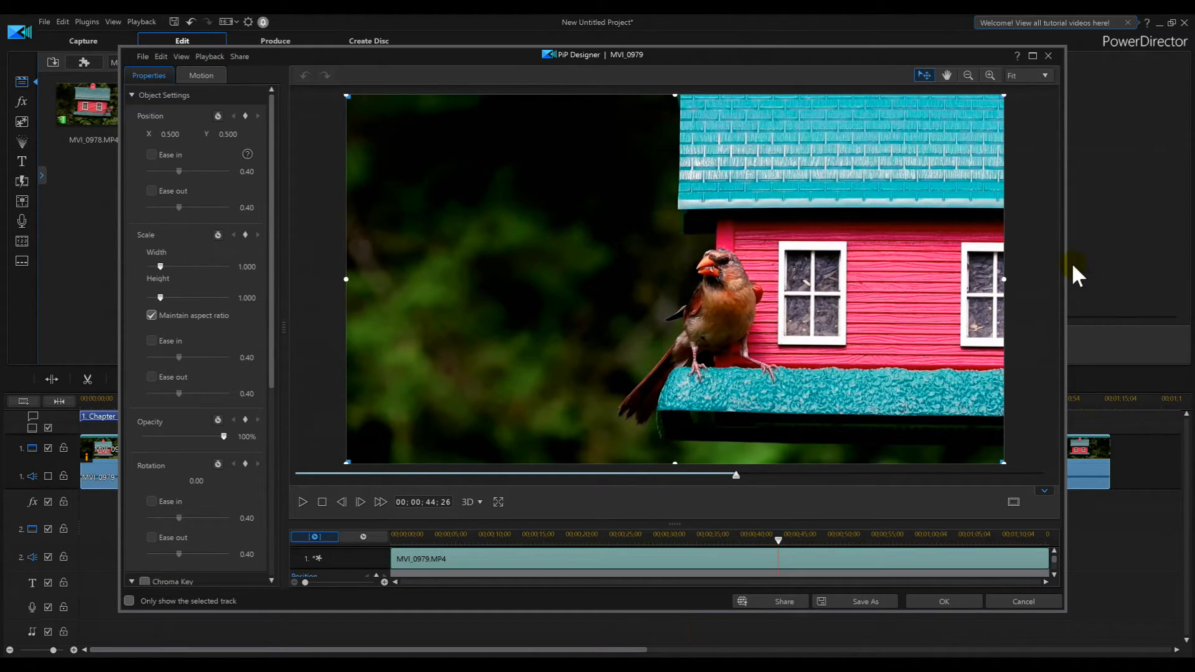
mouse_move(1083, 271)
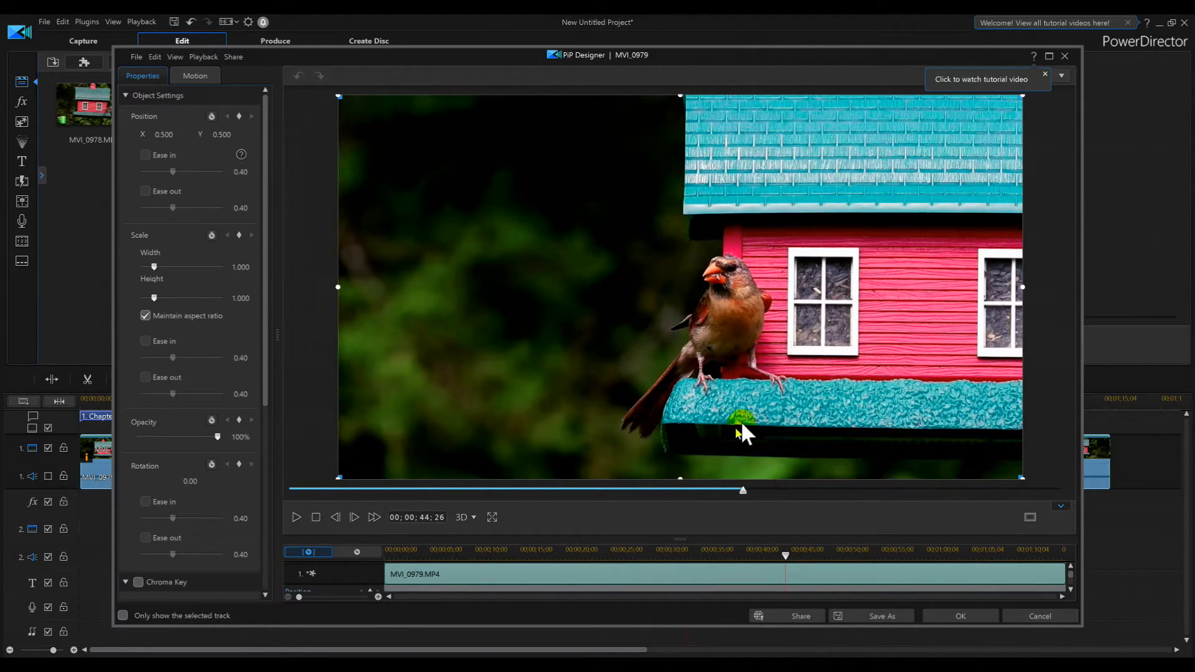
mouse_move(88, 232)
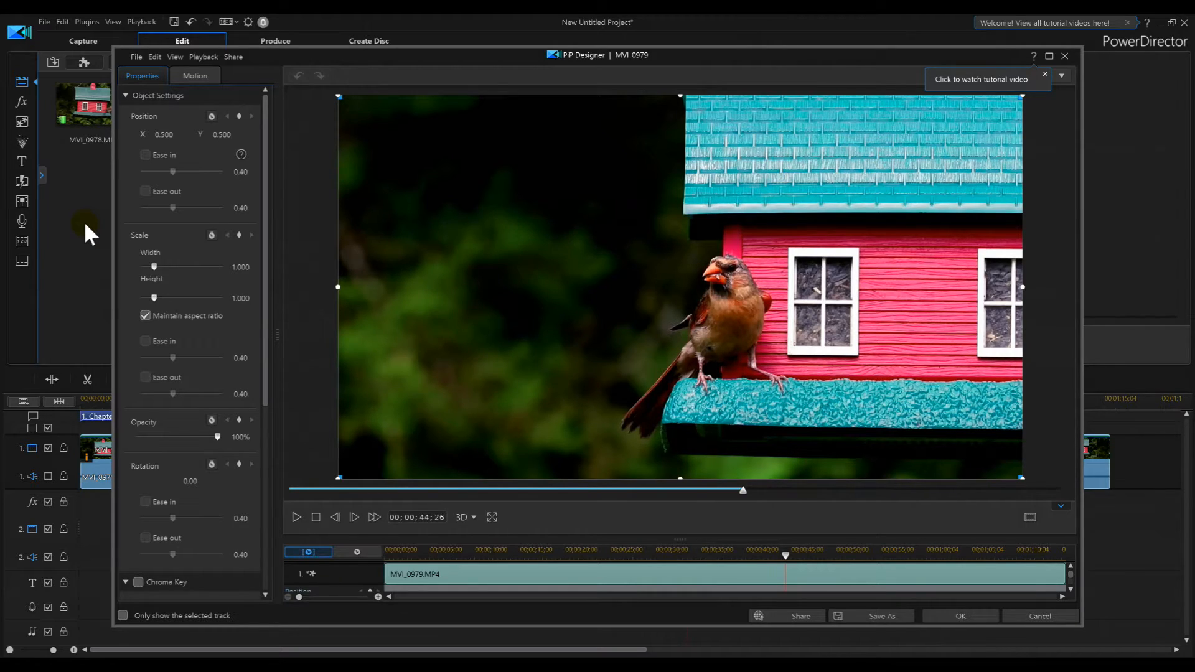
mouse_move(282, 335)
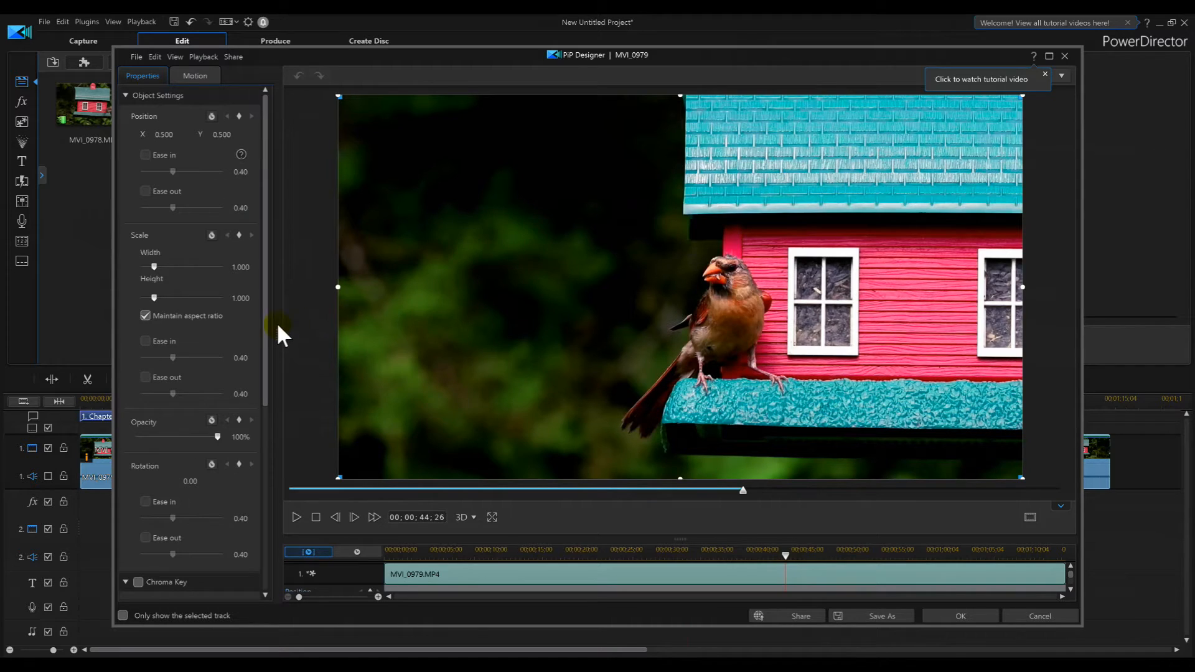
mouse_move(1063, 133)
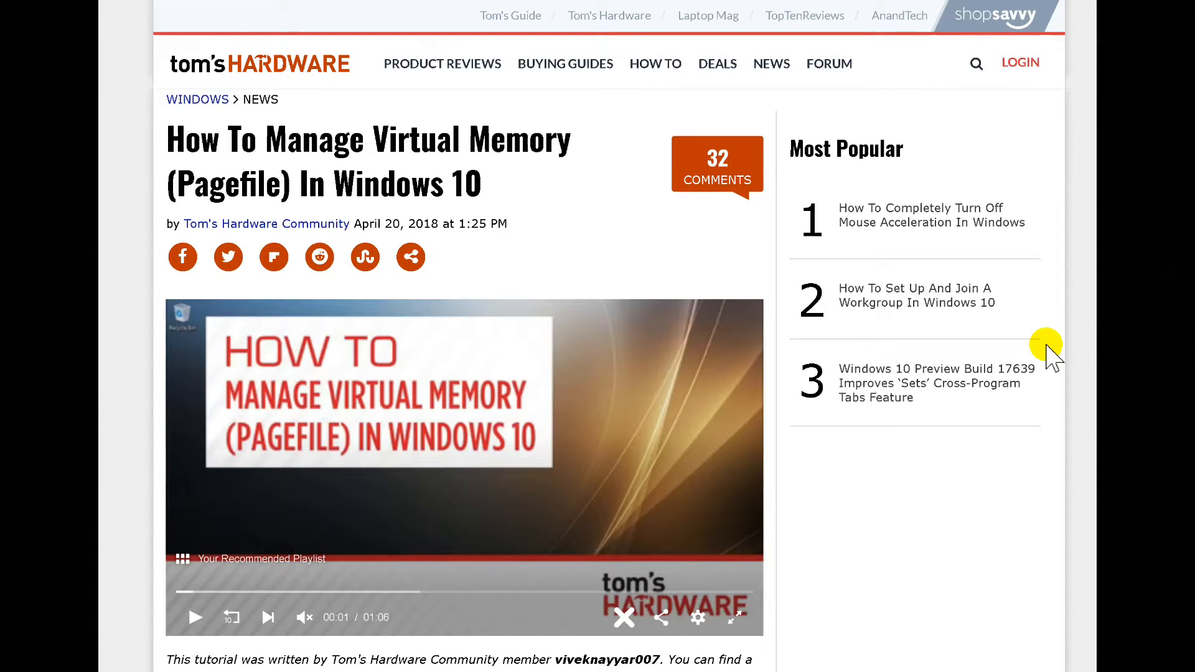
mouse_move(948, 339)
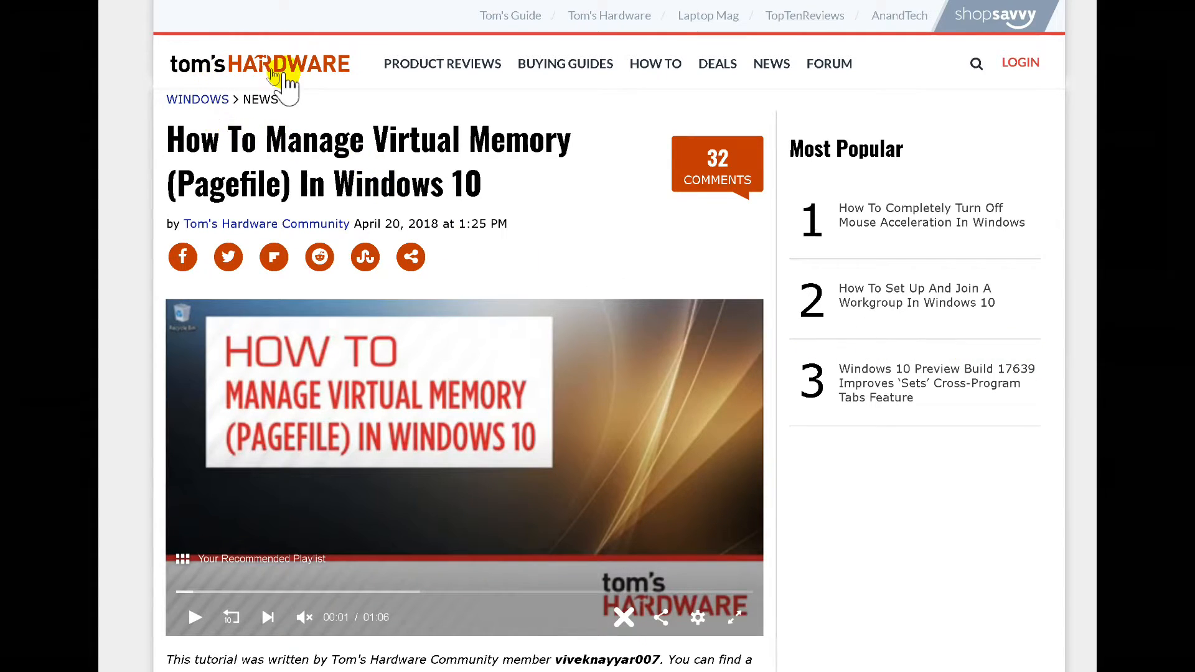
mouse_move(605, 225)
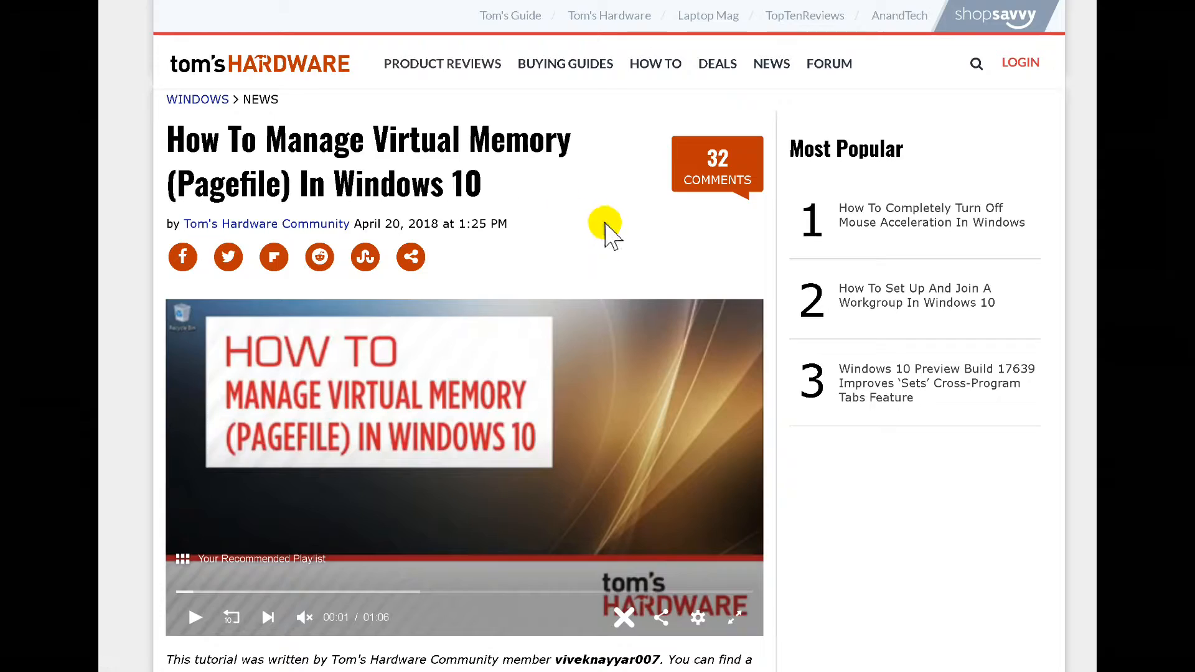
scroll(down, 3)
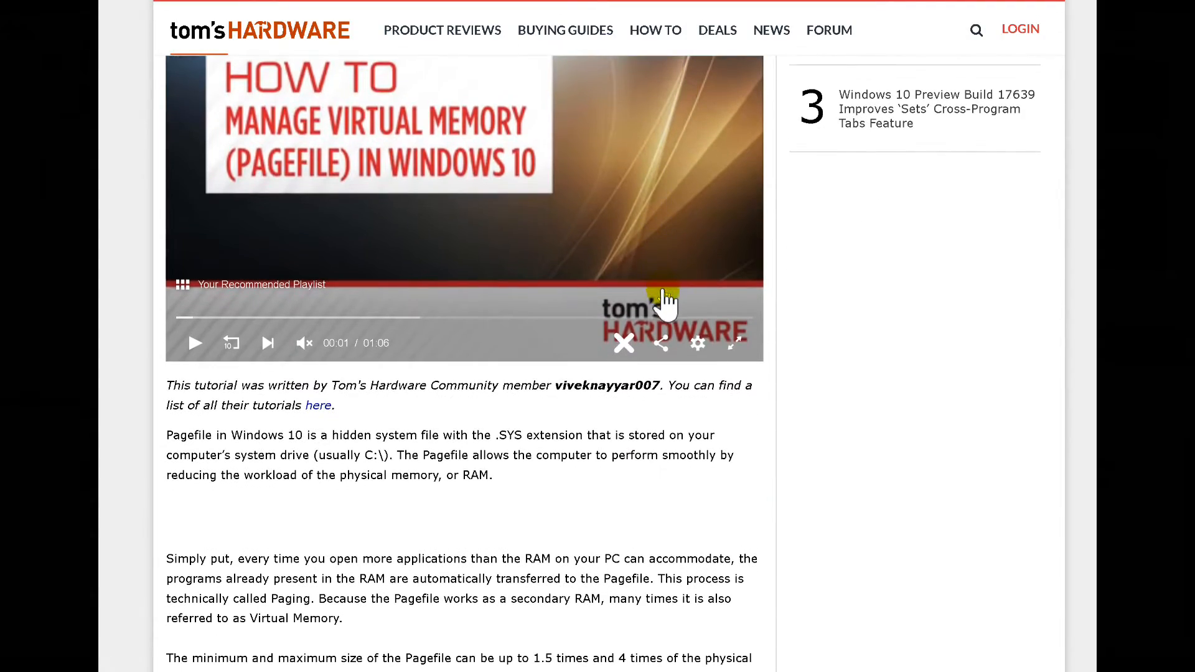
scroll(down, 3)
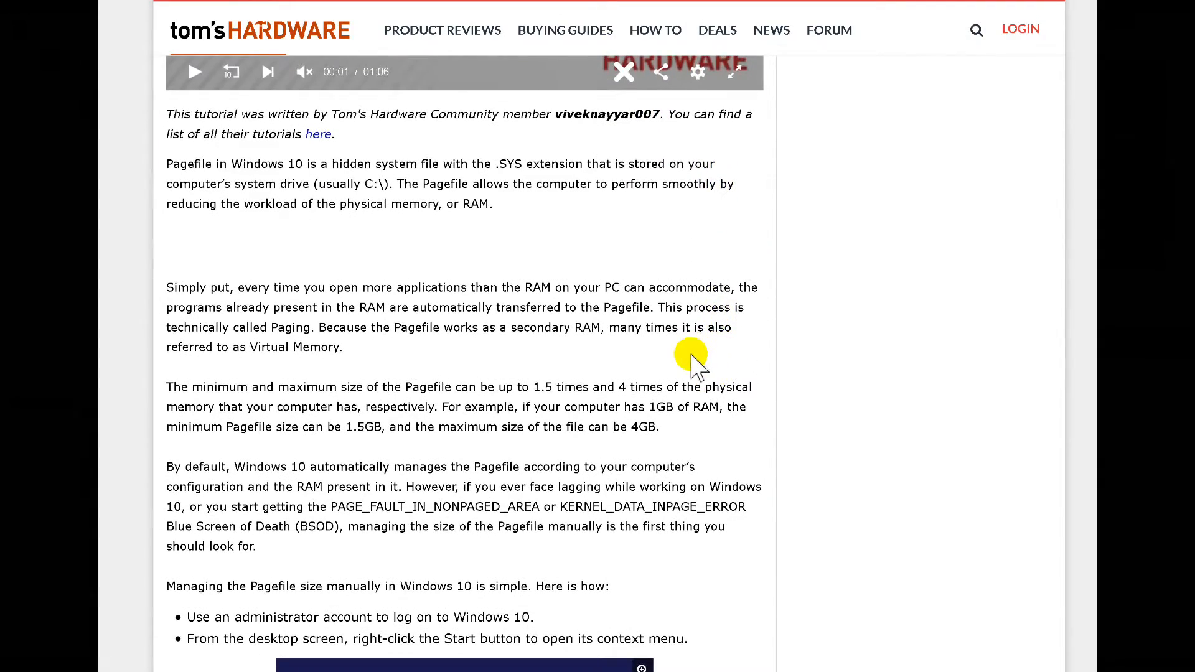
scroll(down, 3)
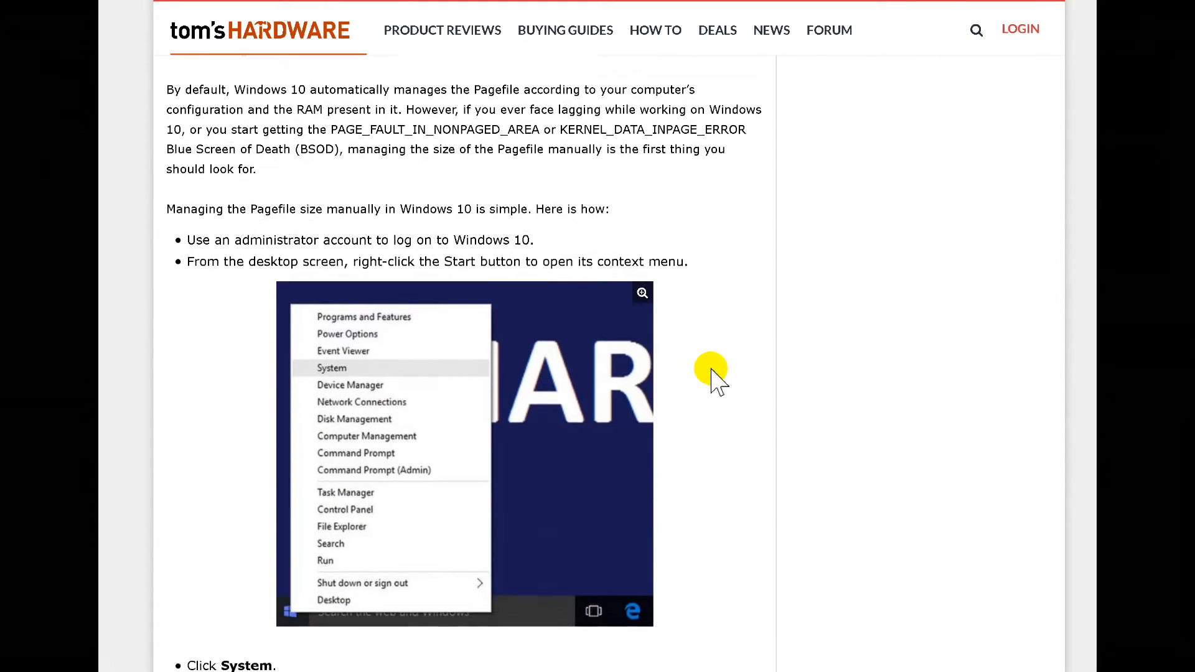
scroll(down, 3)
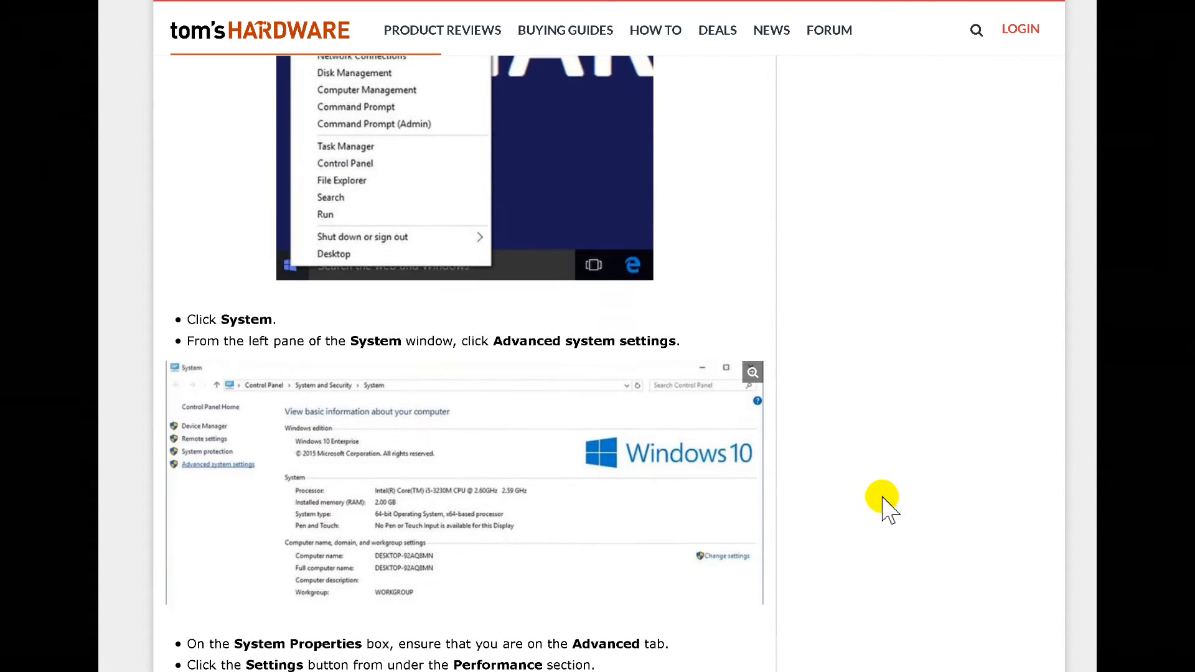
scroll(down, 3)
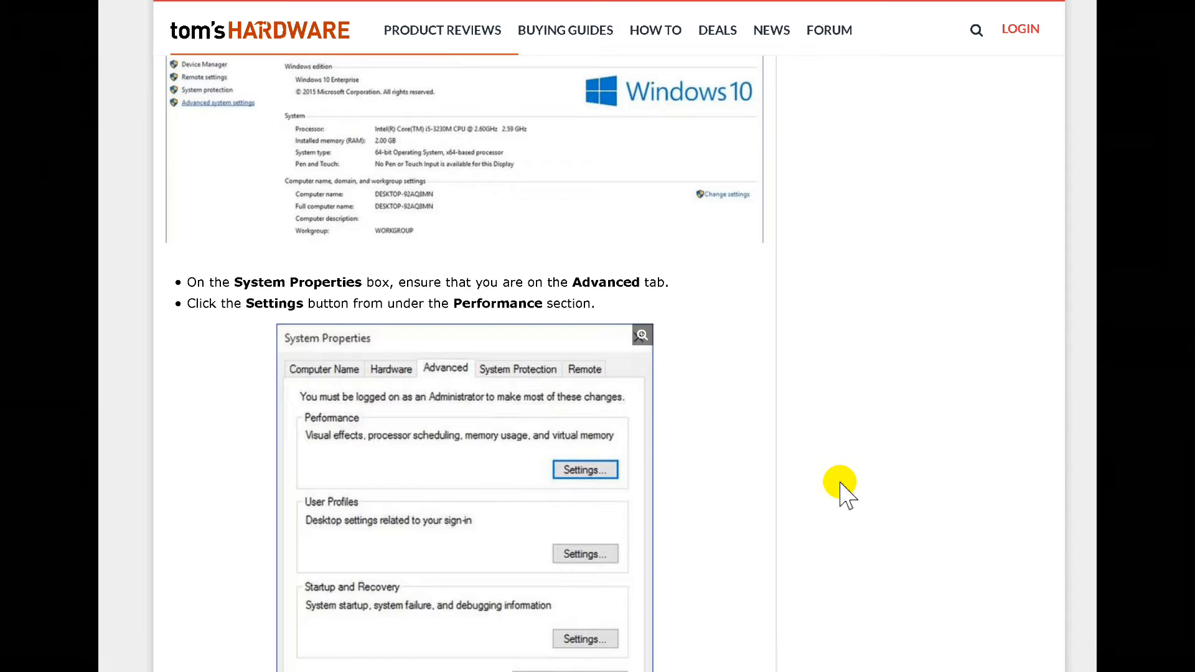
scroll(down, 3)
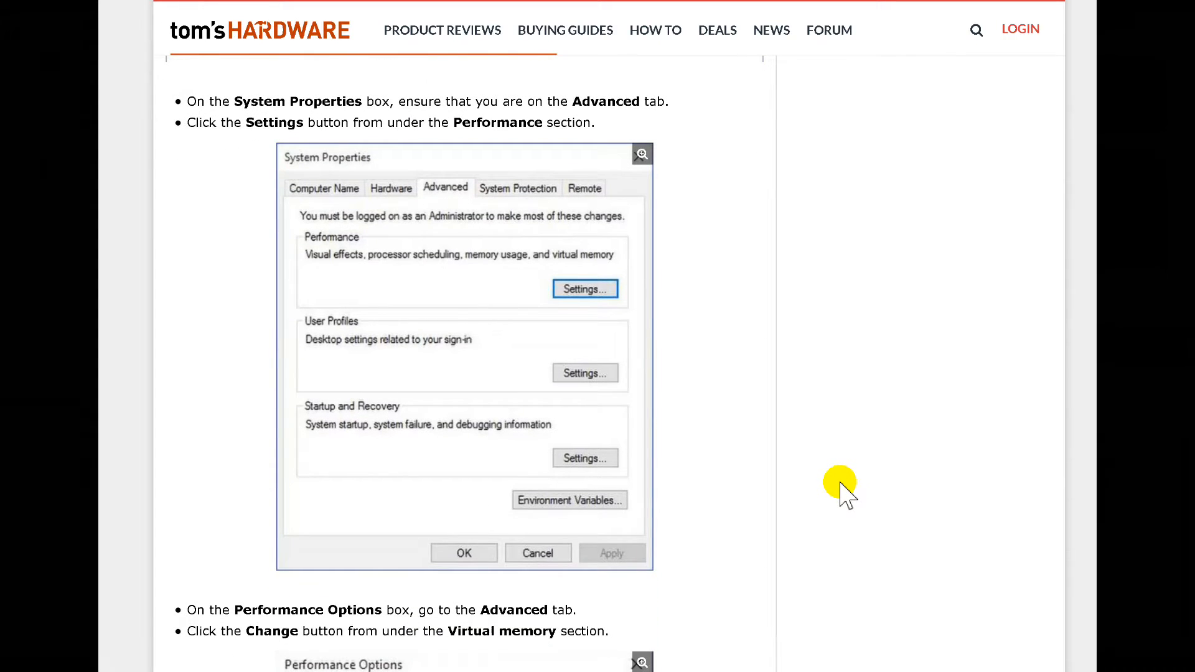
scroll(down, 3)
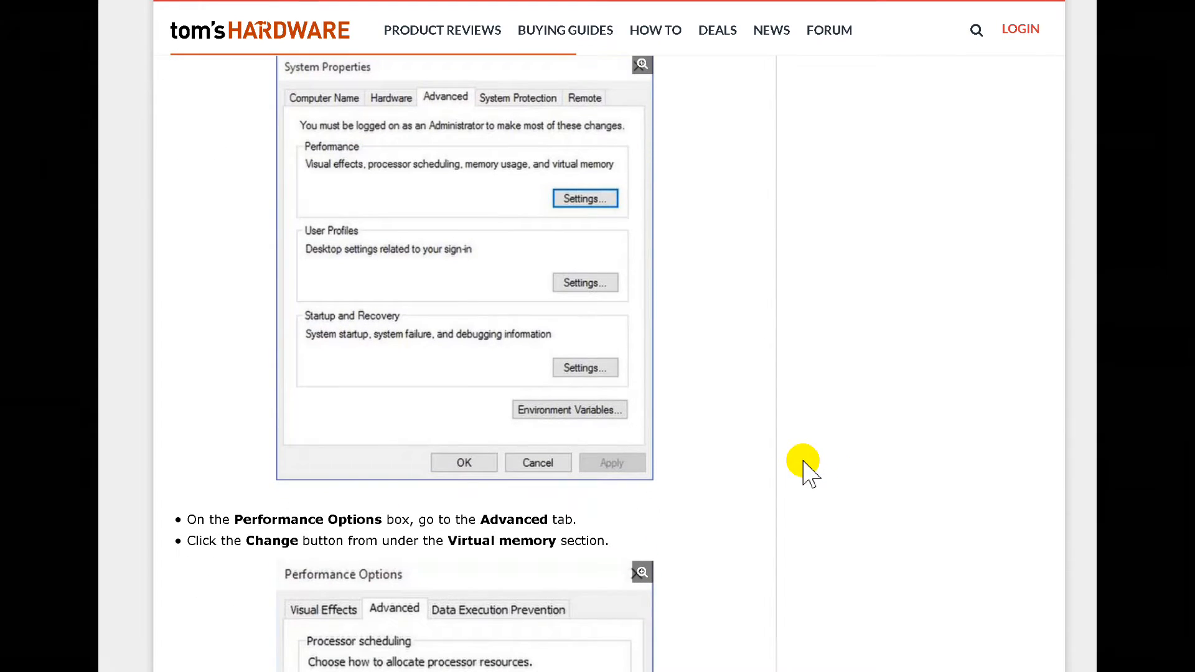
scroll(down, 3)
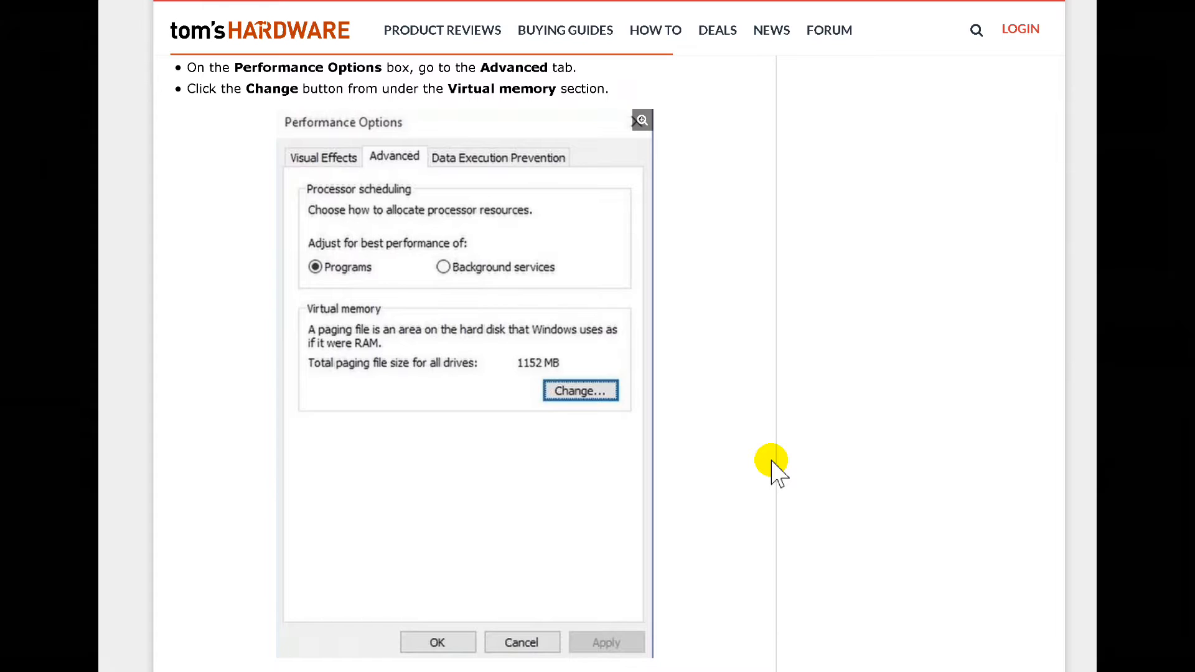
scroll(down, 3)
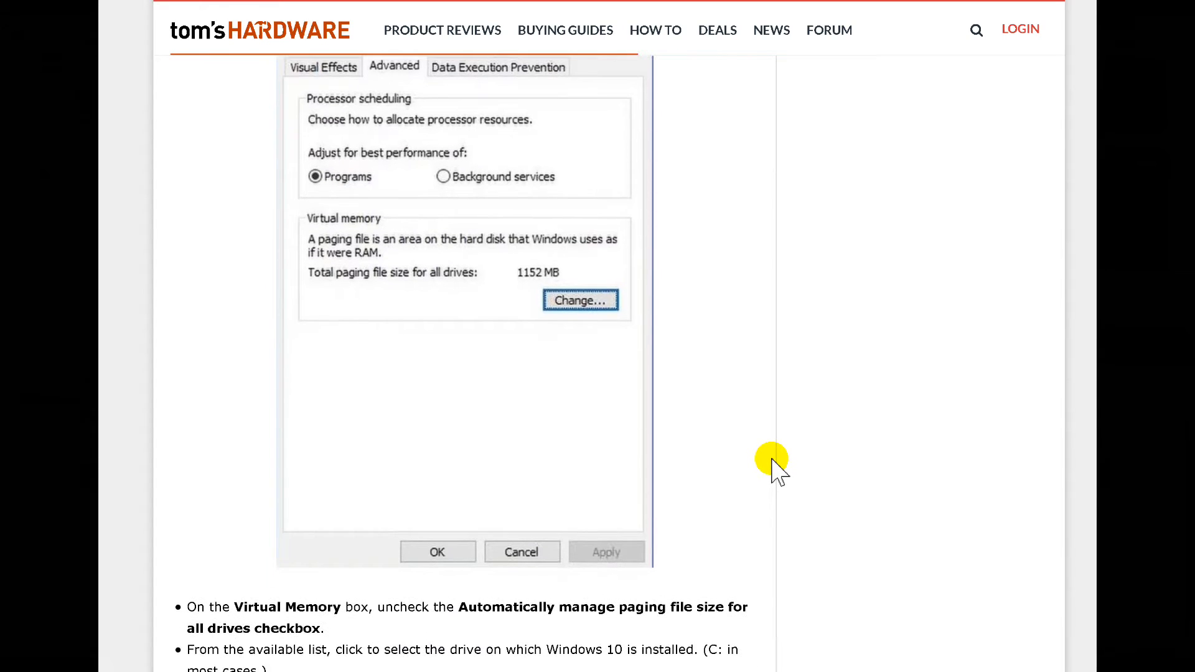
scroll(down, 3)
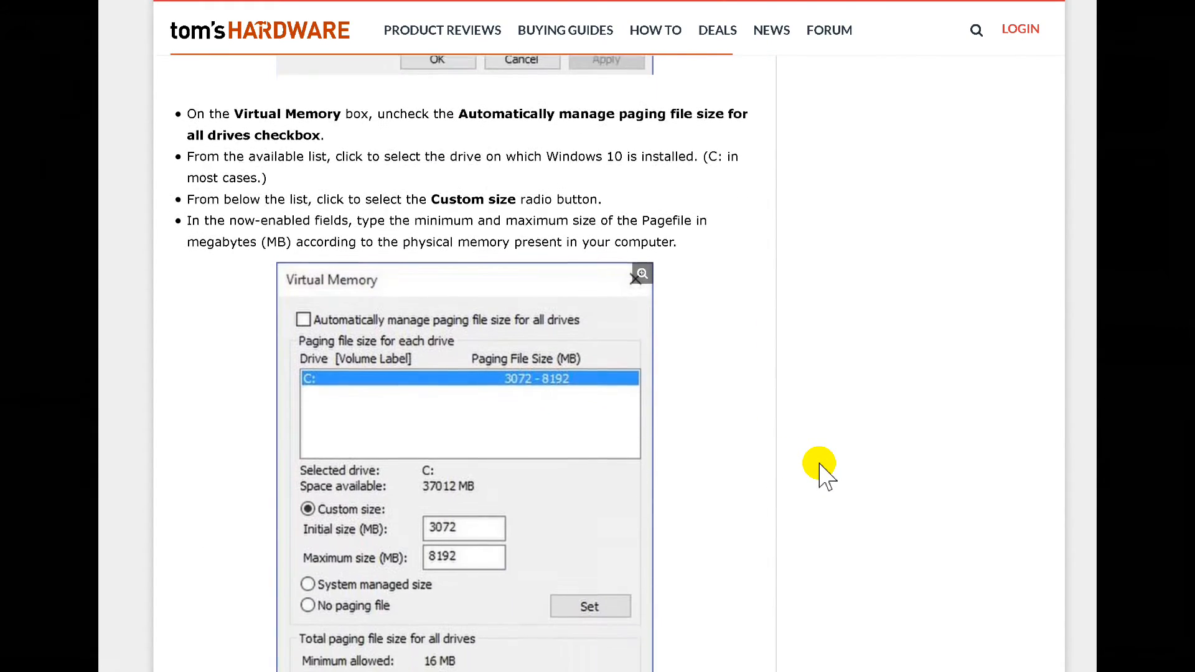
scroll(down, 3)
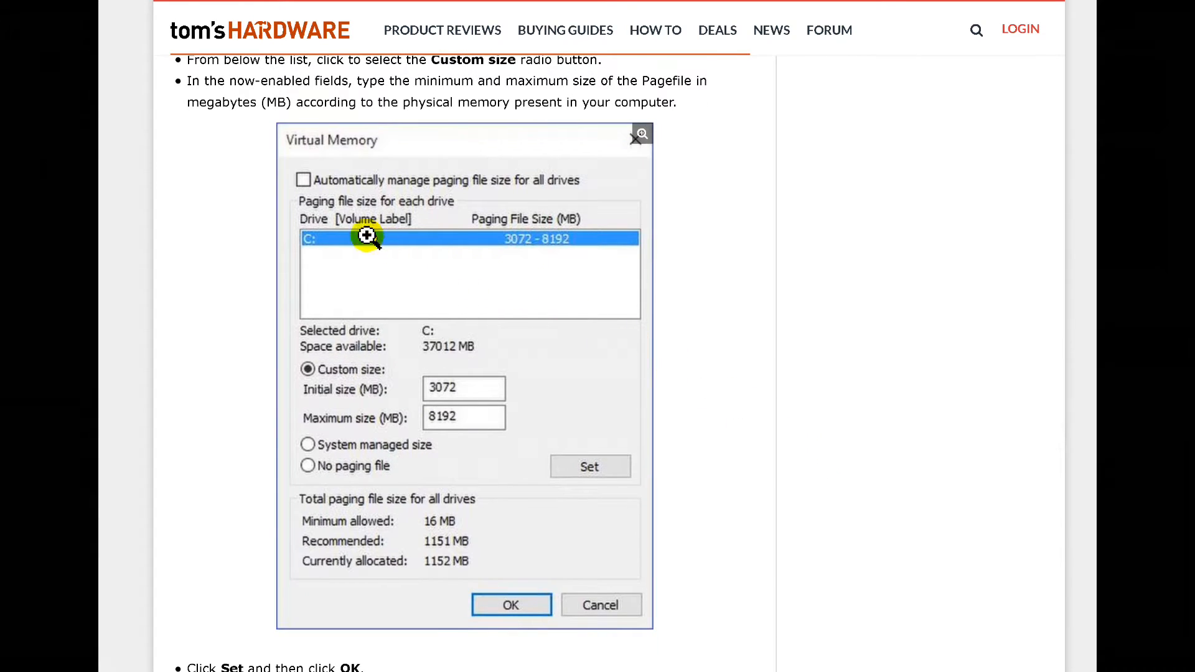
mouse_move(303, 181)
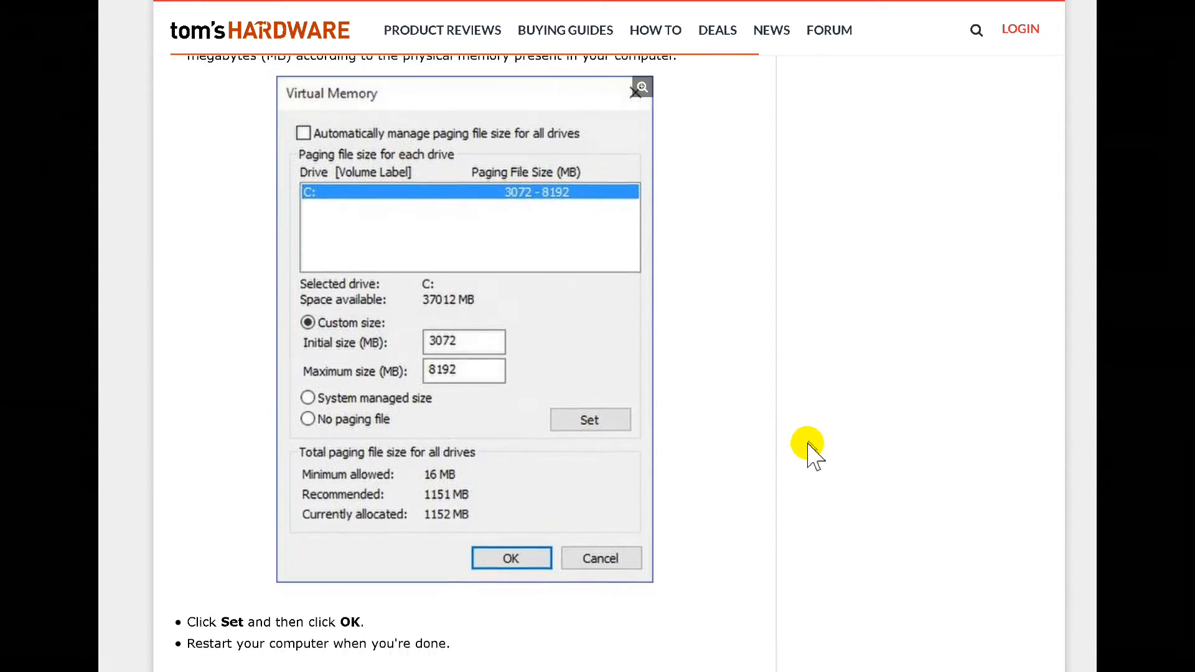
scroll(down, 3)
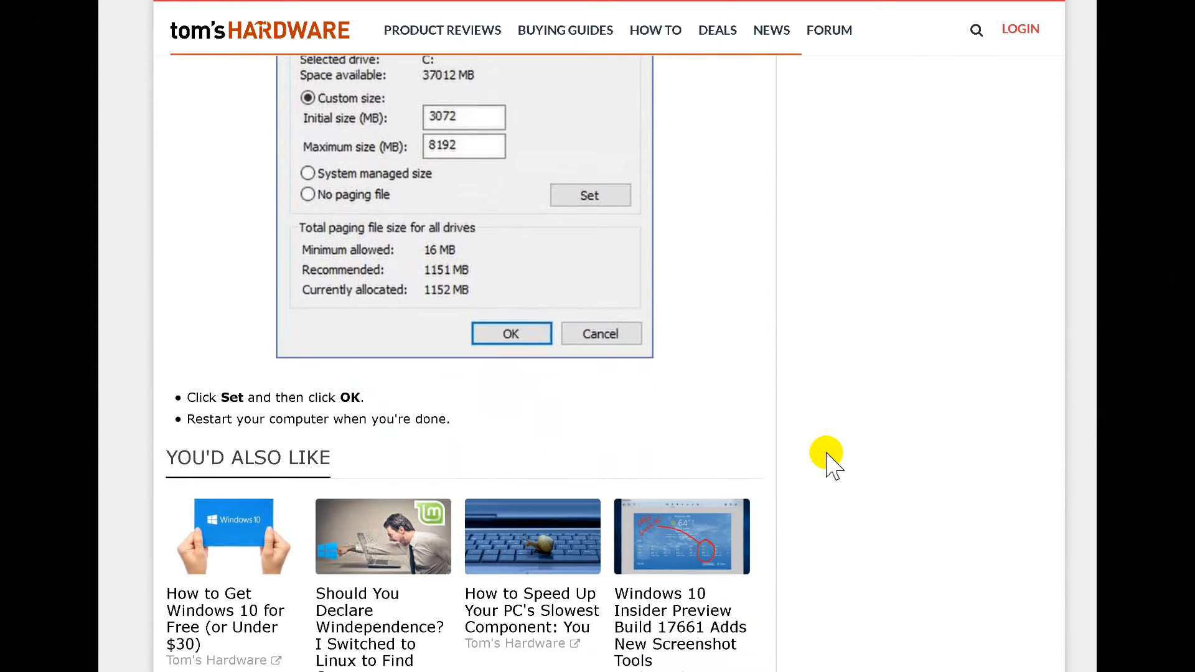
scroll(up, 3)
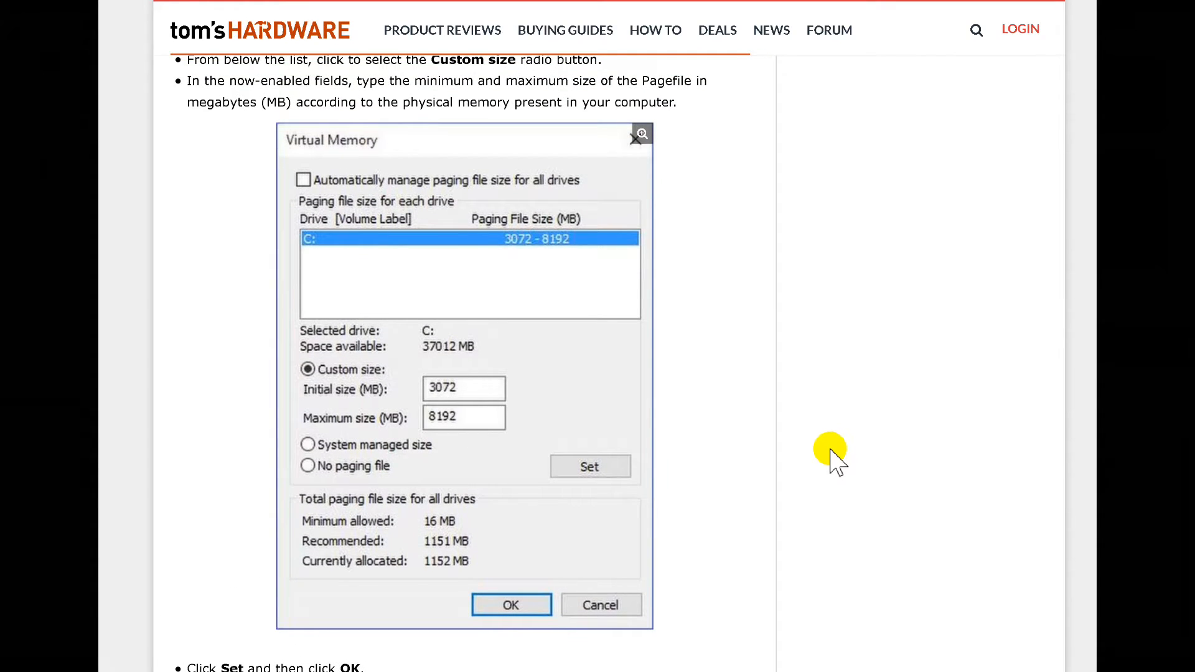
mouse_move(839, 509)
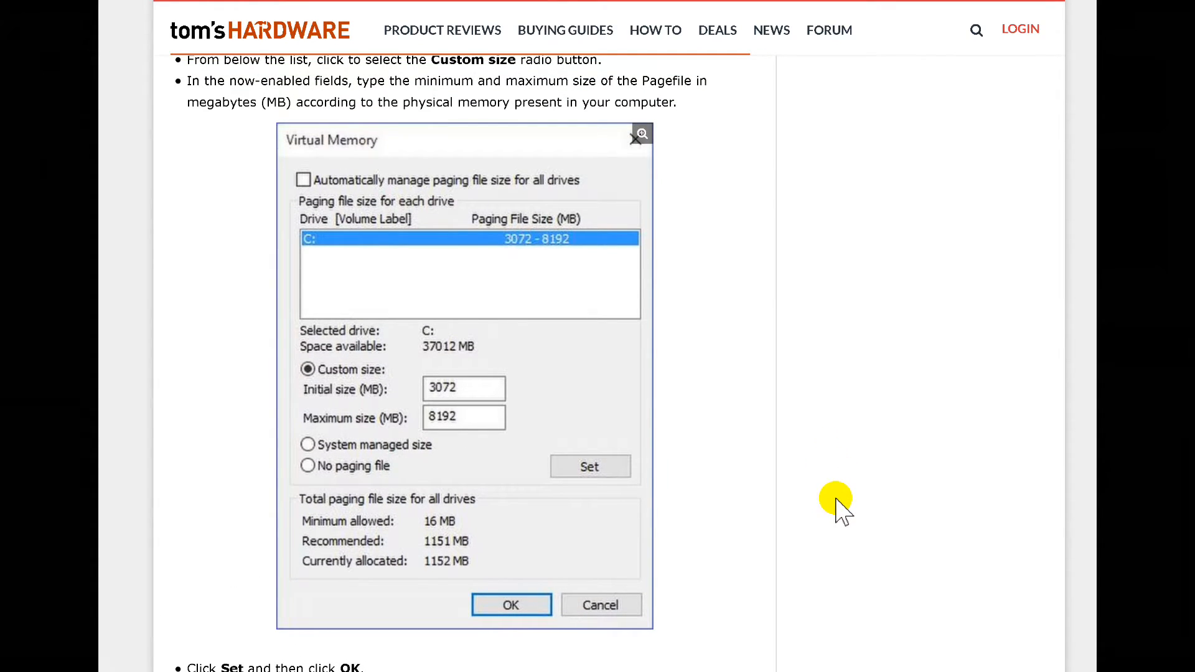
scroll(up, 3)
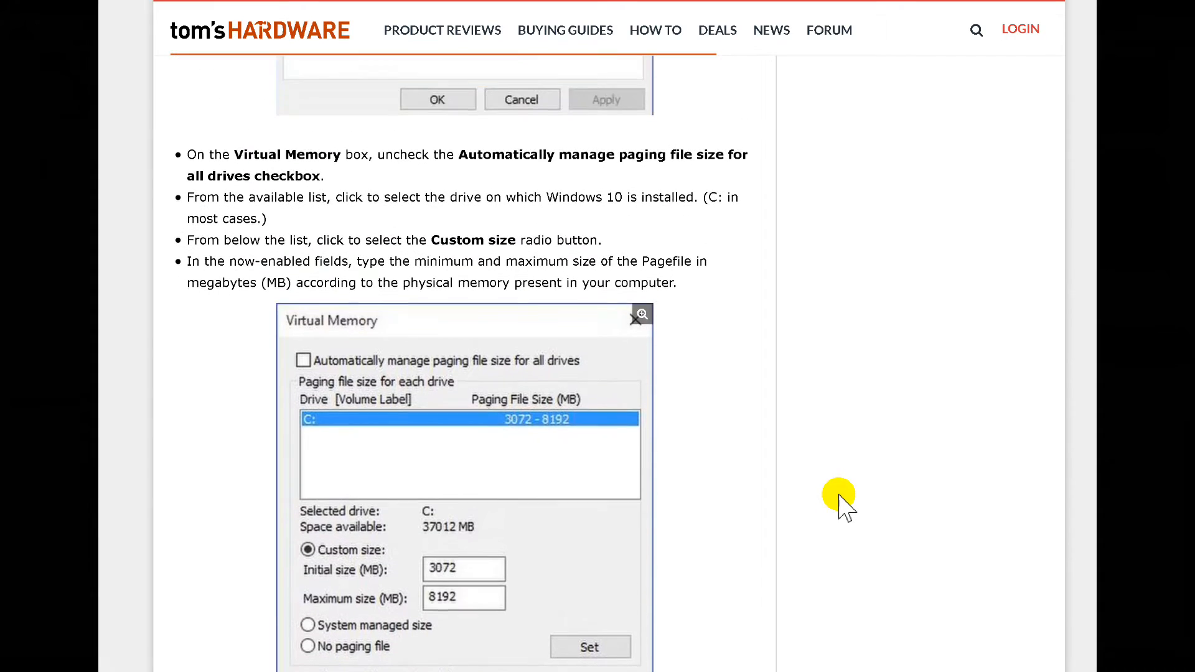
scroll(up, 3)
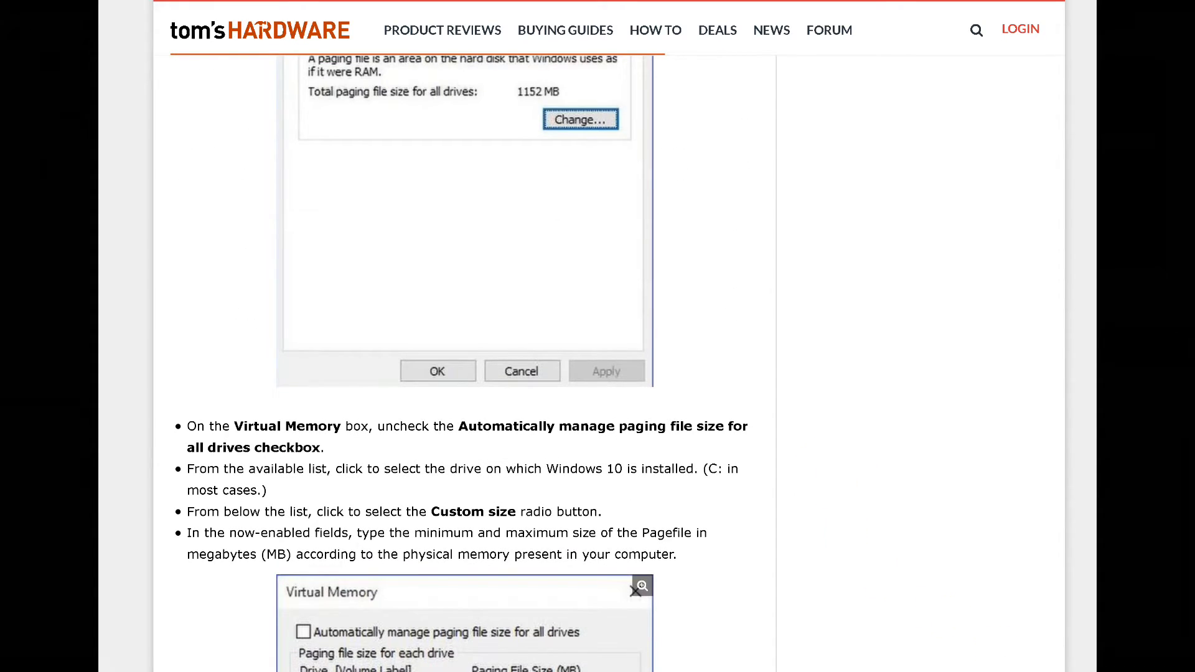
mouse_move(747, 194)
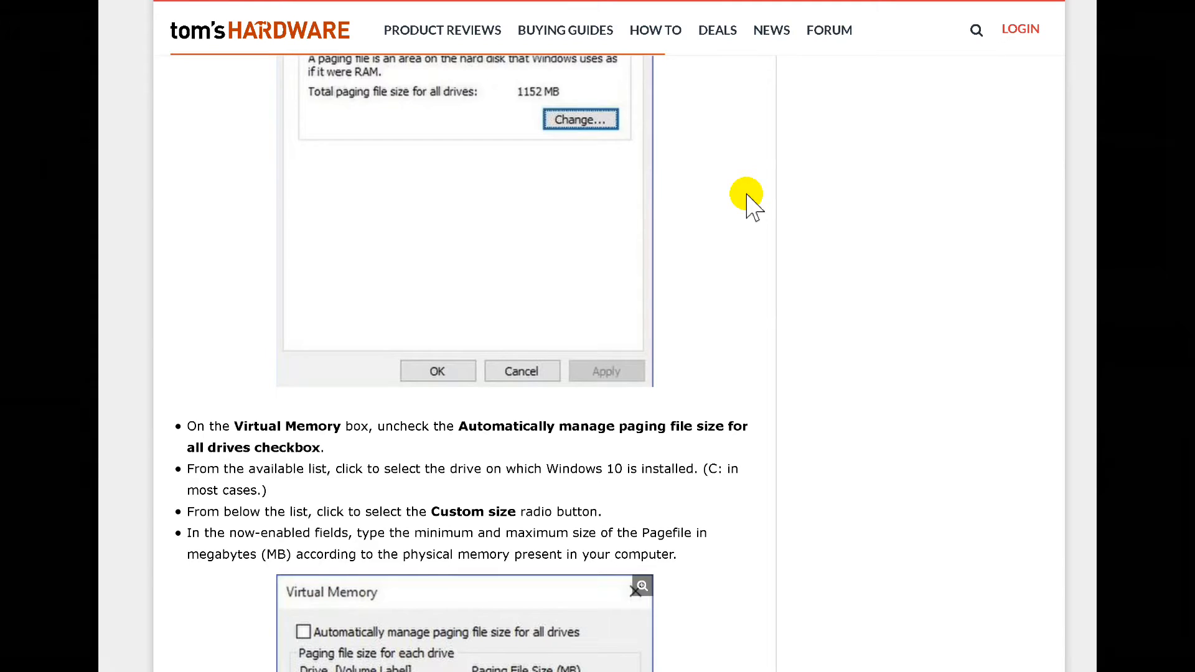
mouse_move(1028, 9)
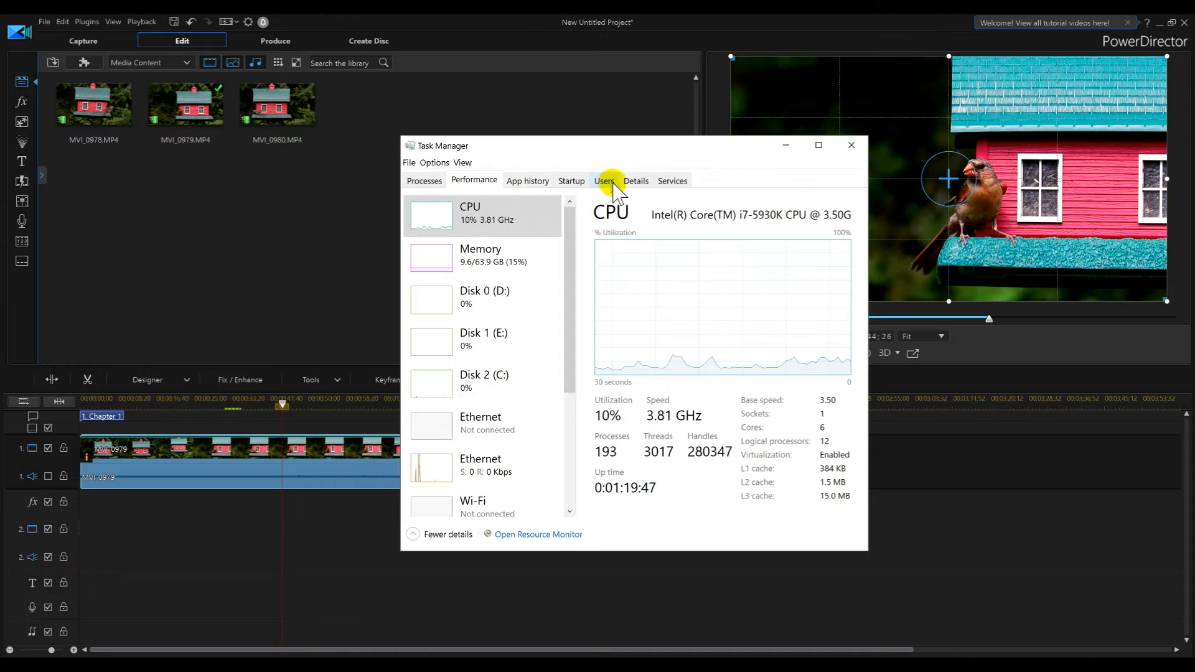
mouse_move(635, 180)
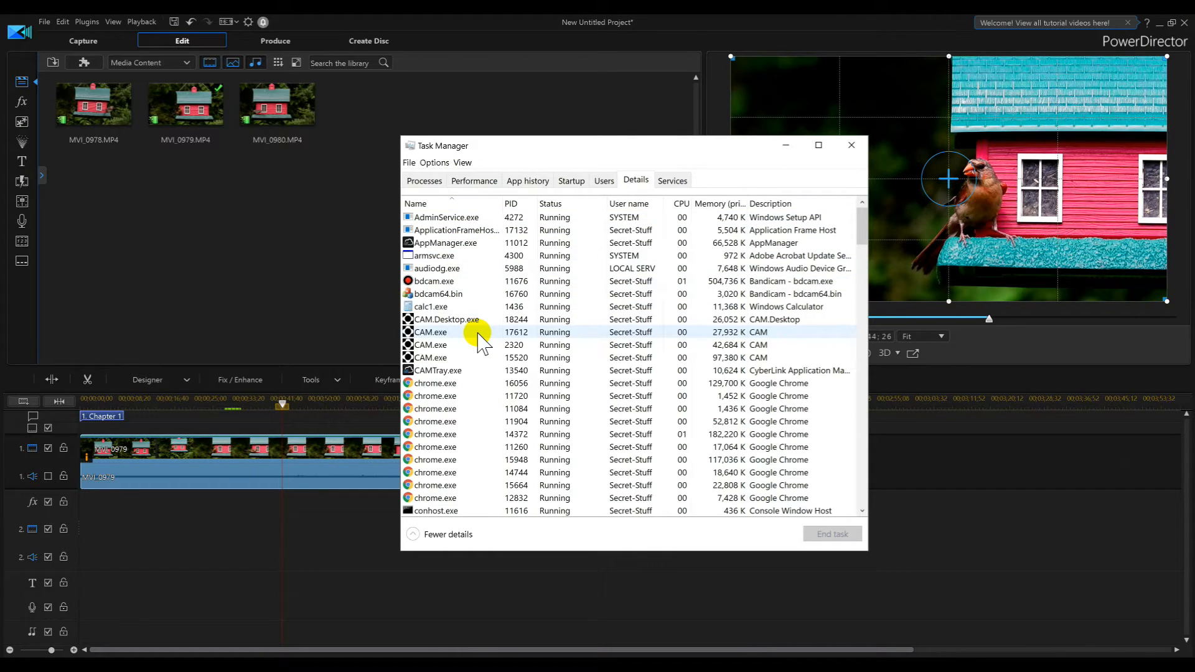
- Scroll Task Manager's Details list to PDR.exe, select it and open its context menu
scroll(down, 3)
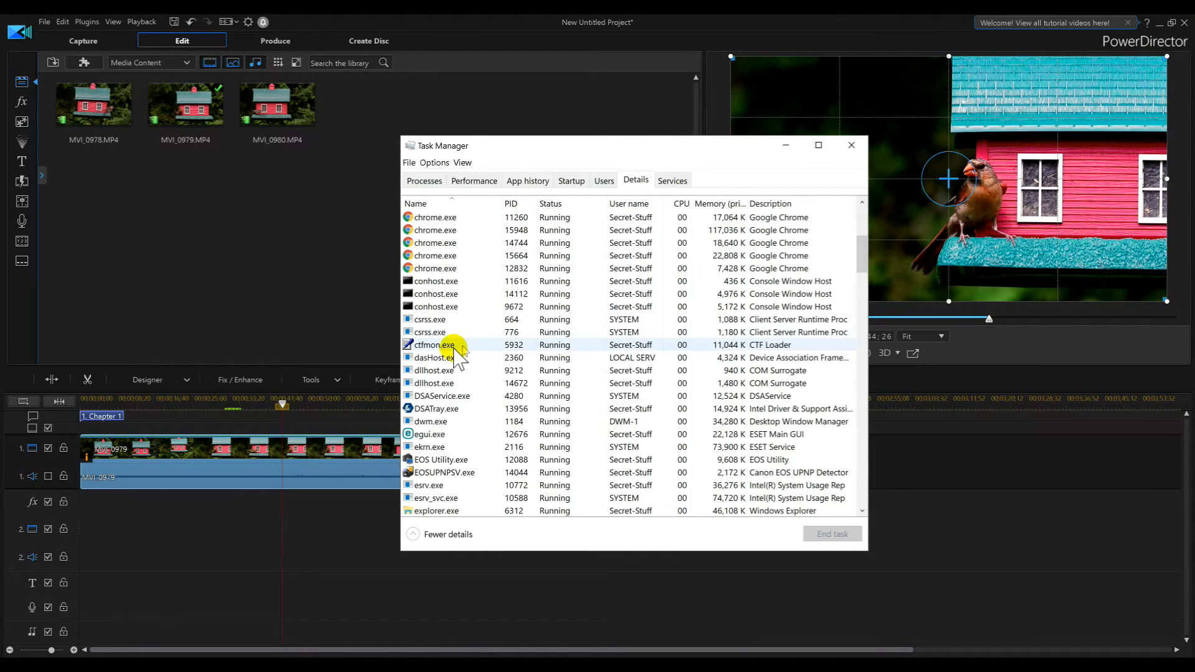
scroll(down, 3)
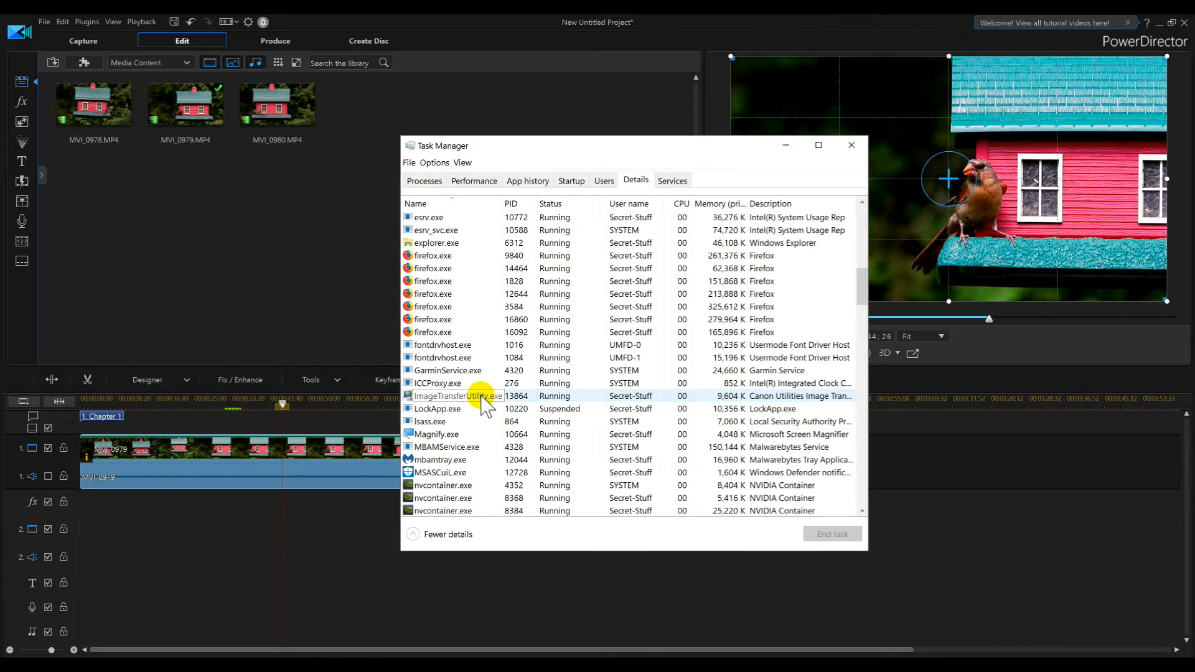
scroll(down, 3)
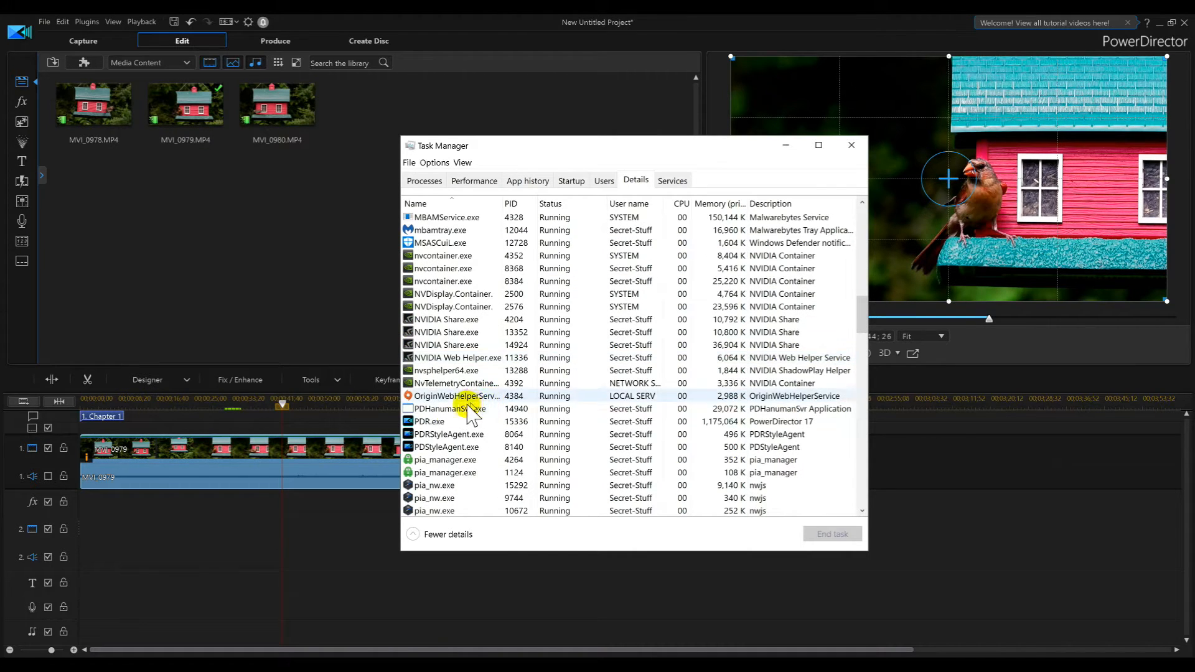
click(429, 421)
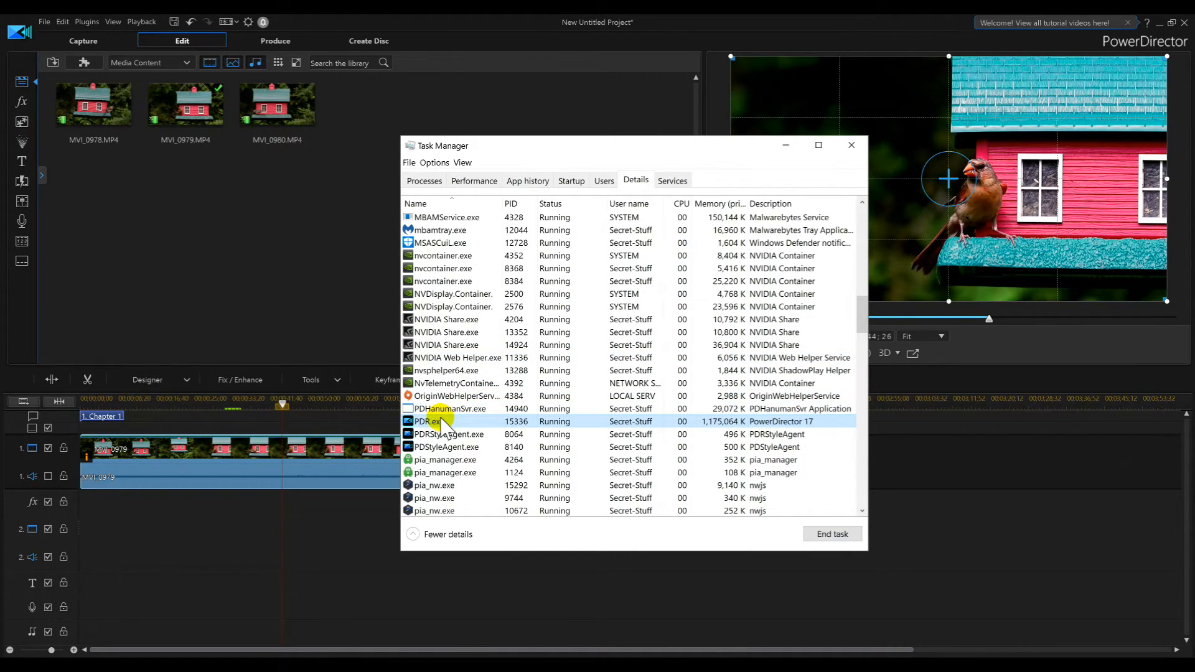
mouse_move(455, 424)
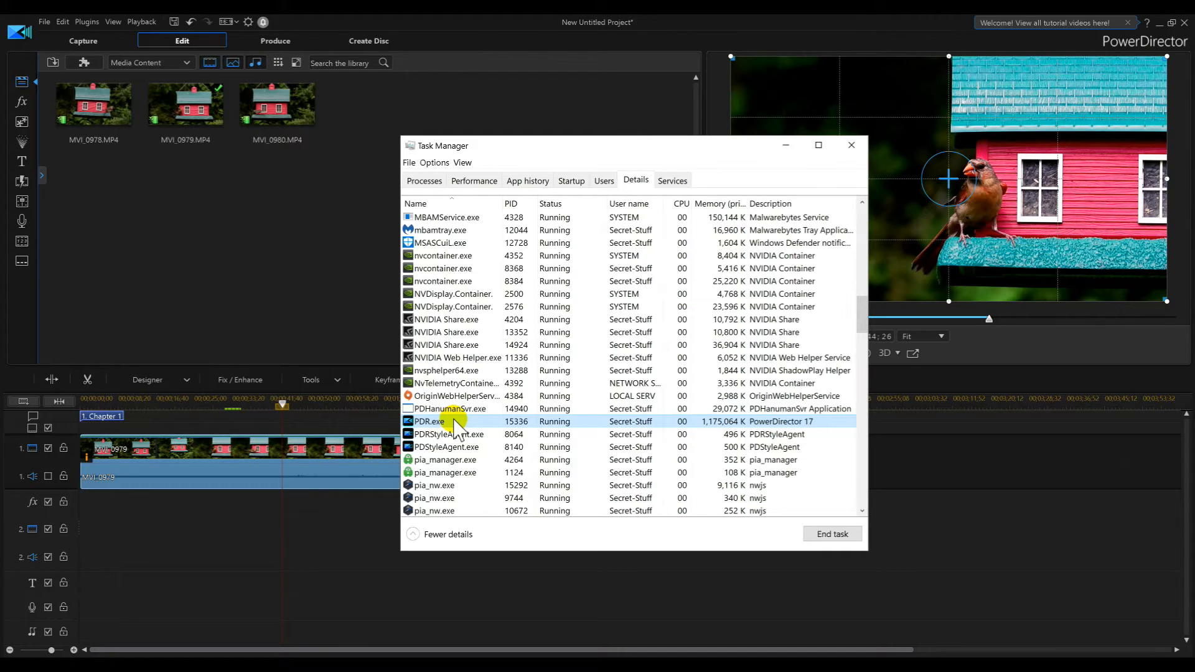
right_click(431, 421)
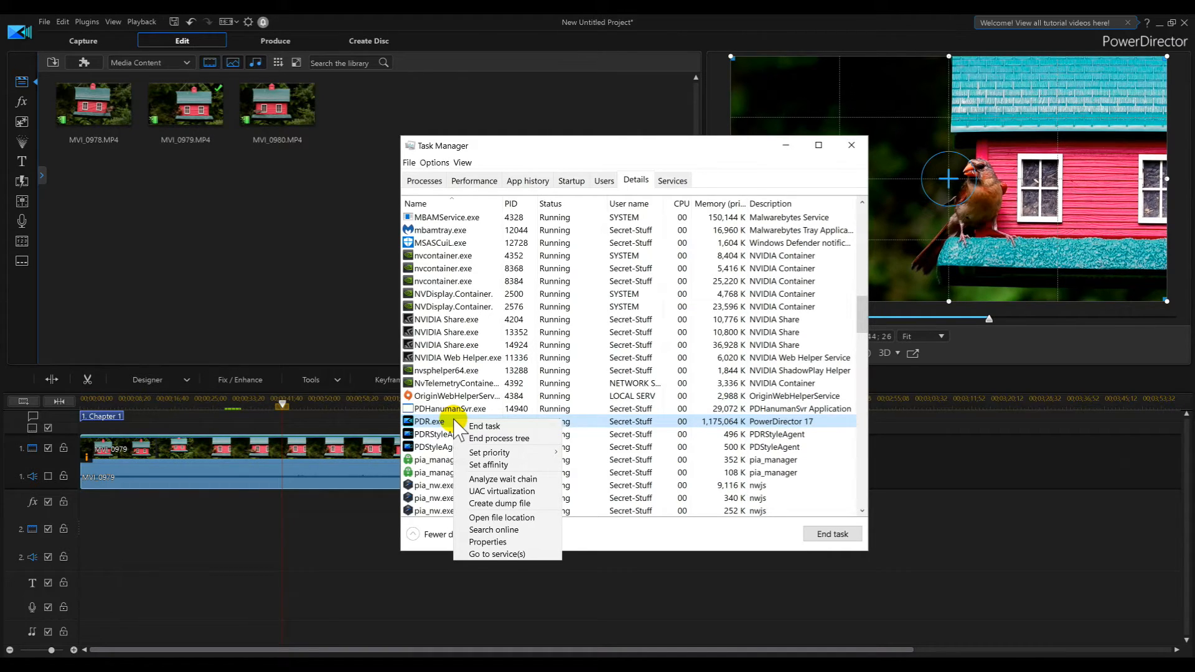
mouse_move(515, 433)
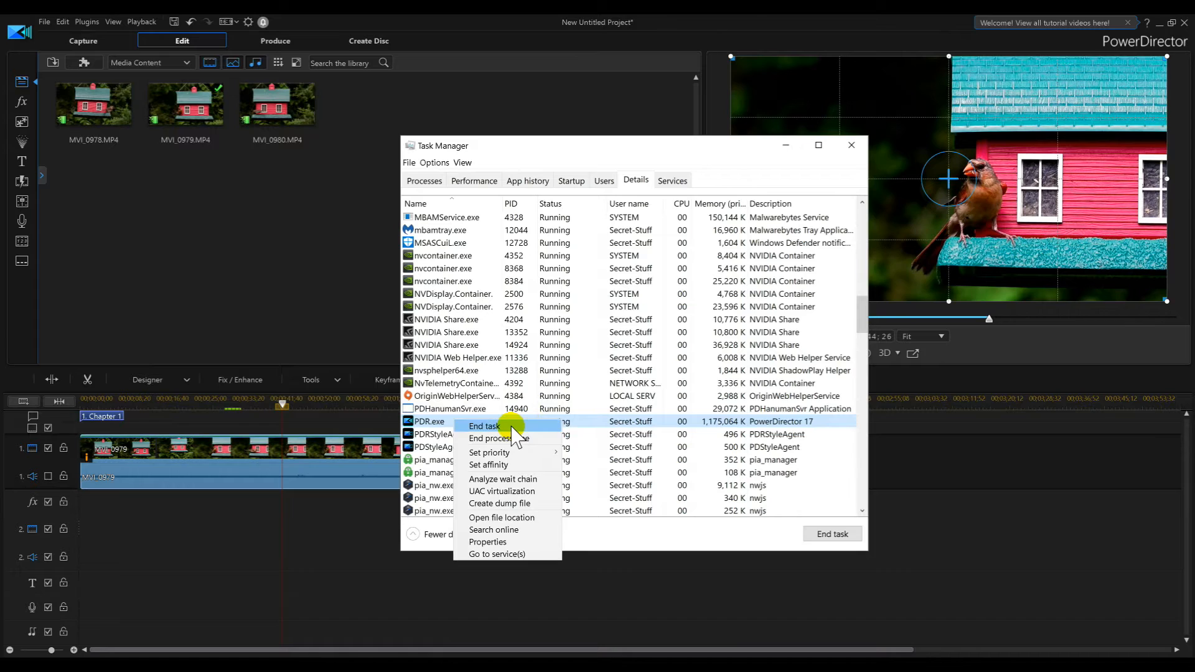
mouse_move(489, 452)
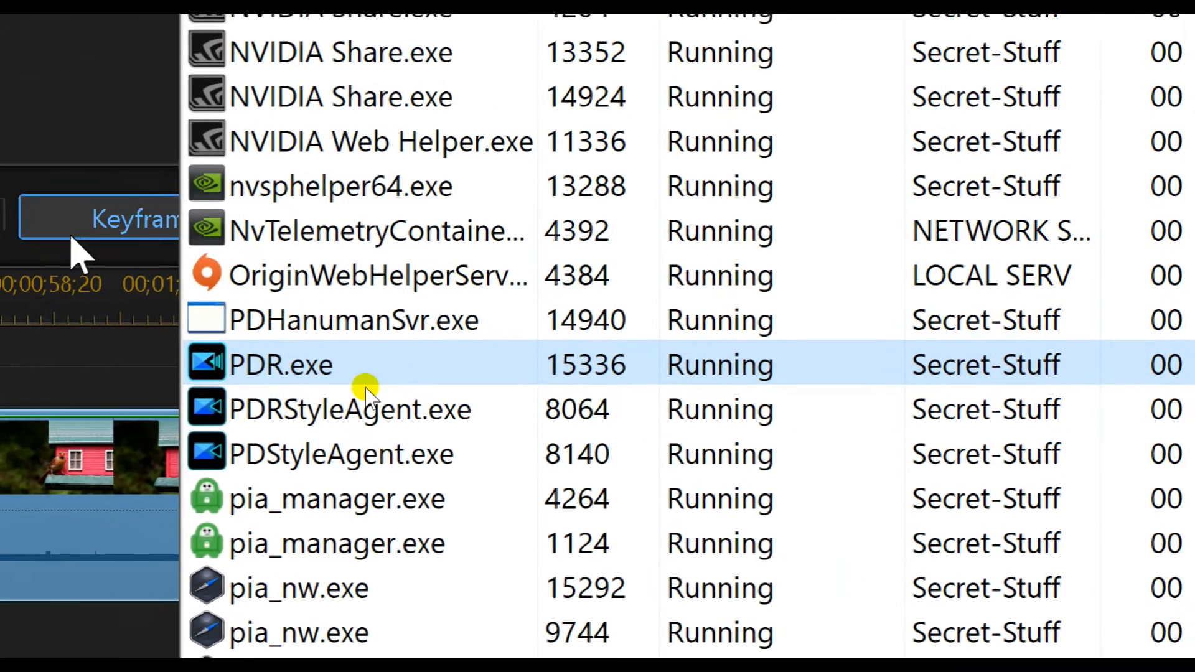
- Set PDR.exe to Realtime priority and confirm with Change priority
right_click(282, 364)
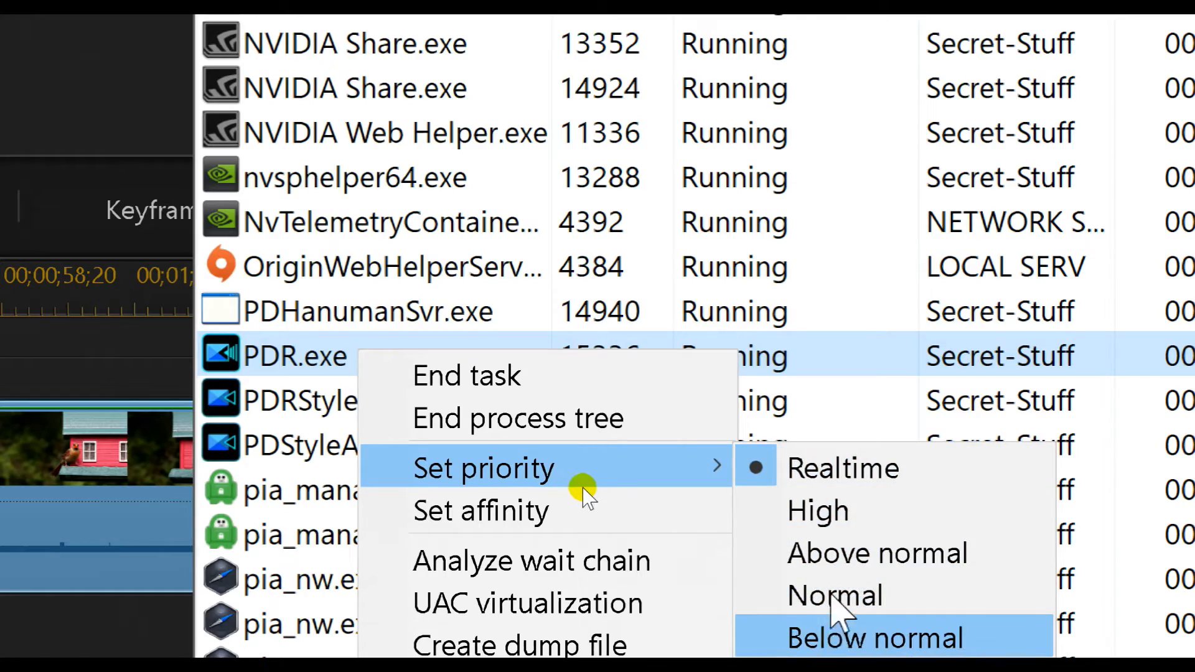
click(871, 639)
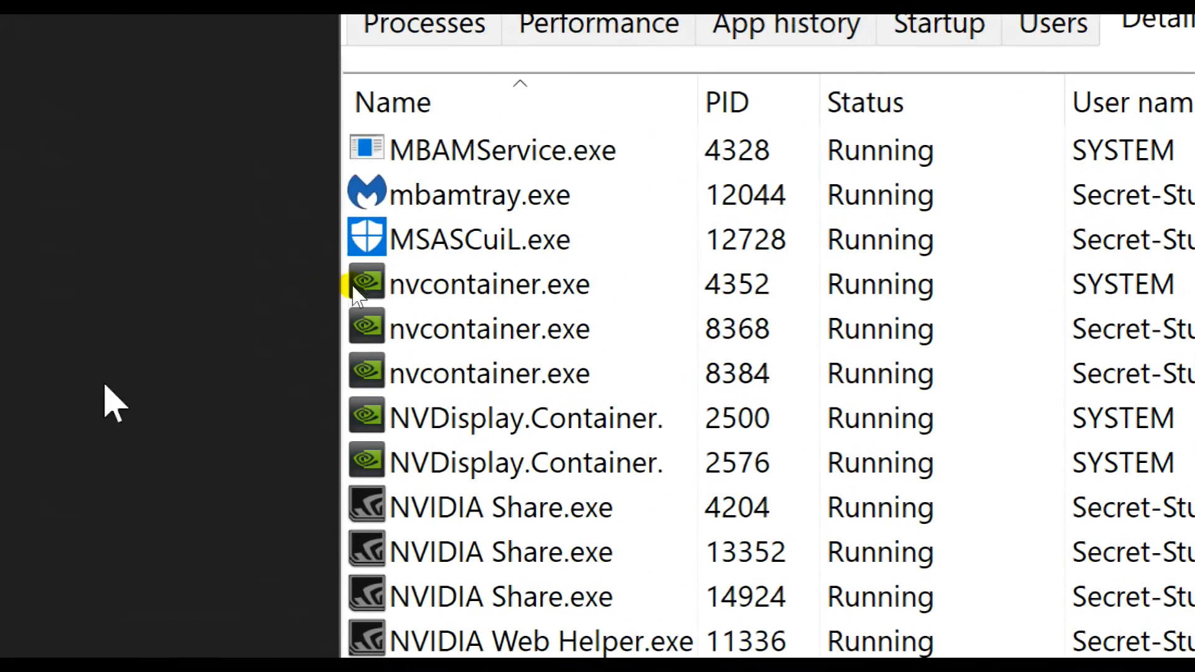
scroll(down, 3)
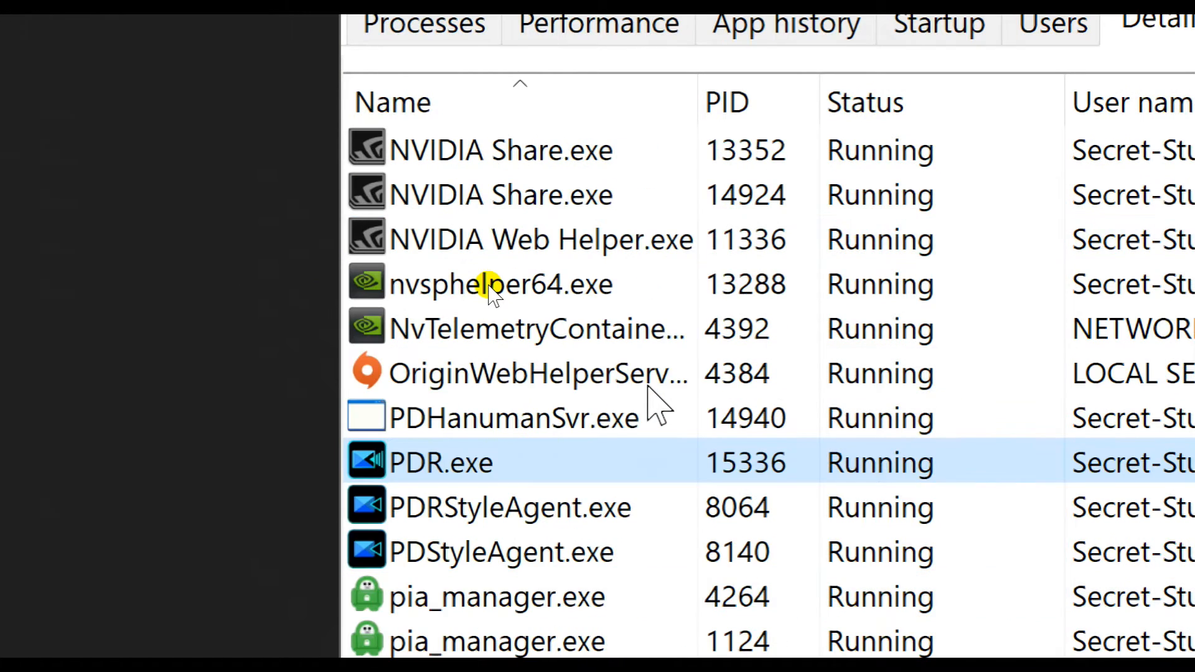
scroll(down, 3)
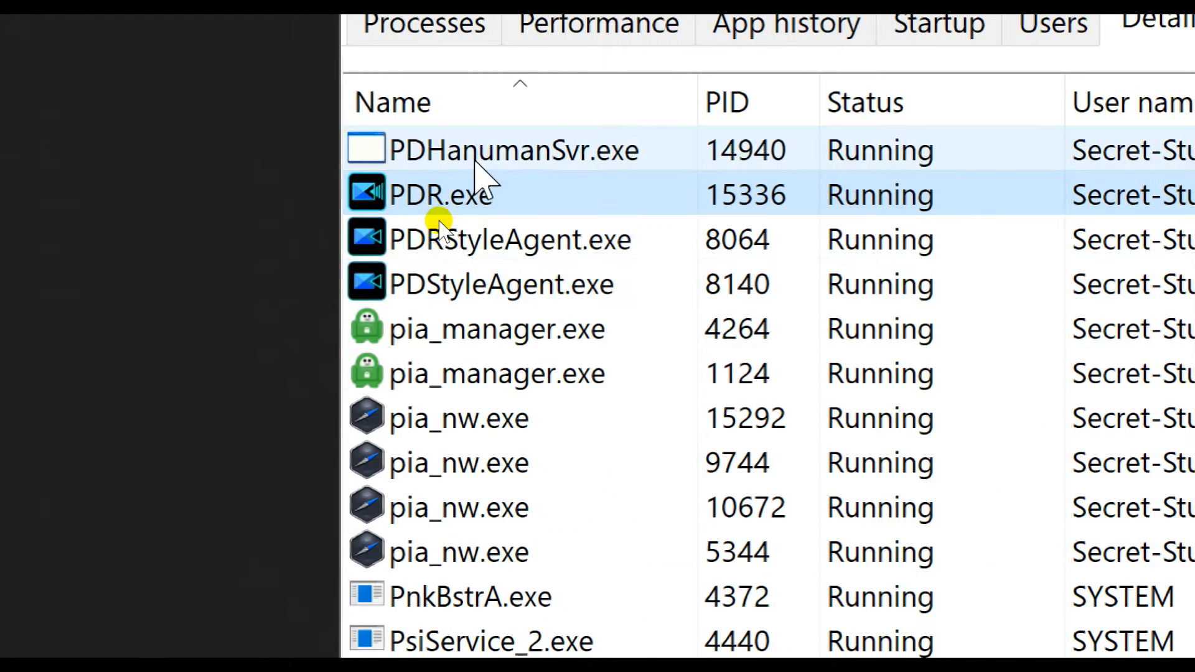
right_click(441, 195)
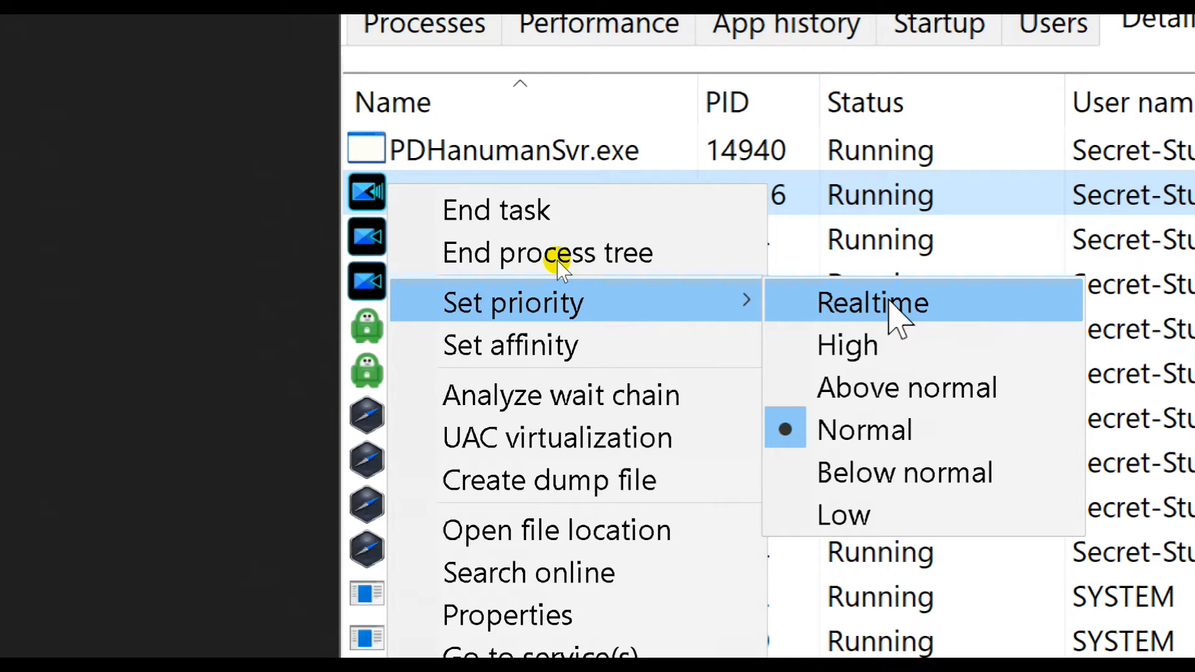
click(871, 302)
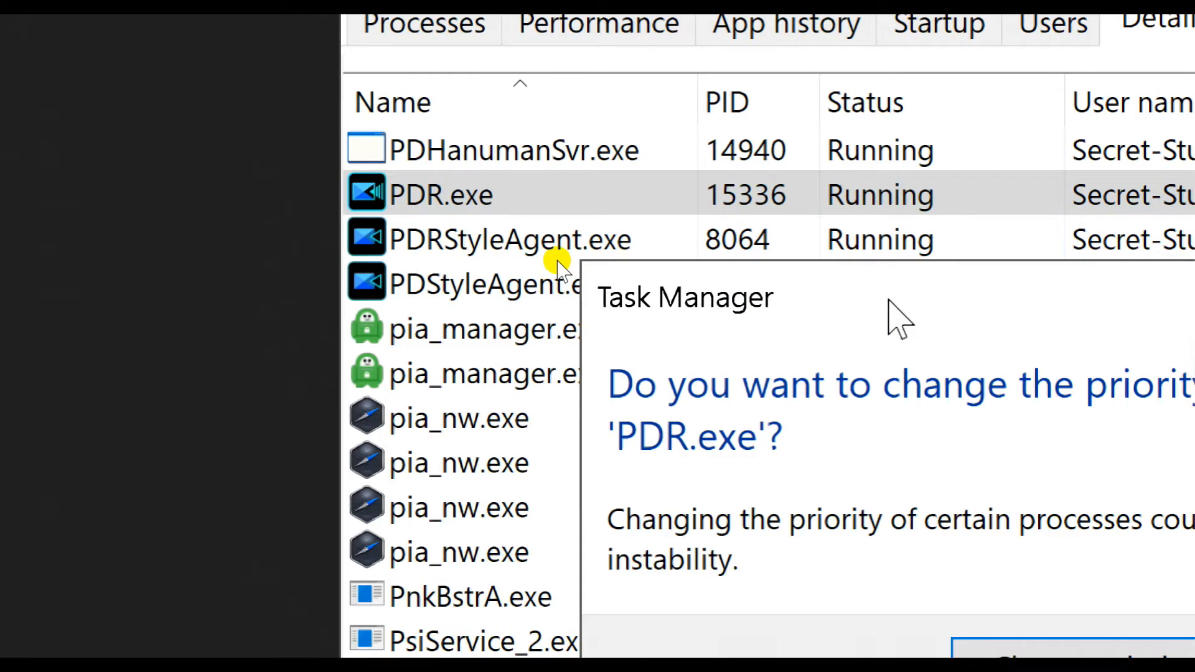
mouse_move(907, 313)
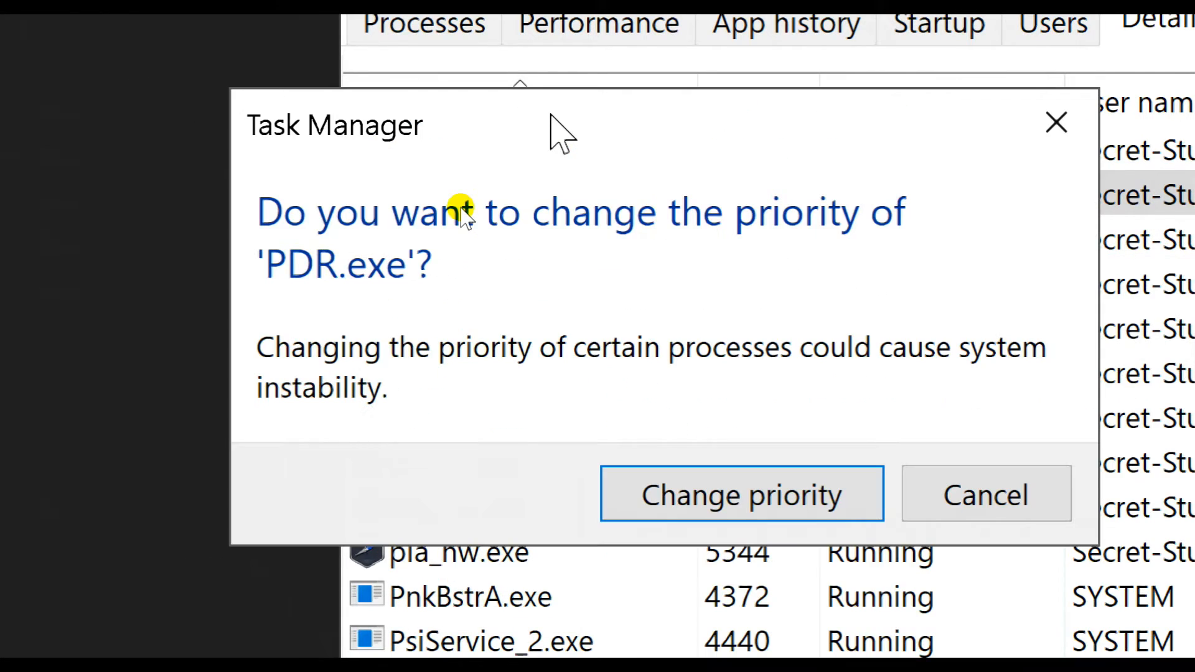
mouse_move(545, 317)
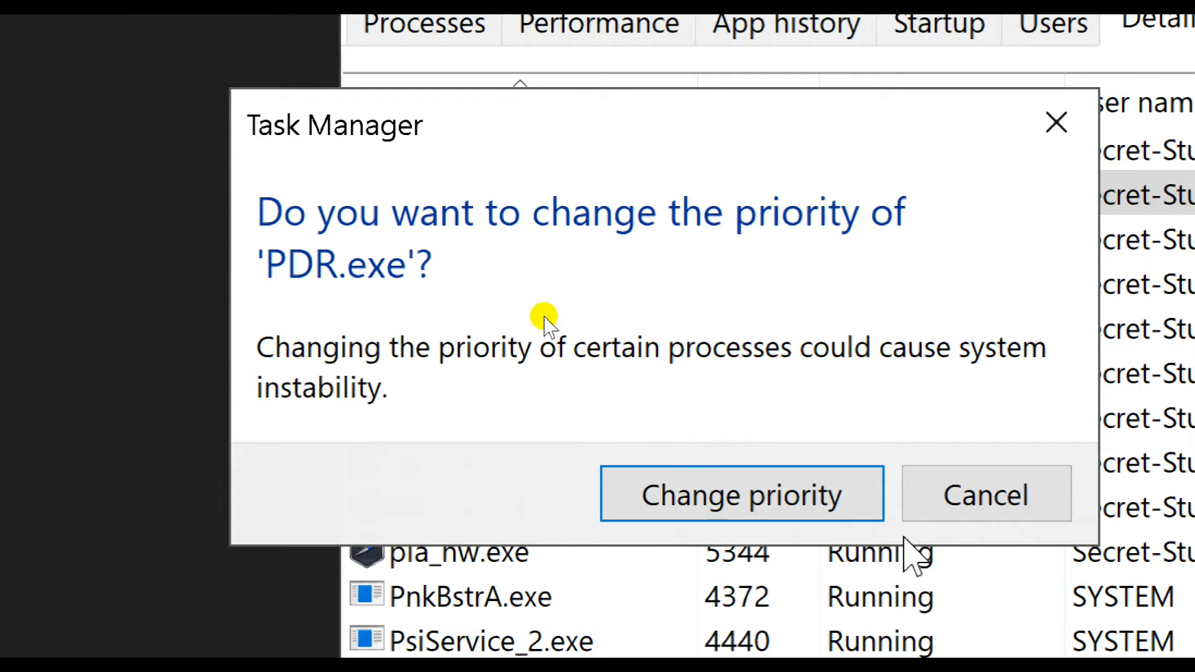
mouse_move(439, 286)
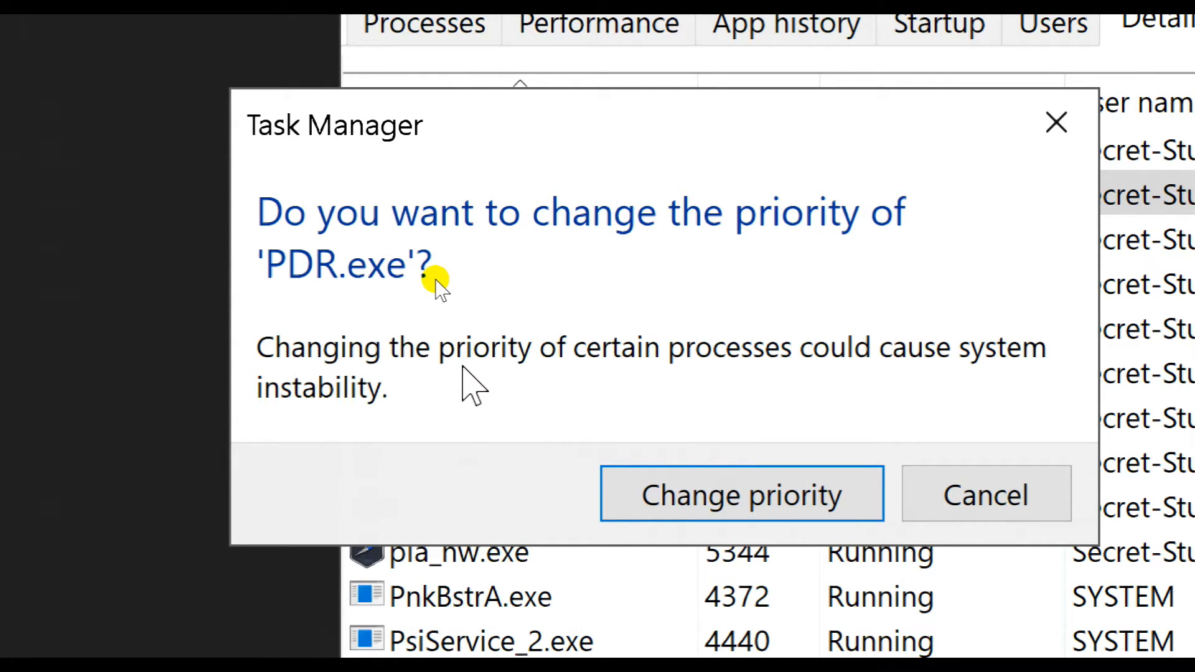
click(740, 494)
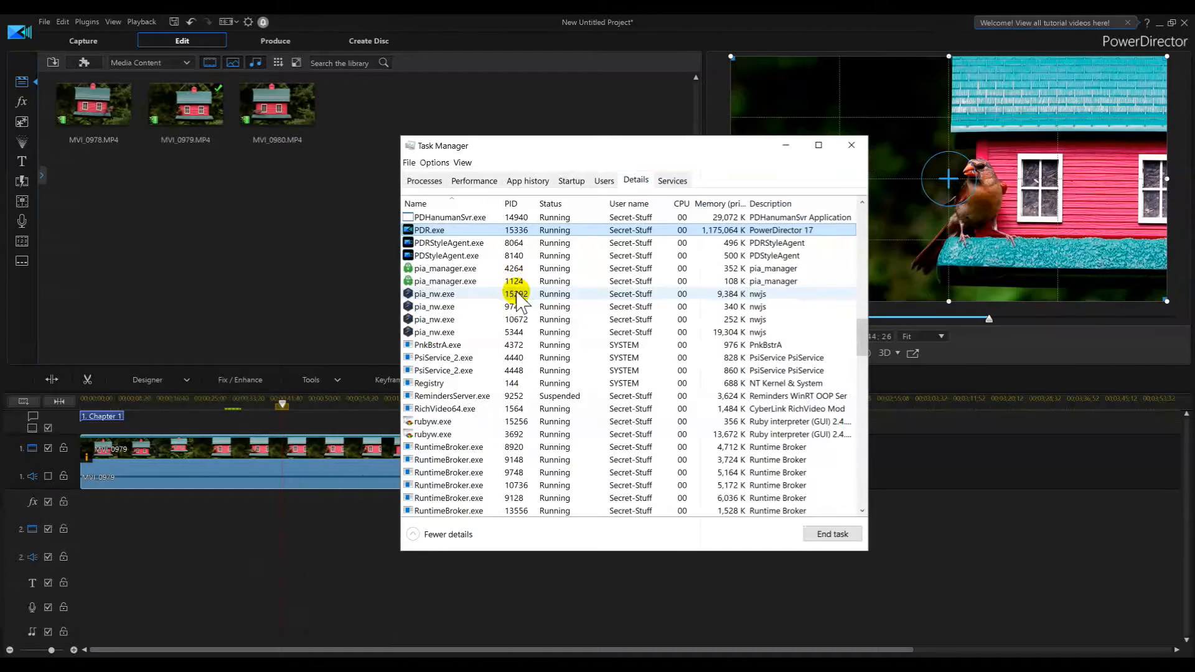
mouse_move(766, 157)
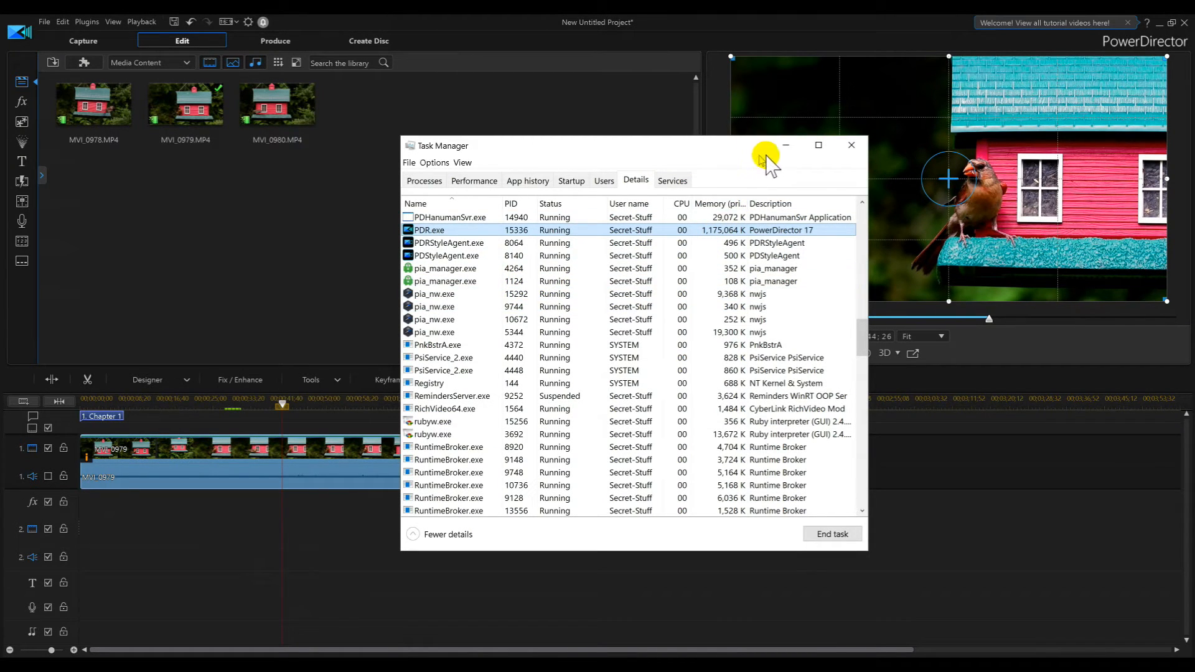
- Minimize Task Manager to bring the bird feeder timeline back into view
click(852, 145)
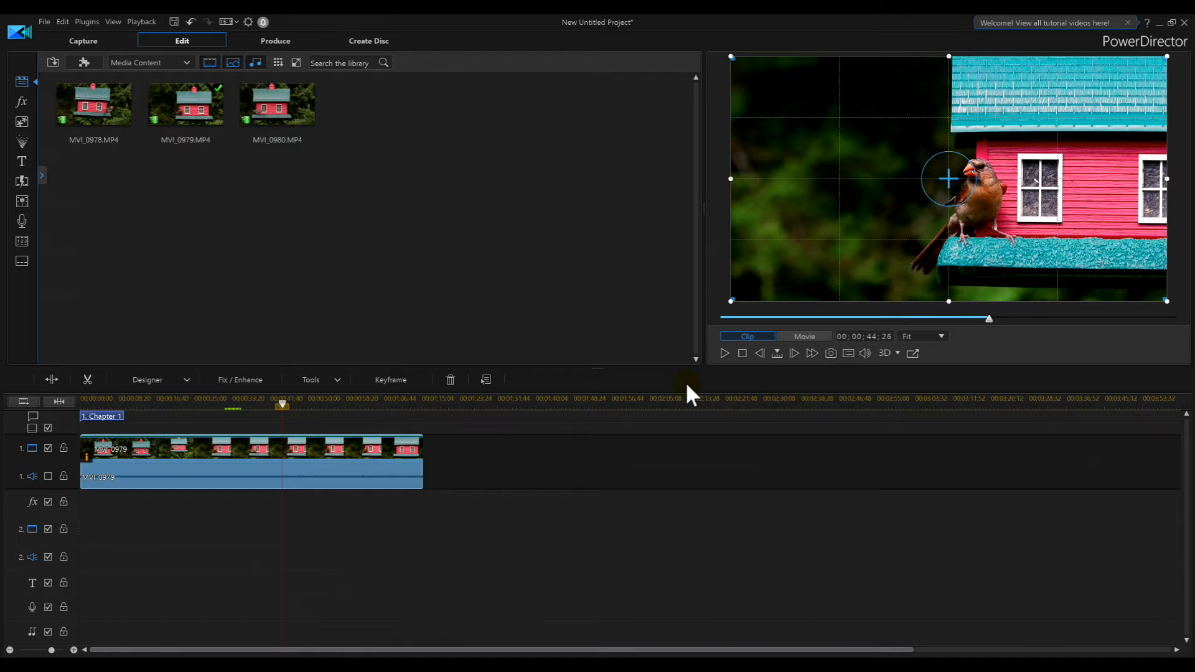
mouse_move(333, 423)
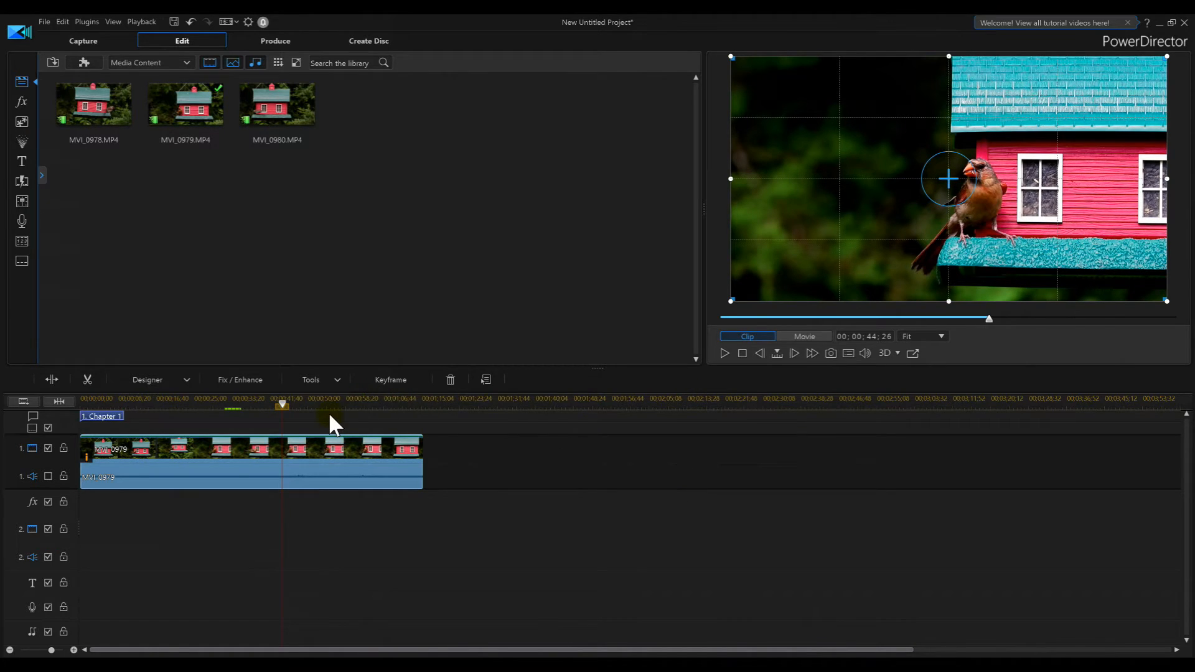
mouse_move(286, 412)
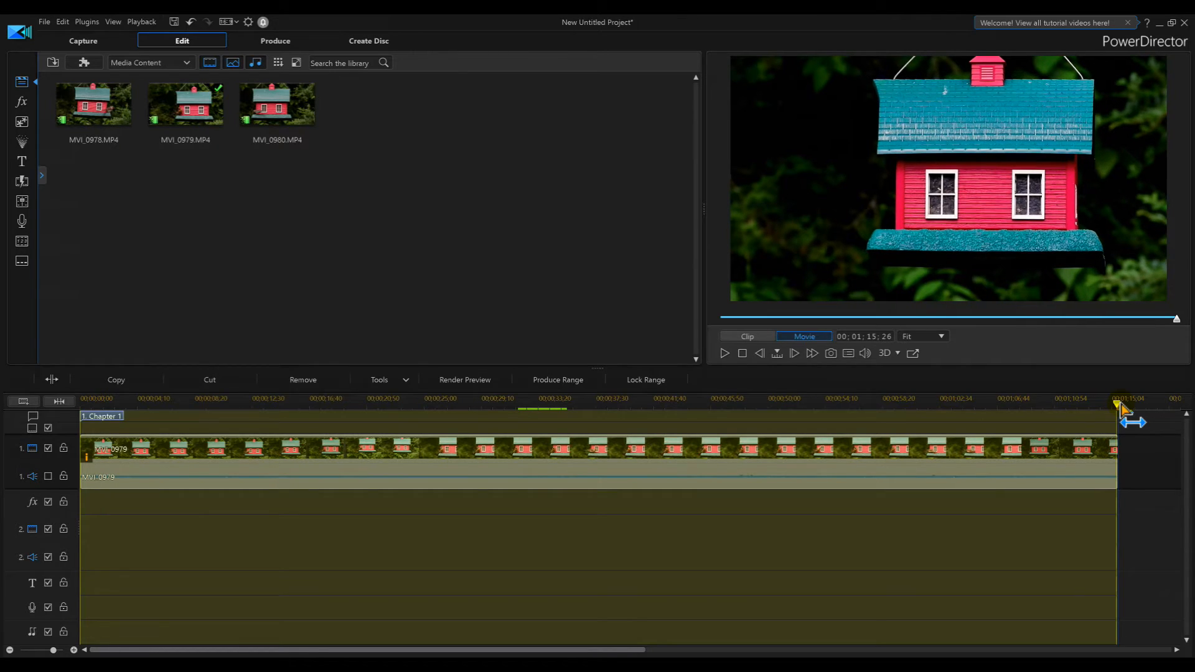
mouse_move(709, 583)
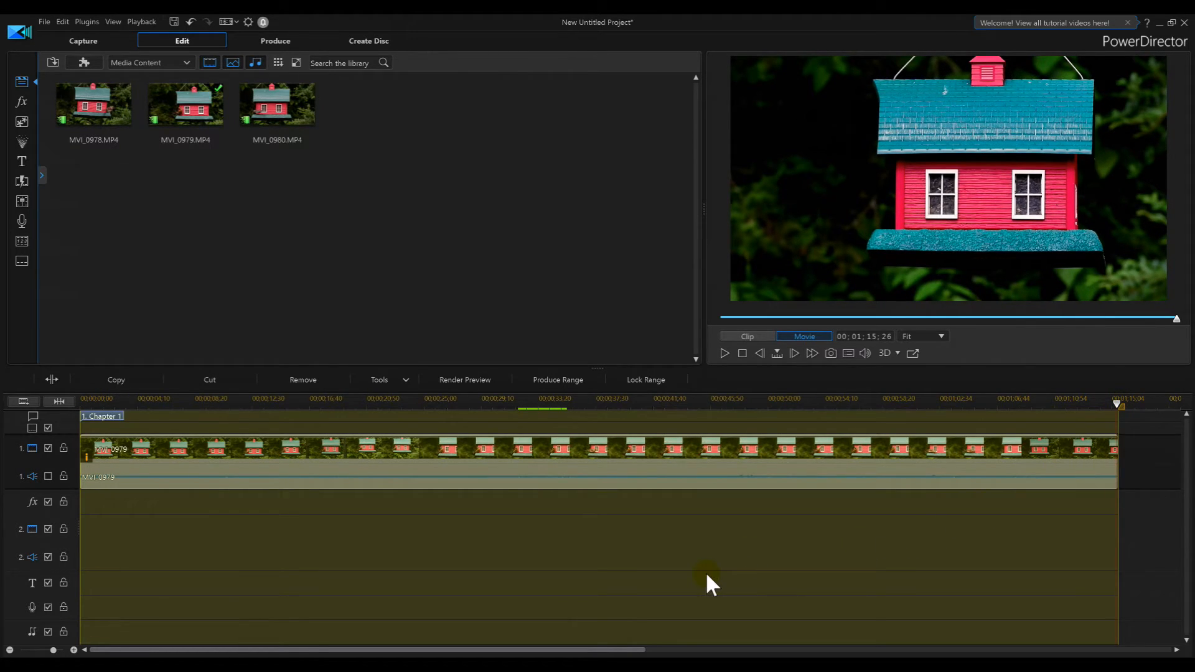
mouse_move(113, 478)
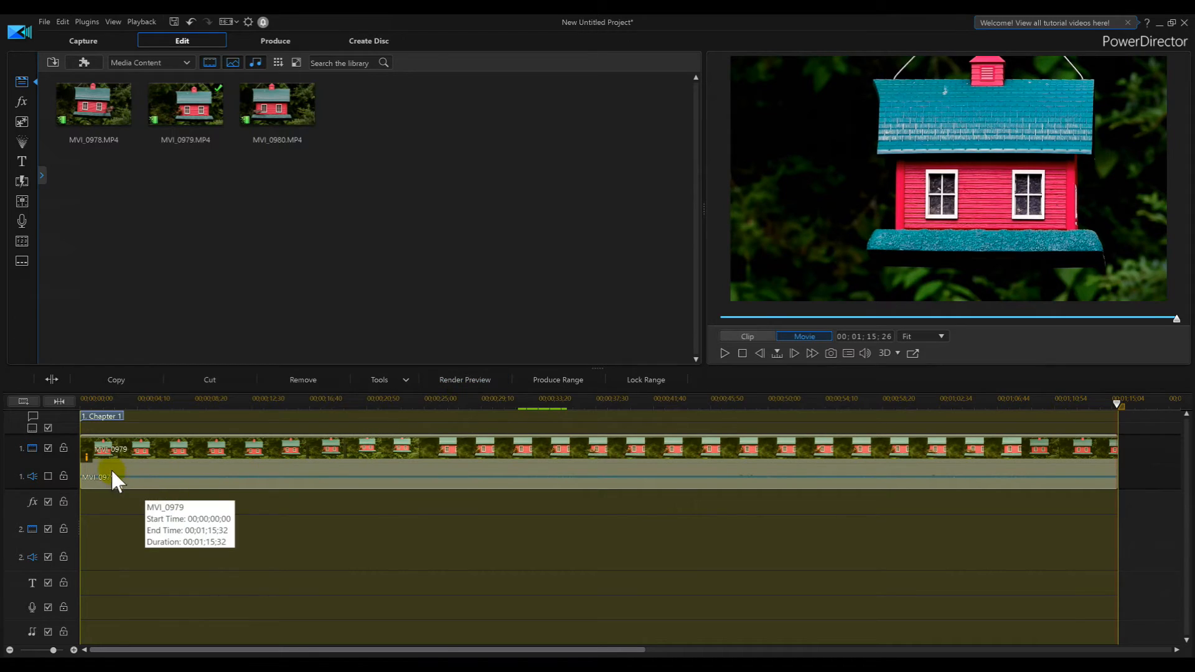
- Select the entire bird feeder clip on the timeline ruler as the preview range
click(465, 380)
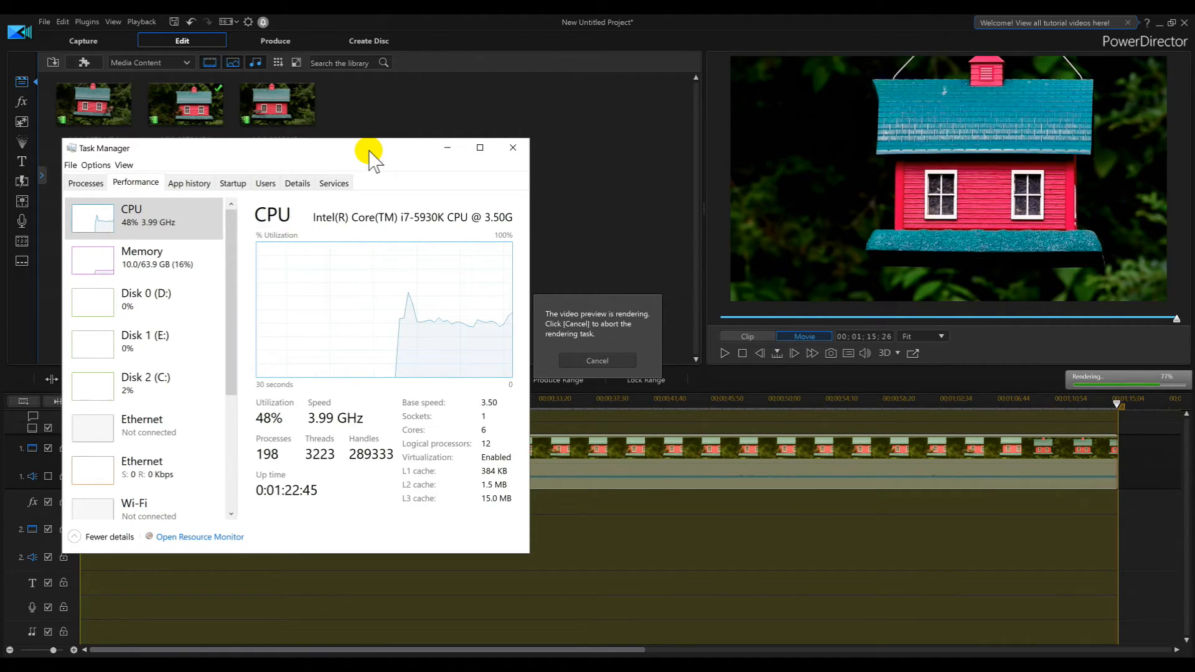
mouse_move(254, 403)
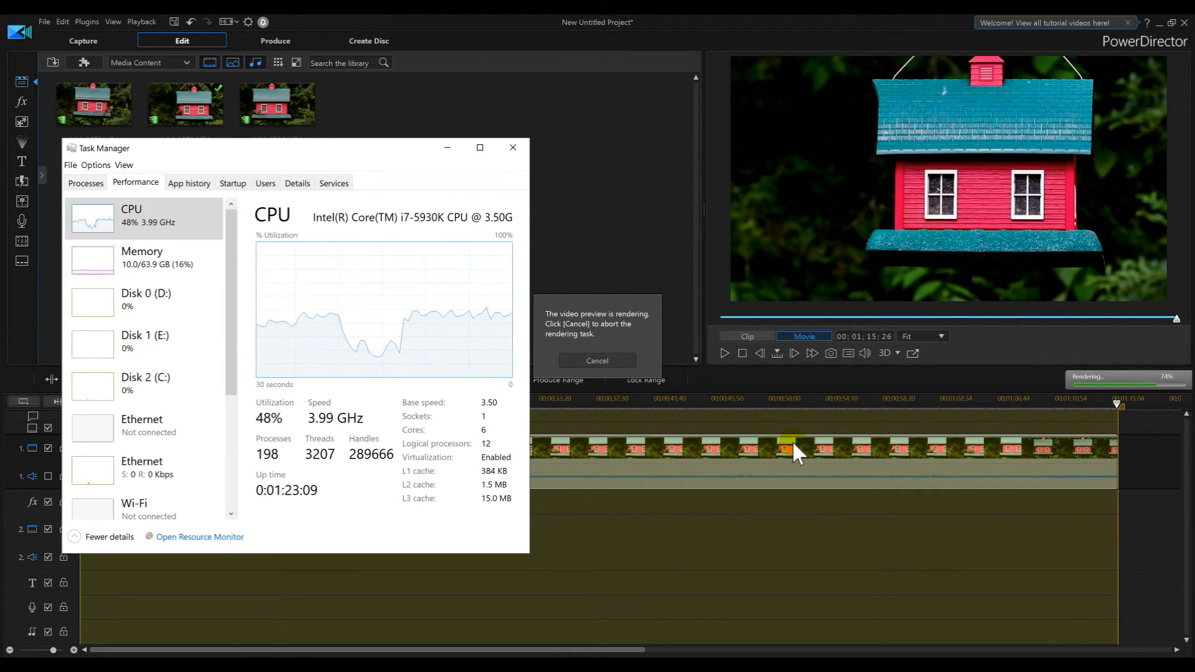
mouse_move(162, 226)
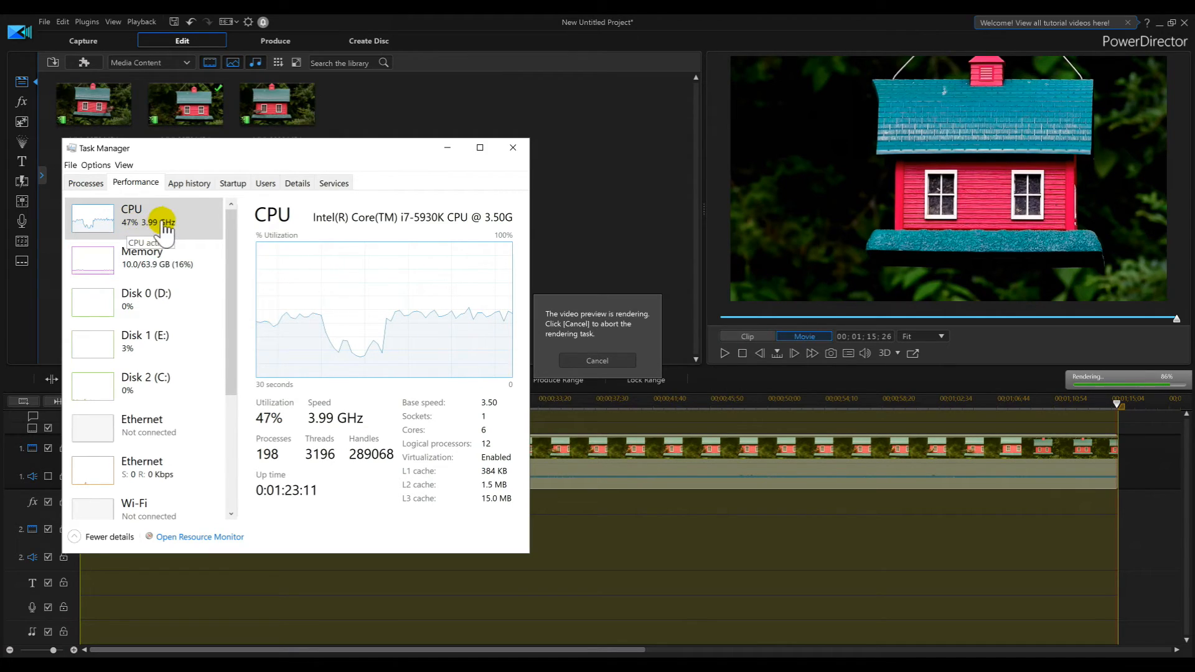
mouse_move(362, 213)
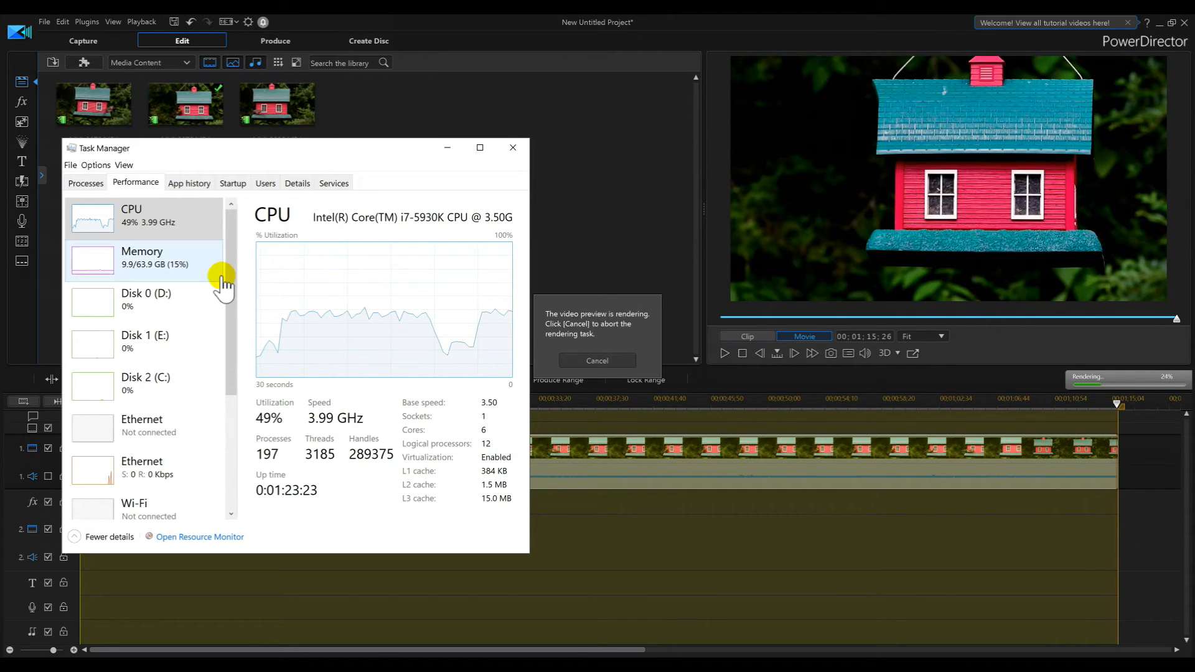
- Scroll Task Manager's Performance list to check CPU near 52% and GTX 1080 GPUs at 4%
scroll(down, 3)
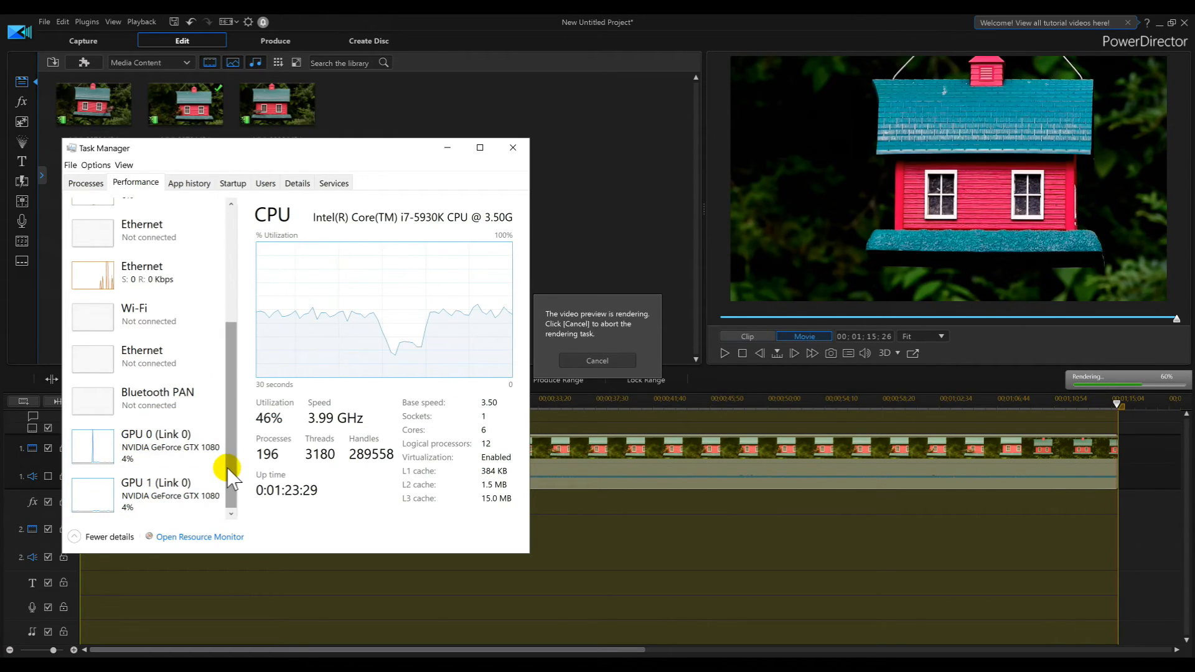
scroll(up, 3)
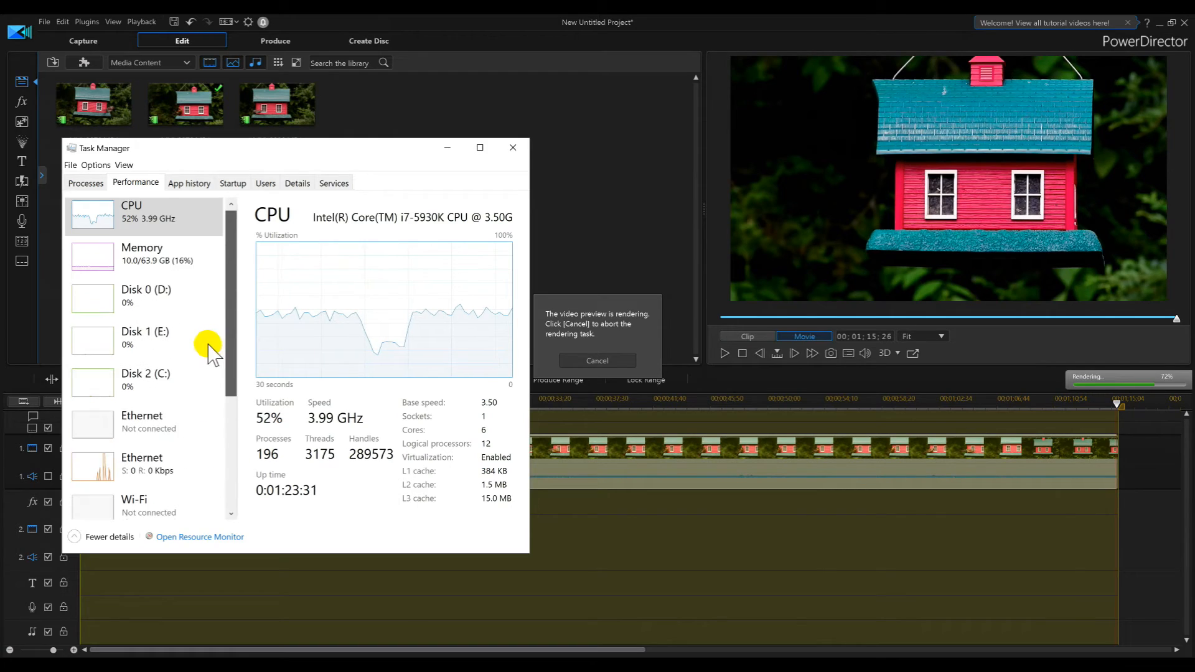
mouse_move(205, 319)
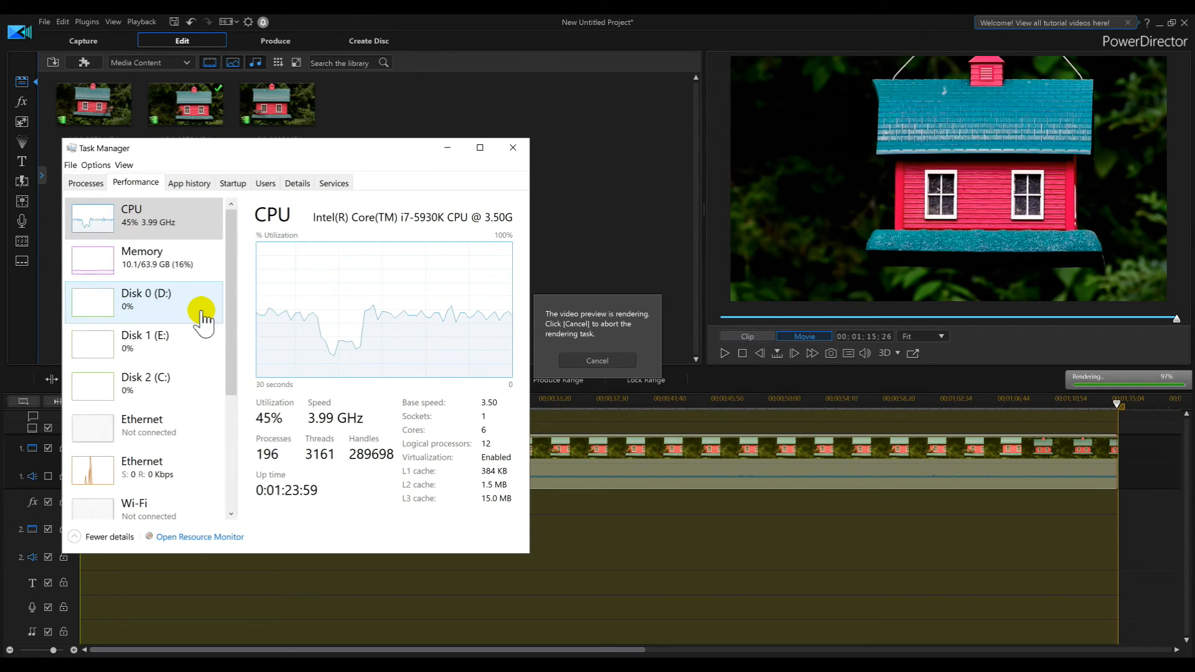
mouse_move(220, 157)
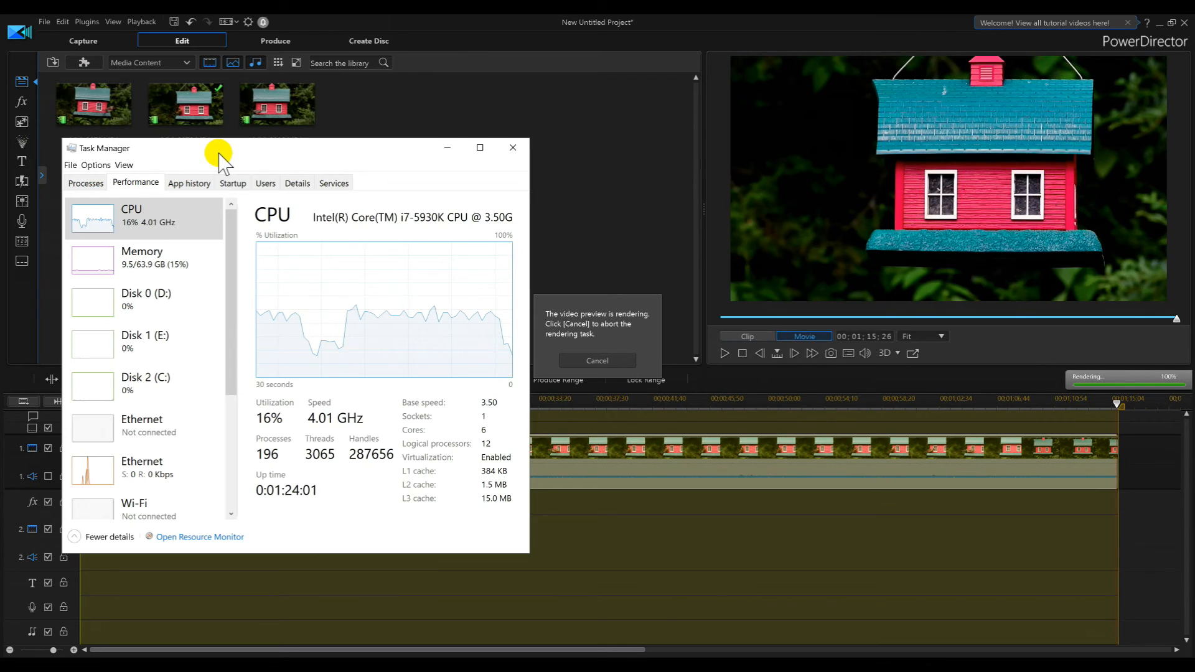